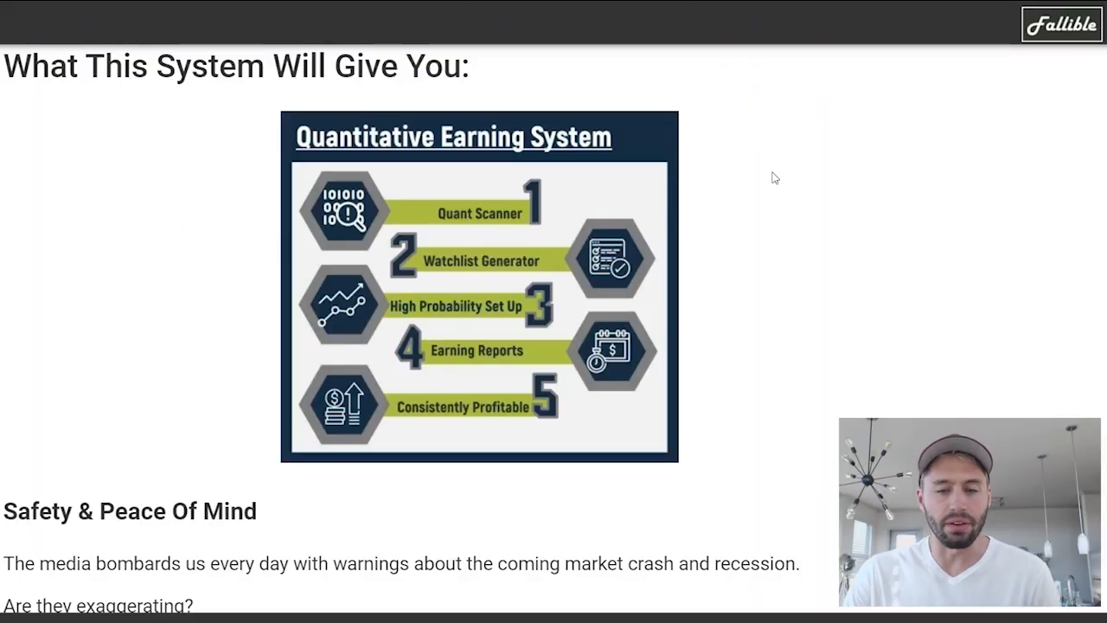
mouse_move(721, 273)
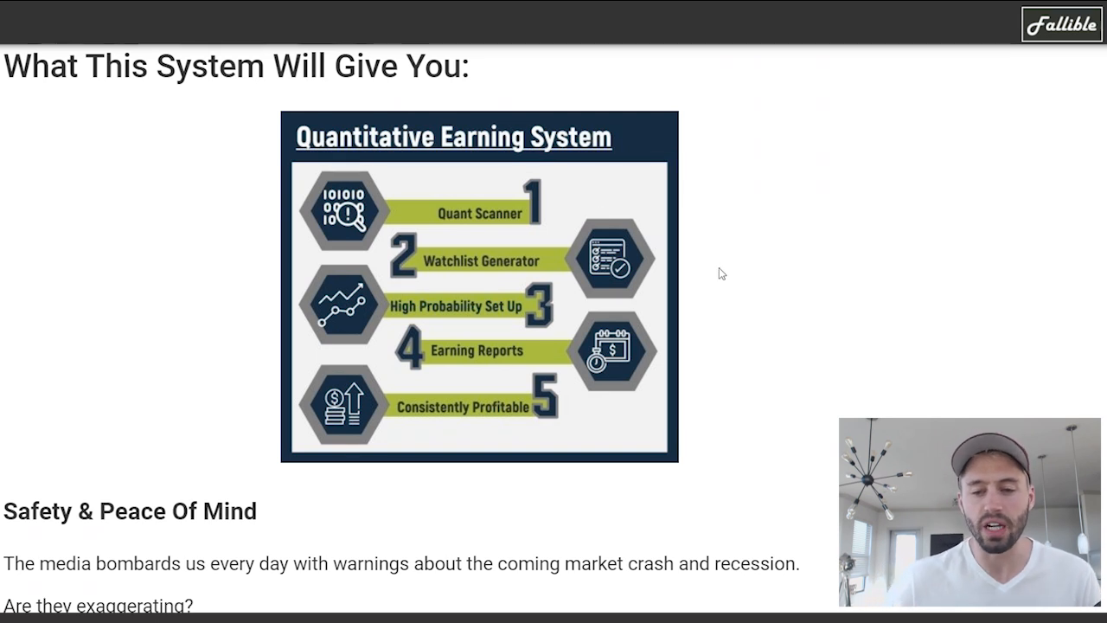
mouse_move(729, 291)
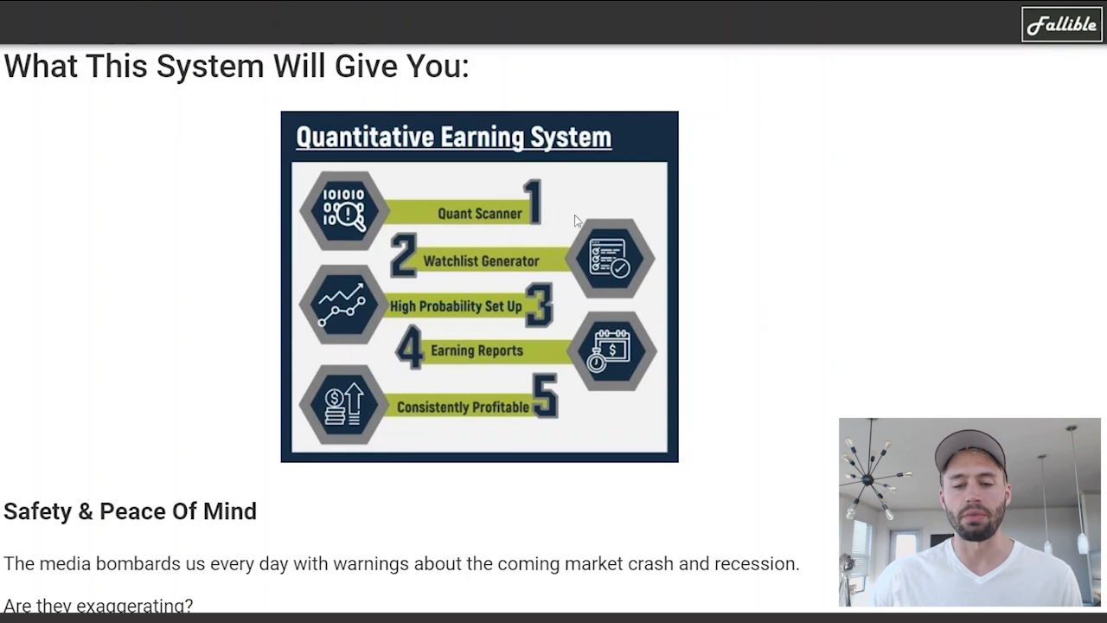
mouse_move(601, 278)
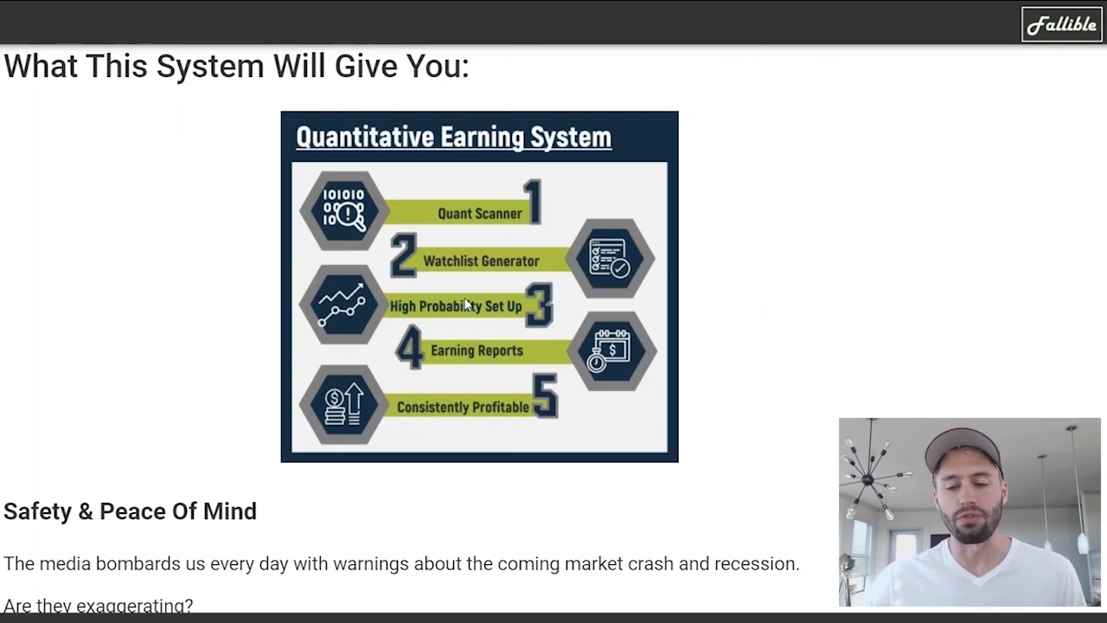
mouse_move(609, 304)
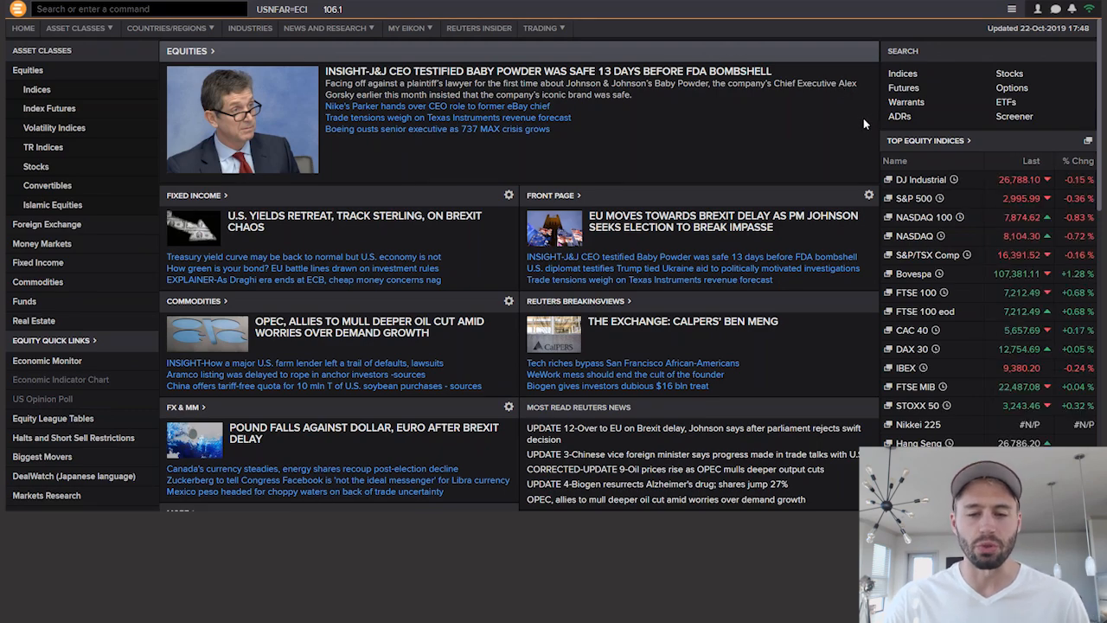
mouse_move(704, 140)
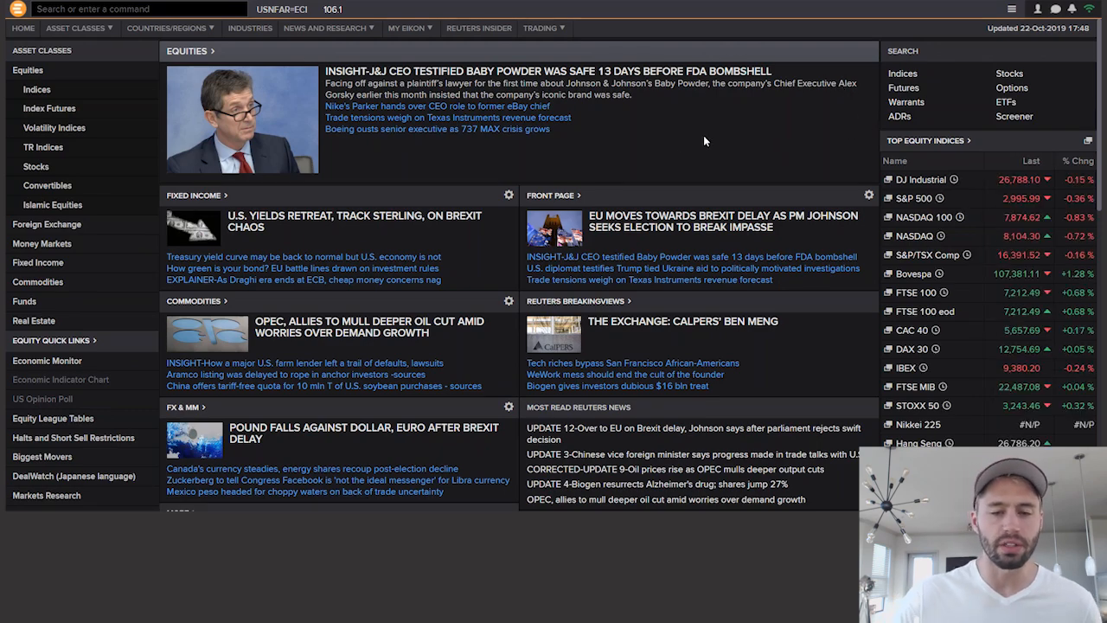
mouse_move(710, 114)
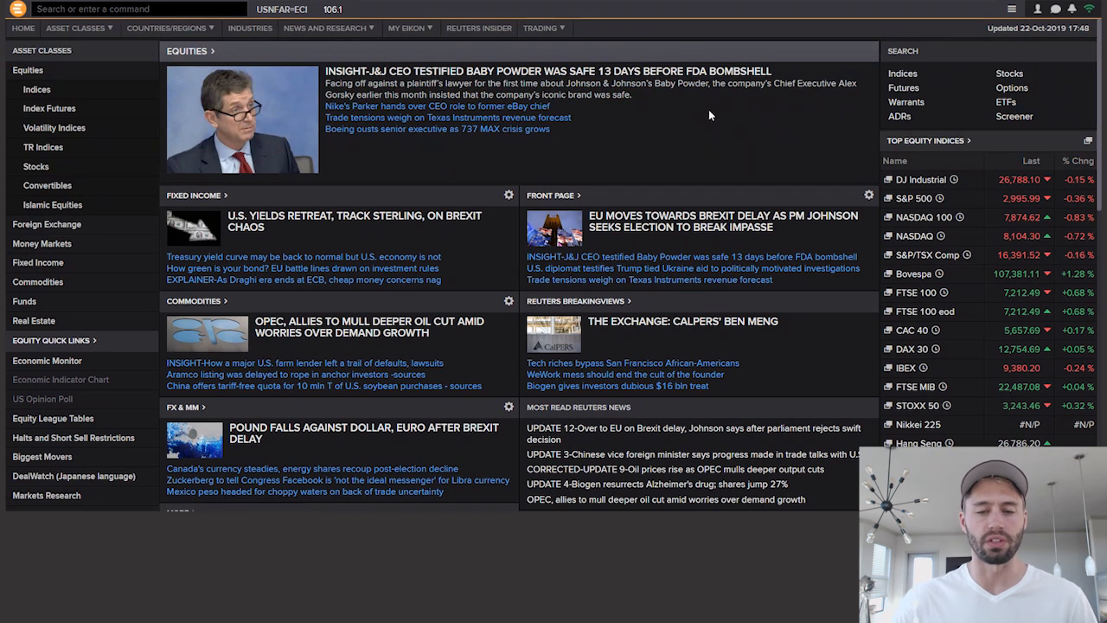
mouse_move(716, 145)
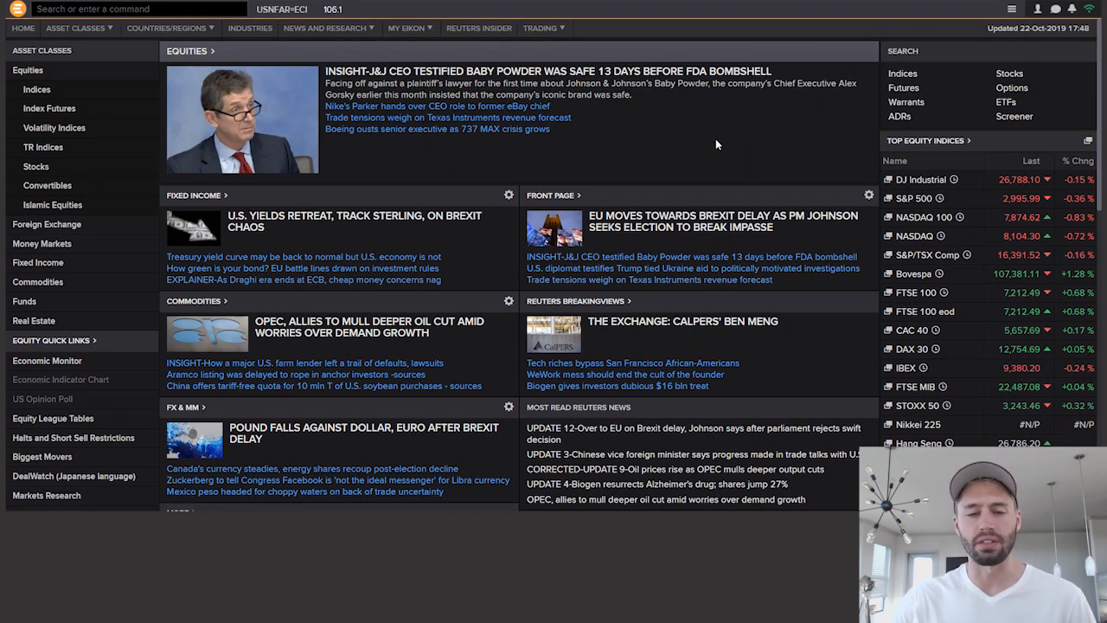
mouse_move(719, 166)
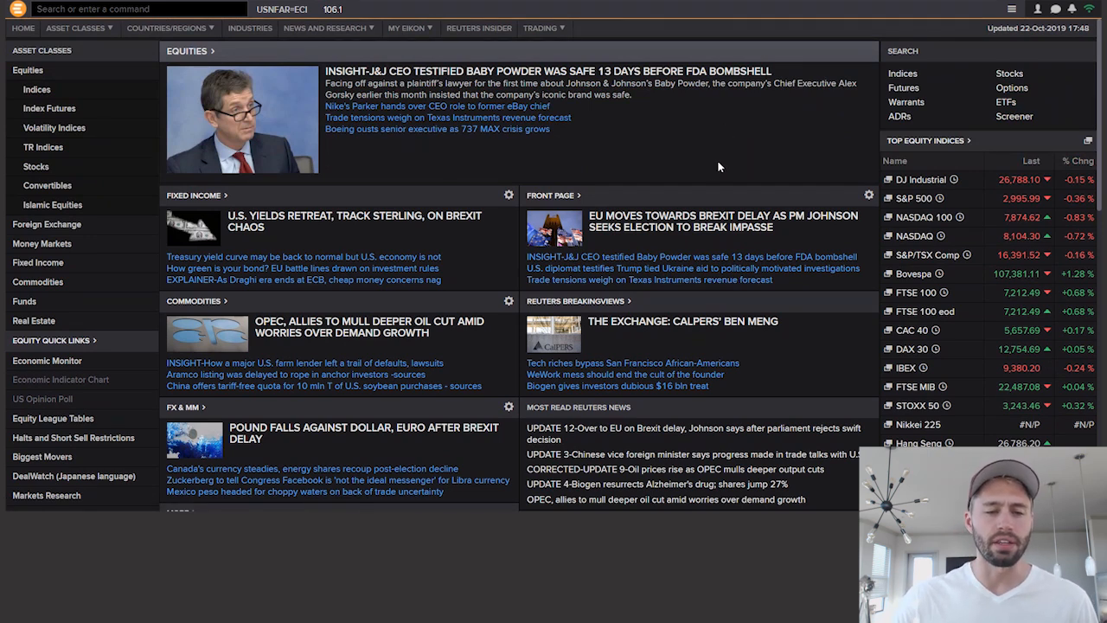
mouse_move(256, 141)
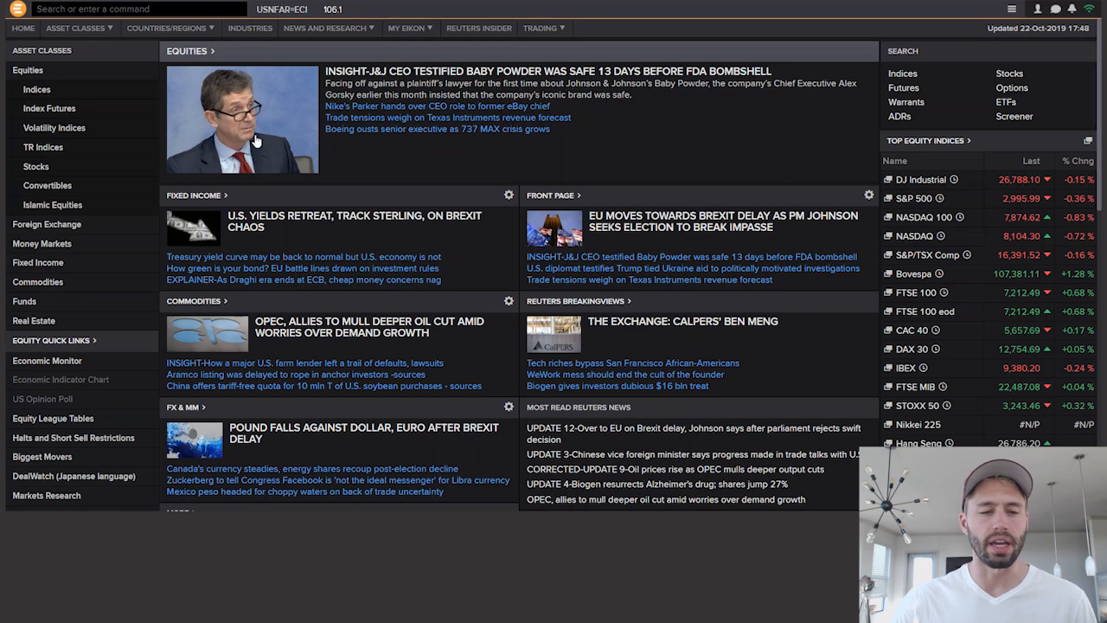
mouse_move(81, 96)
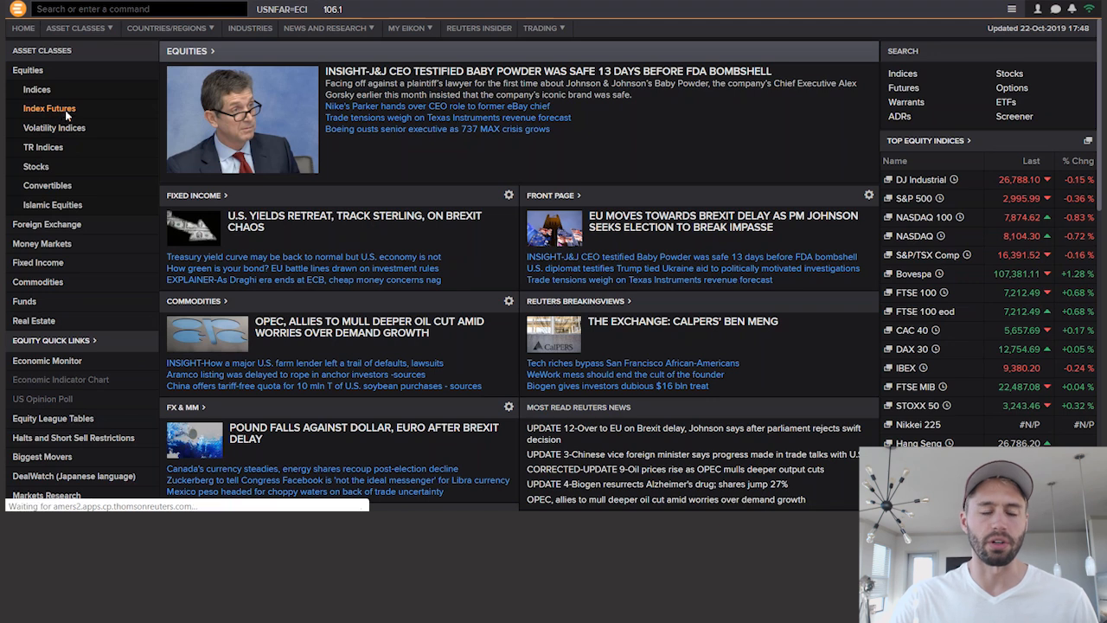
Step: Browse the index futures overview and the volatility indices guide
left_click(49, 108)
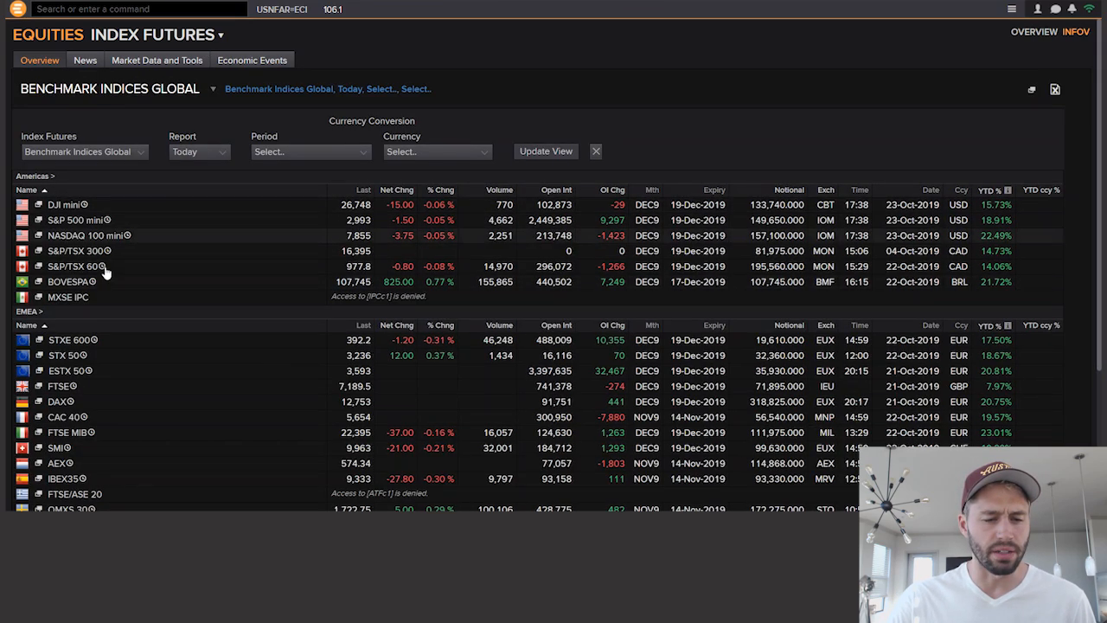
scroll("down", 3)
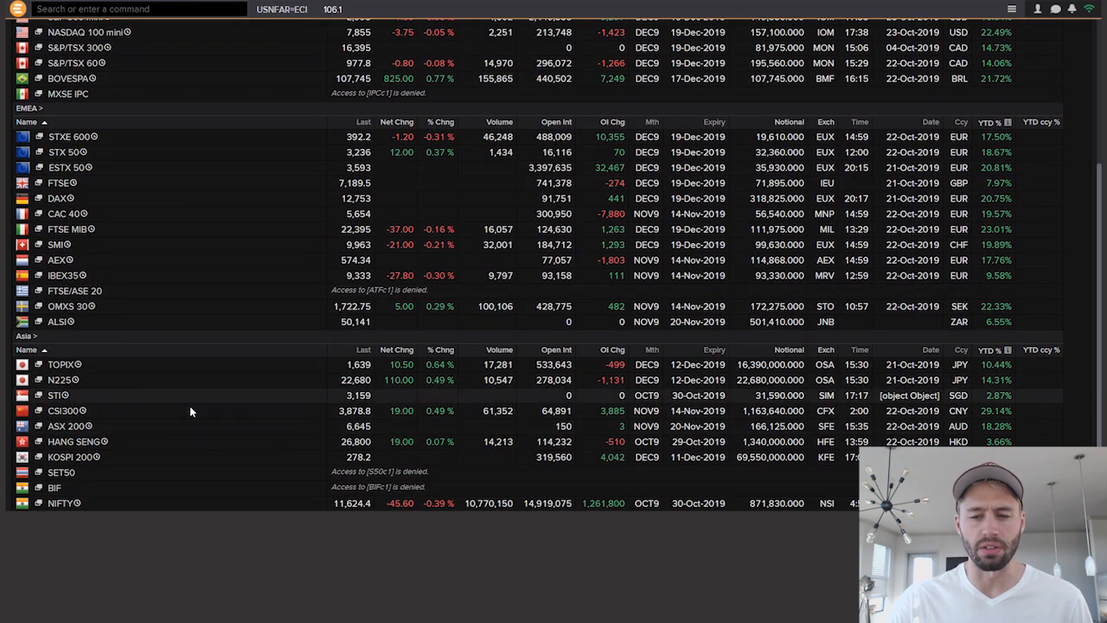
mouse_move(492, 406)
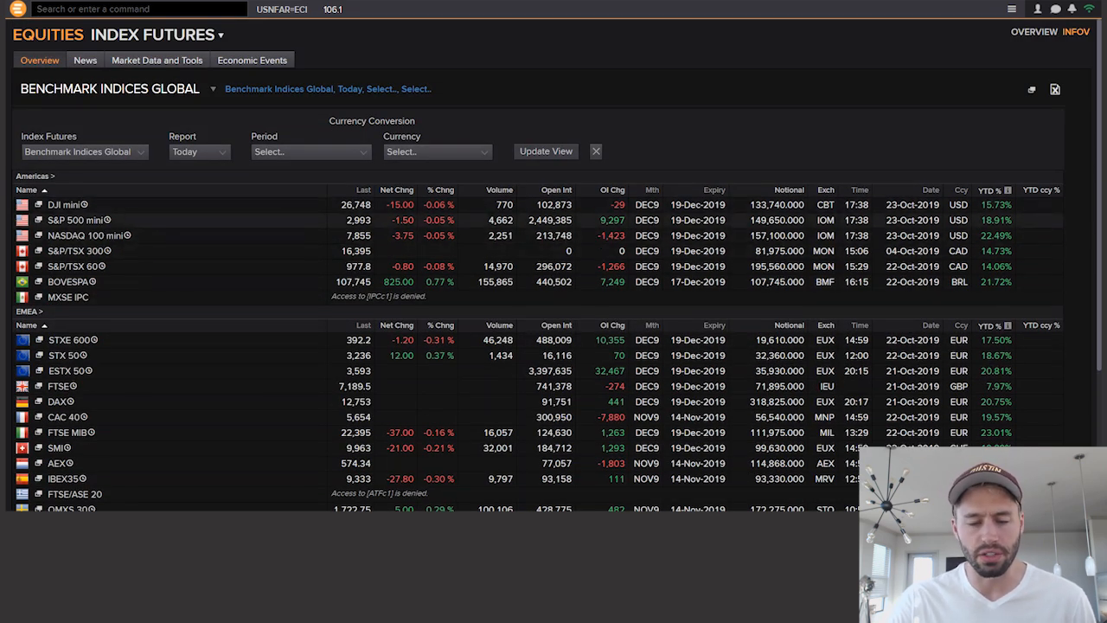
scroll("down", 3)
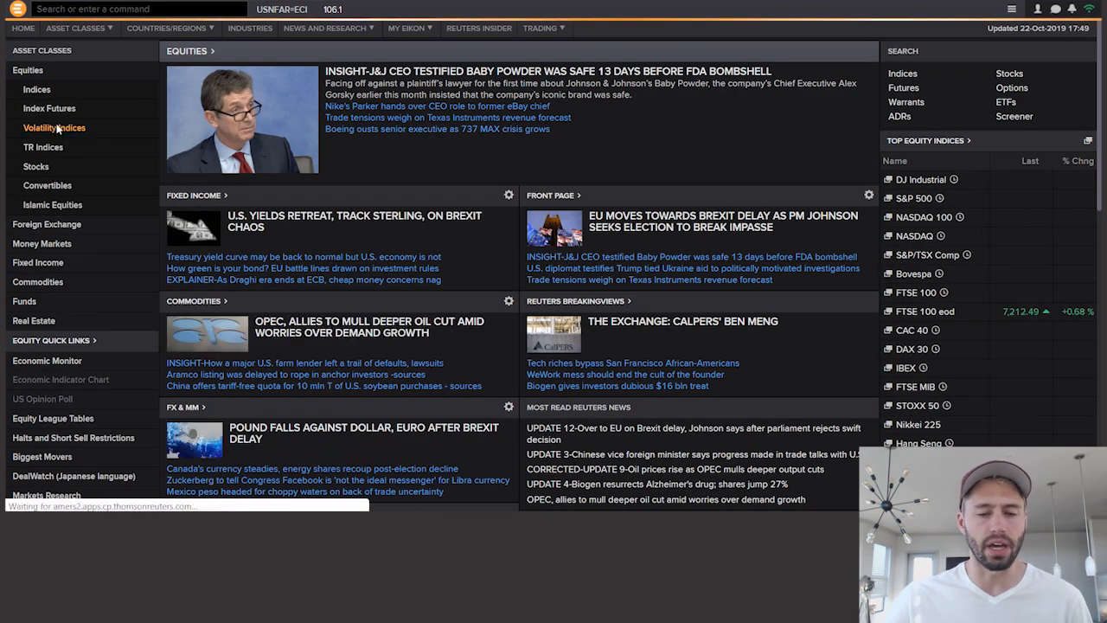
left_click(54, 127)
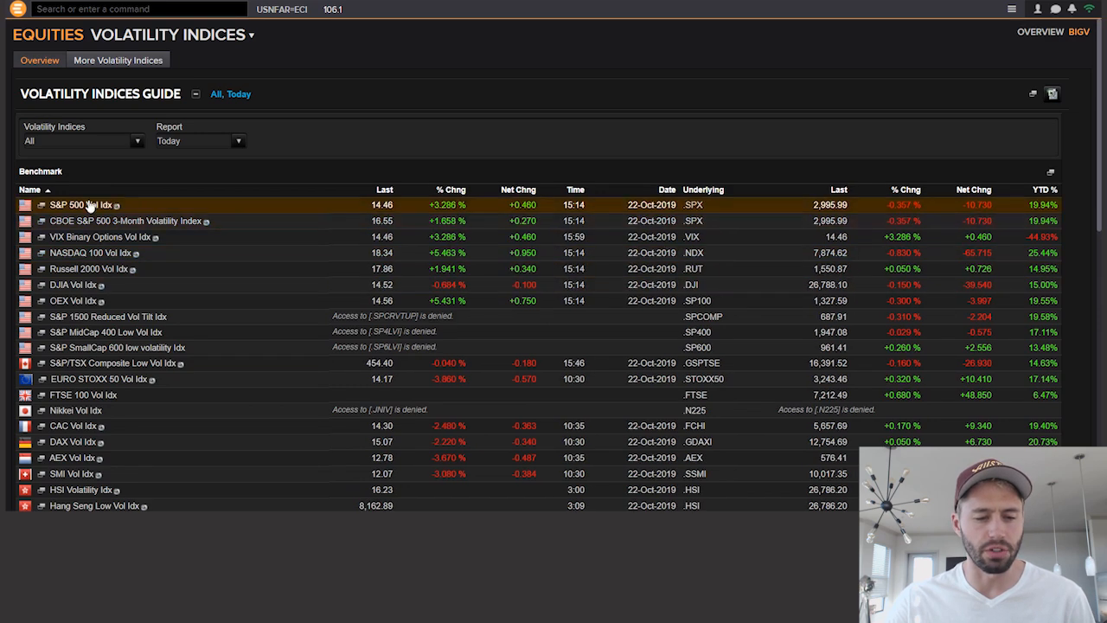
scroll("down", 3)
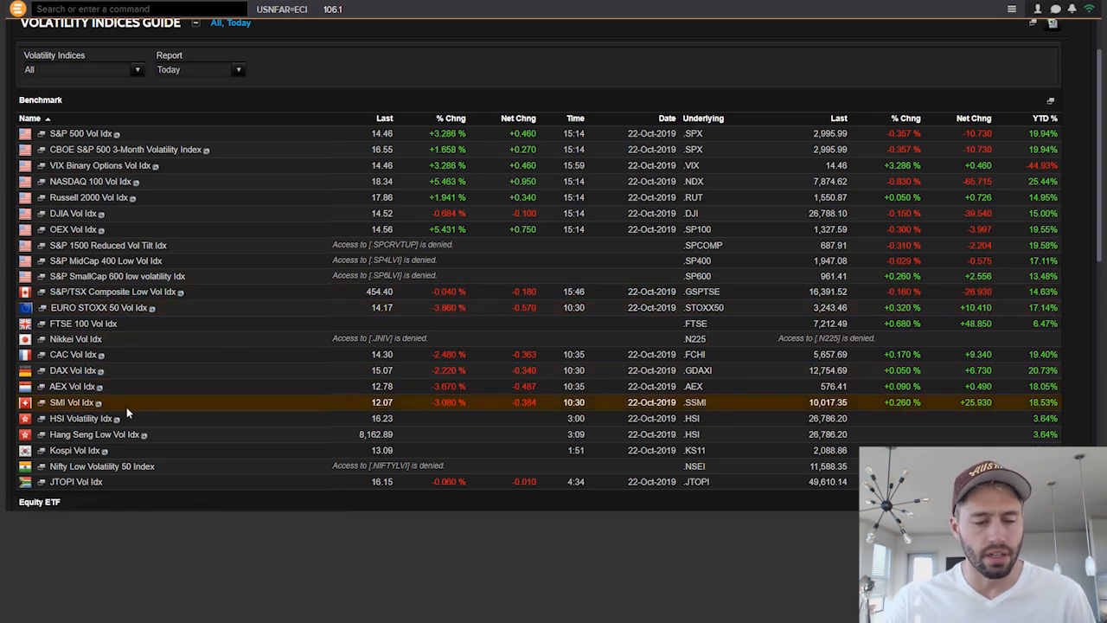
scroll("down", 3)
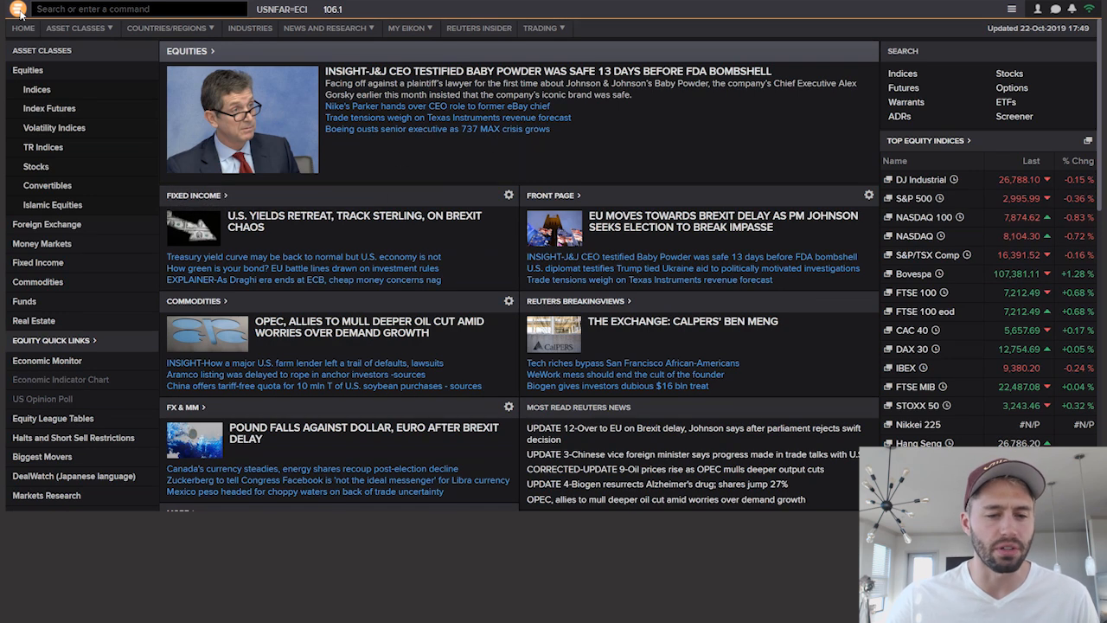
Step: Launch Macro Explorer from the Analytics & Calcs apps
left_click(14, 12)
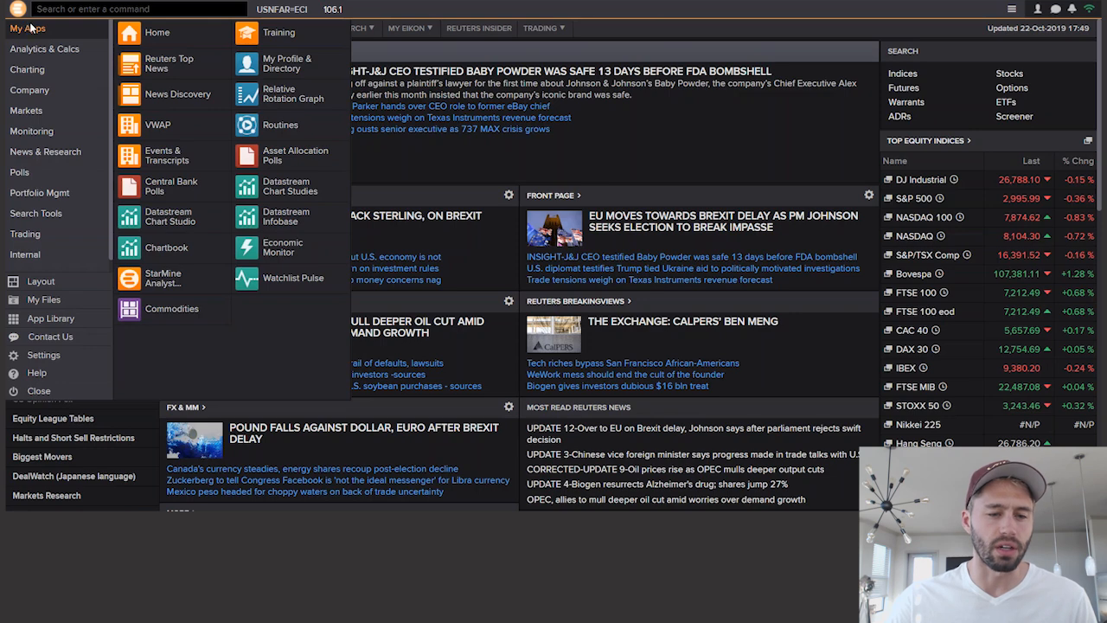
mouse_move(78, 101)
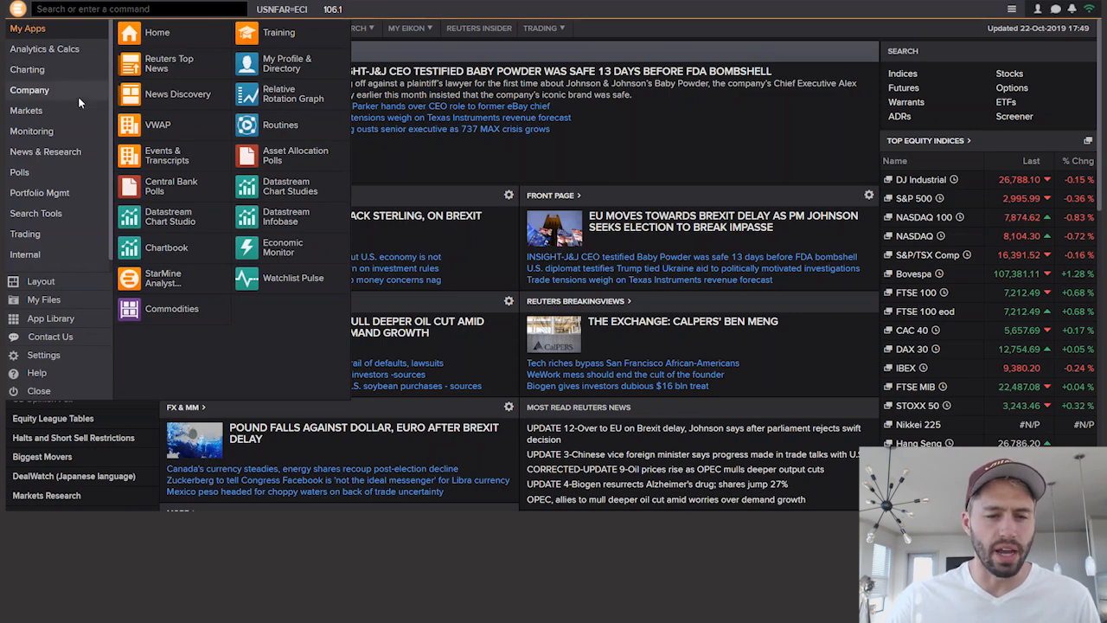
mouse_move(52, 49)
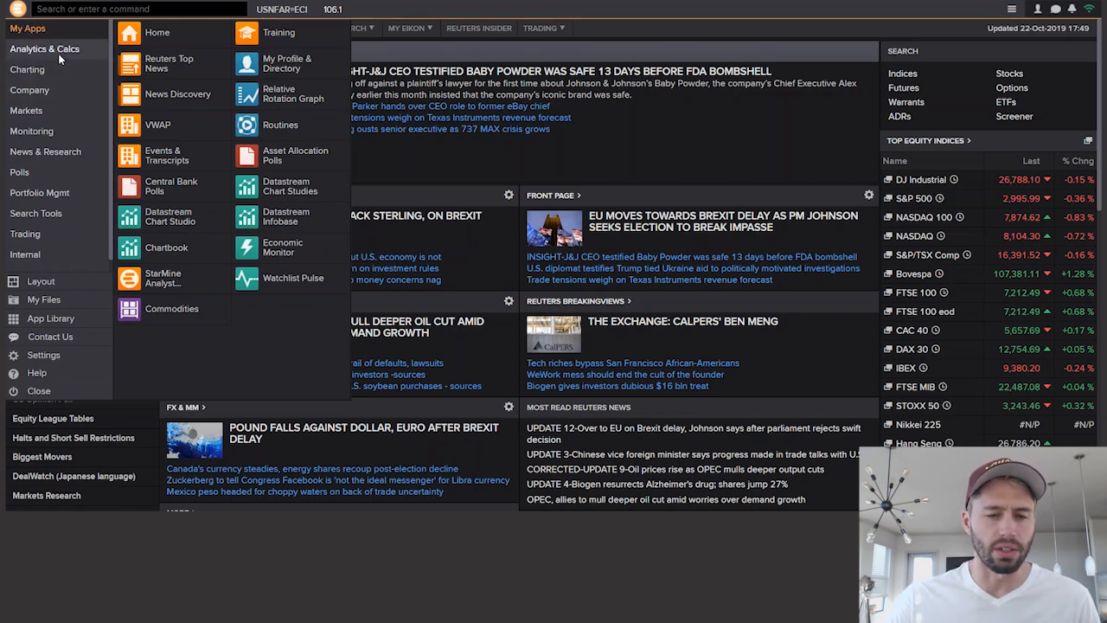
left_click(43, 48)
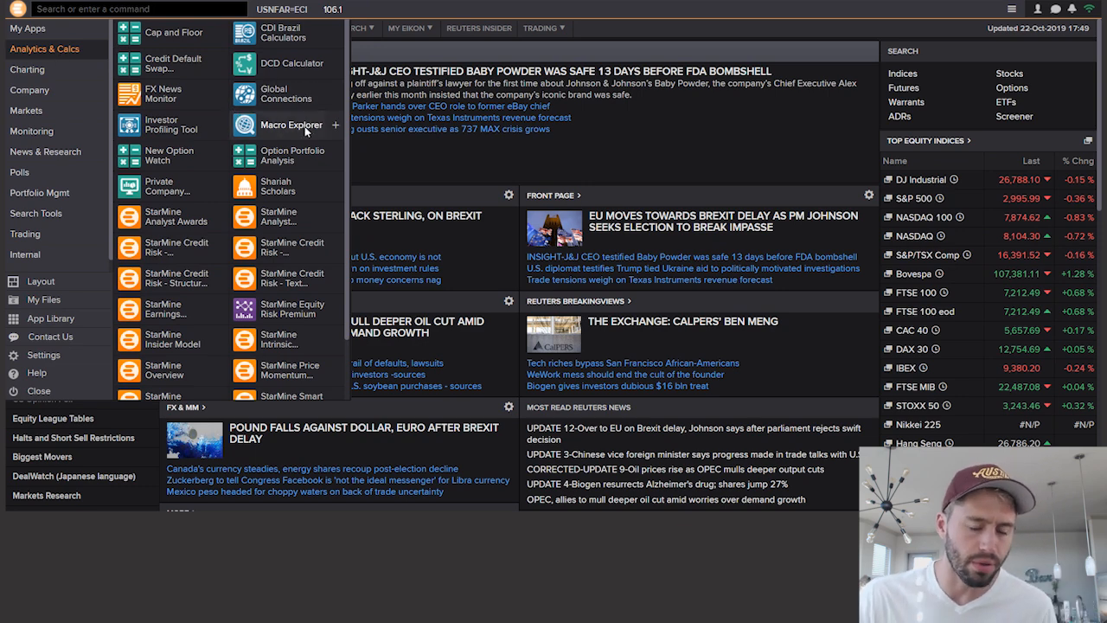
left_click(288, 124)
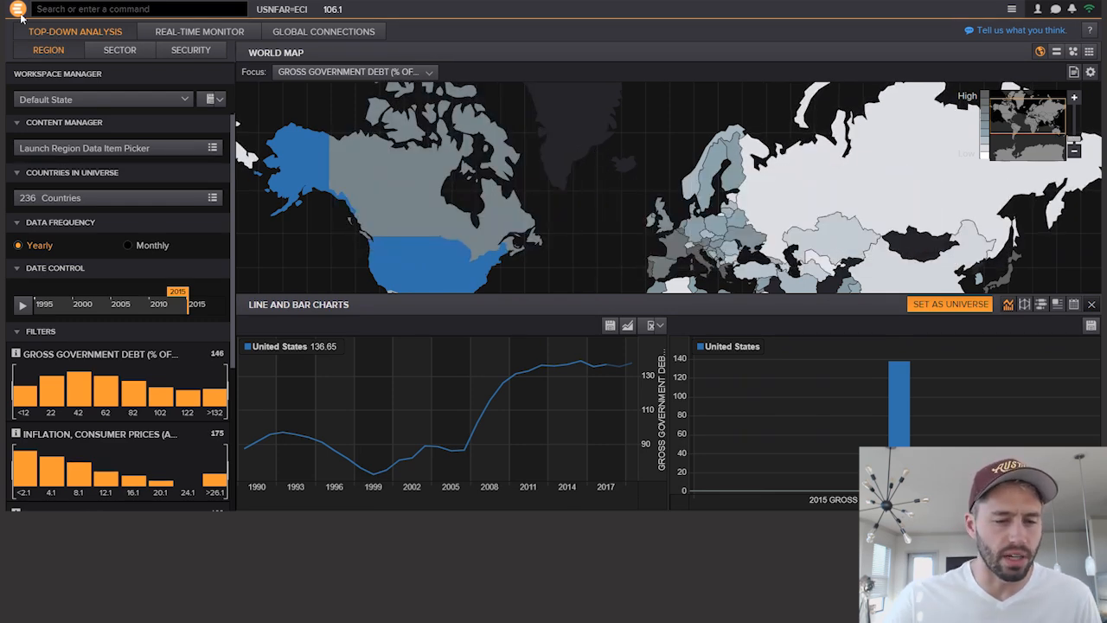
Step: Open the World Economic Forum Annual Meeting page from Company apps, then search 'earnings'
left_click(10, 14)
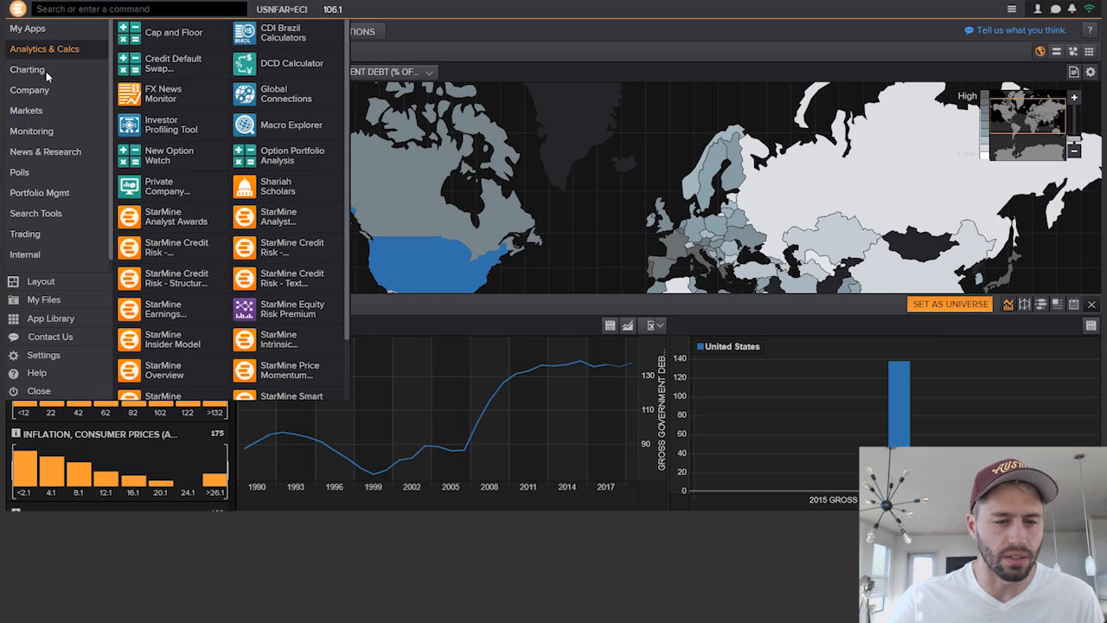
left_click(29, 90)
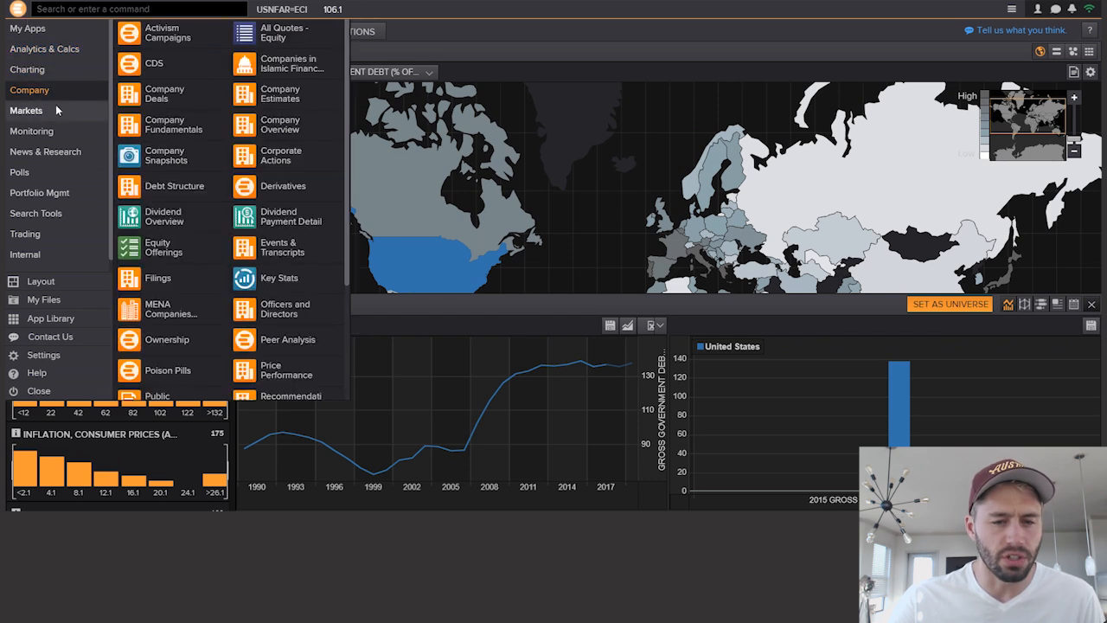
left_click(45, 151)
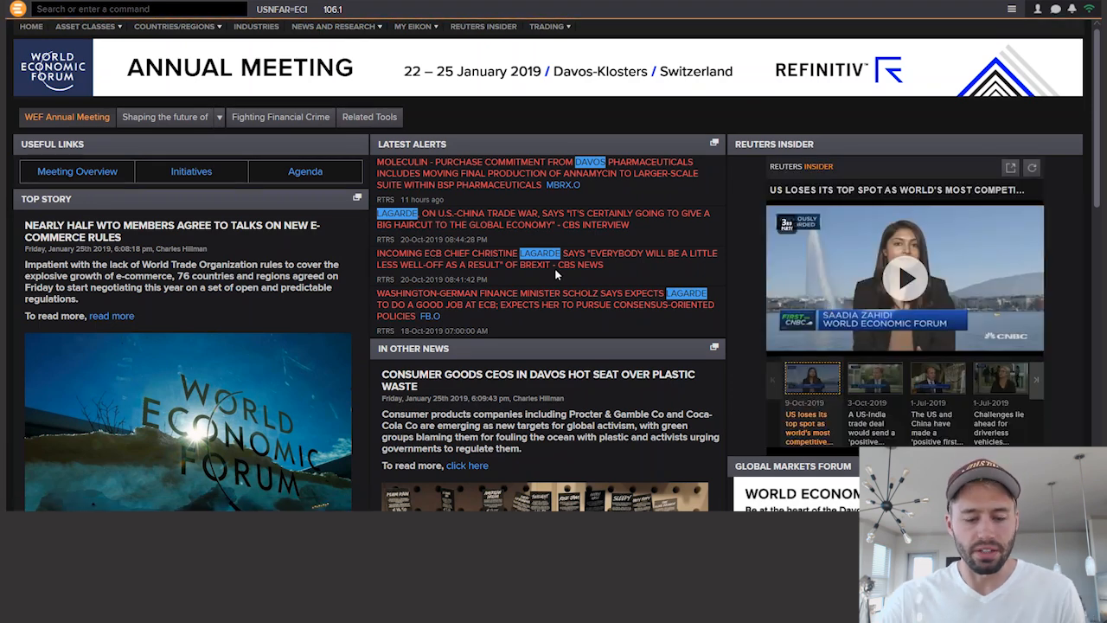
type("earnings")
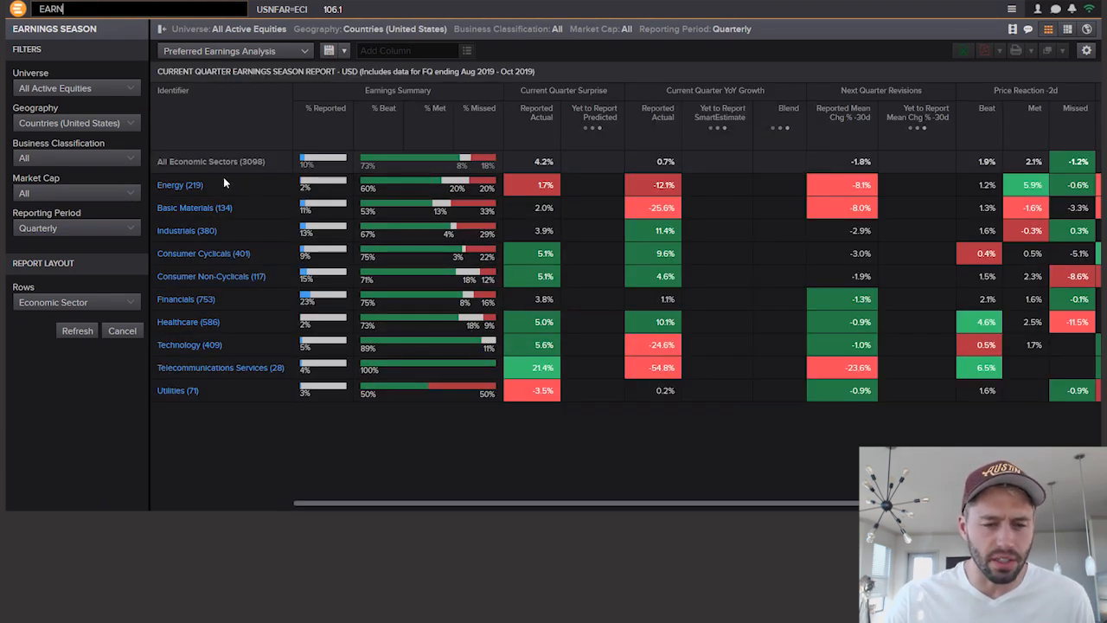
mouse_move(192, 407)
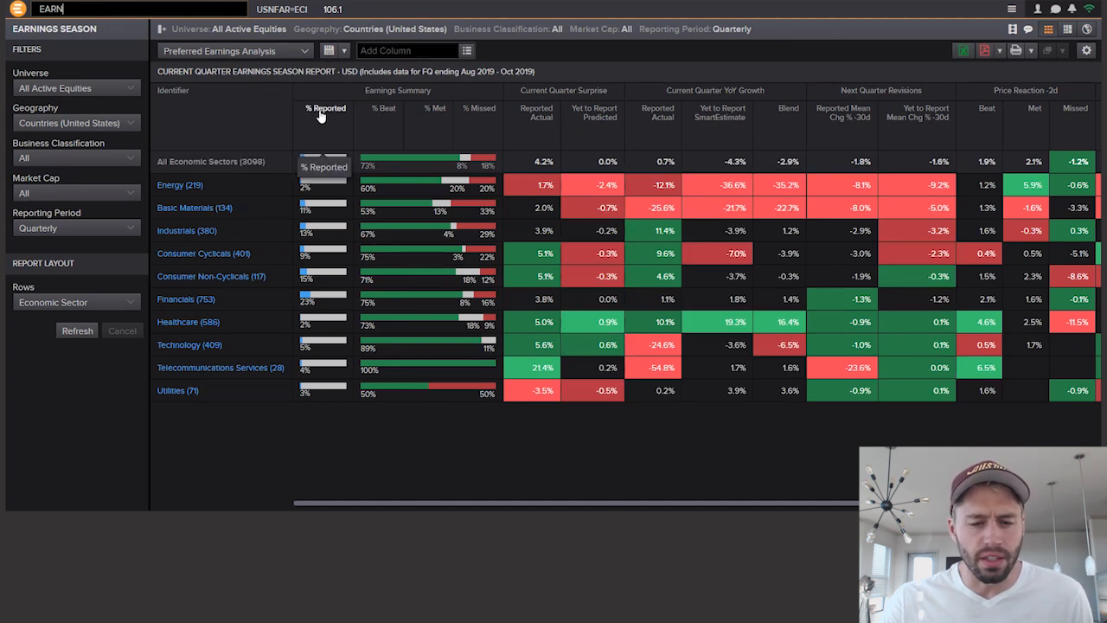
mouse_move(307, 321)
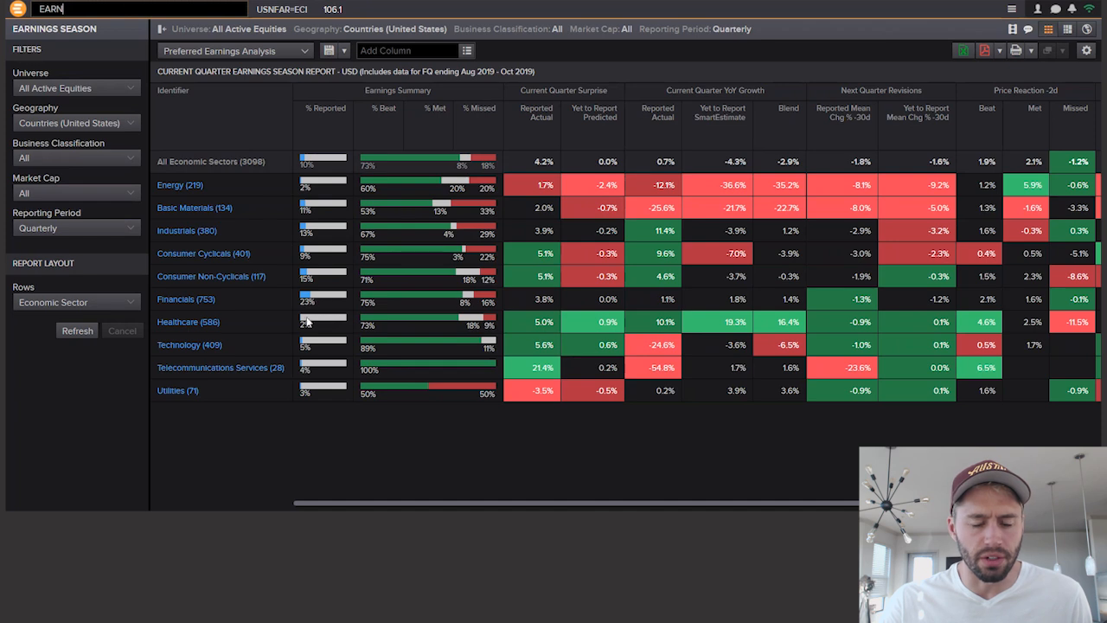
mouse_move(326, 170)
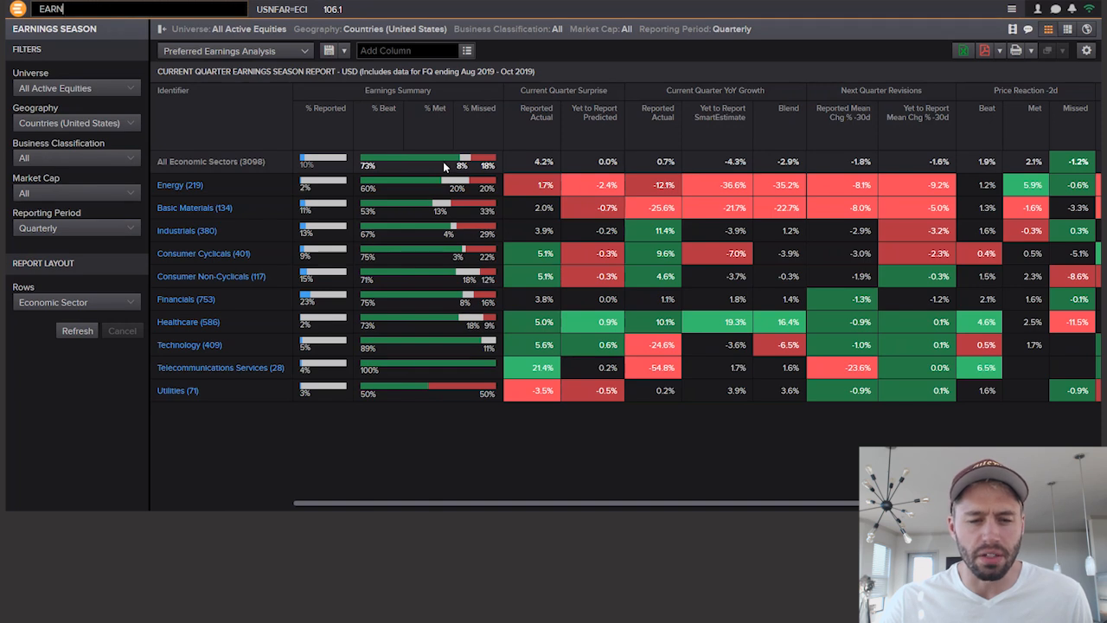
mouse_move(643, 322)
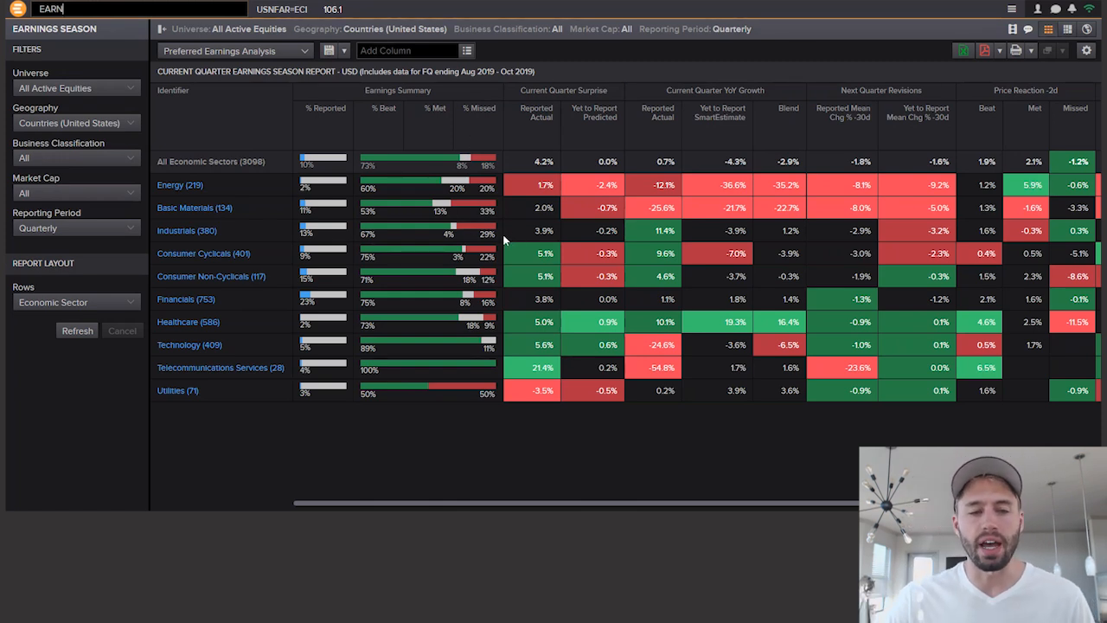
left_click(11, 11)
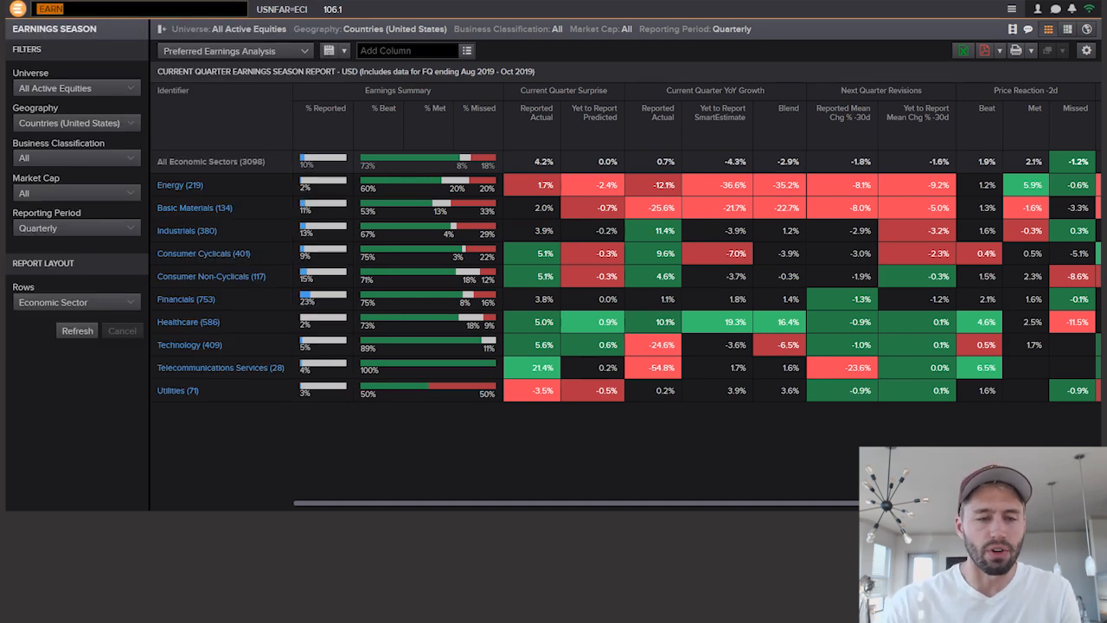
Step: Search 'star wars' and scroll through its box-office charts, timeline and news
type("star wars")
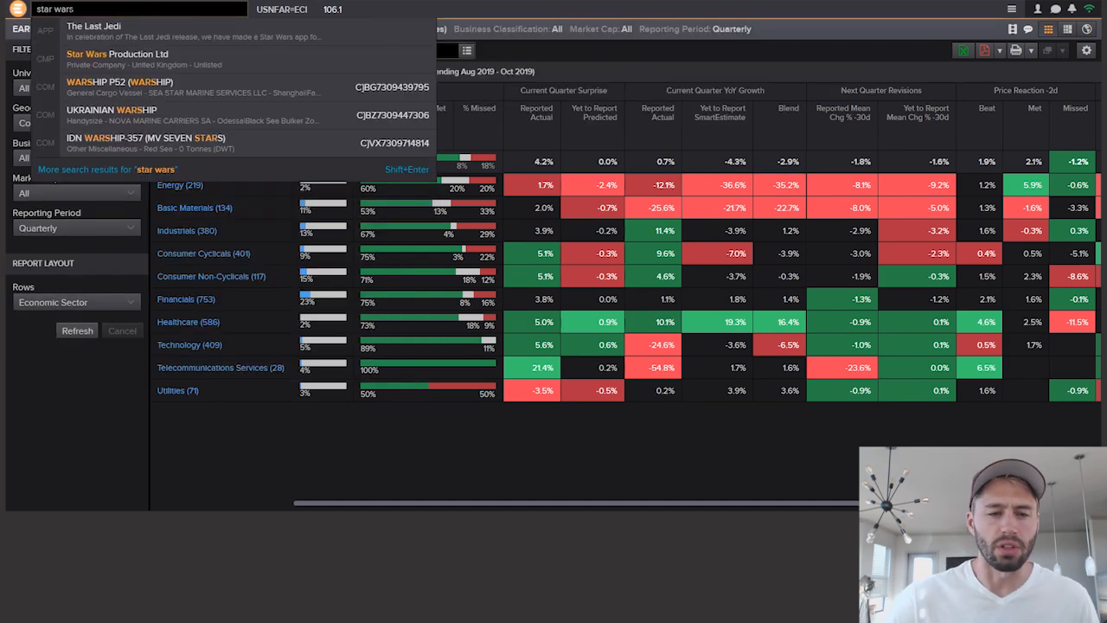
mouse_move(97, 29)
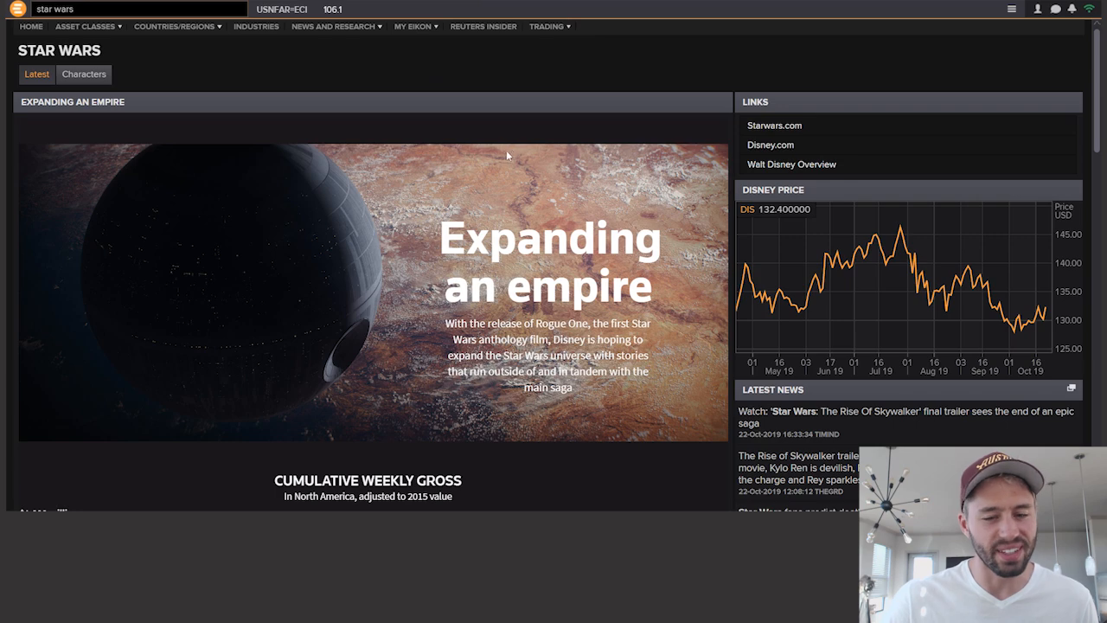
scroll("down", 3)
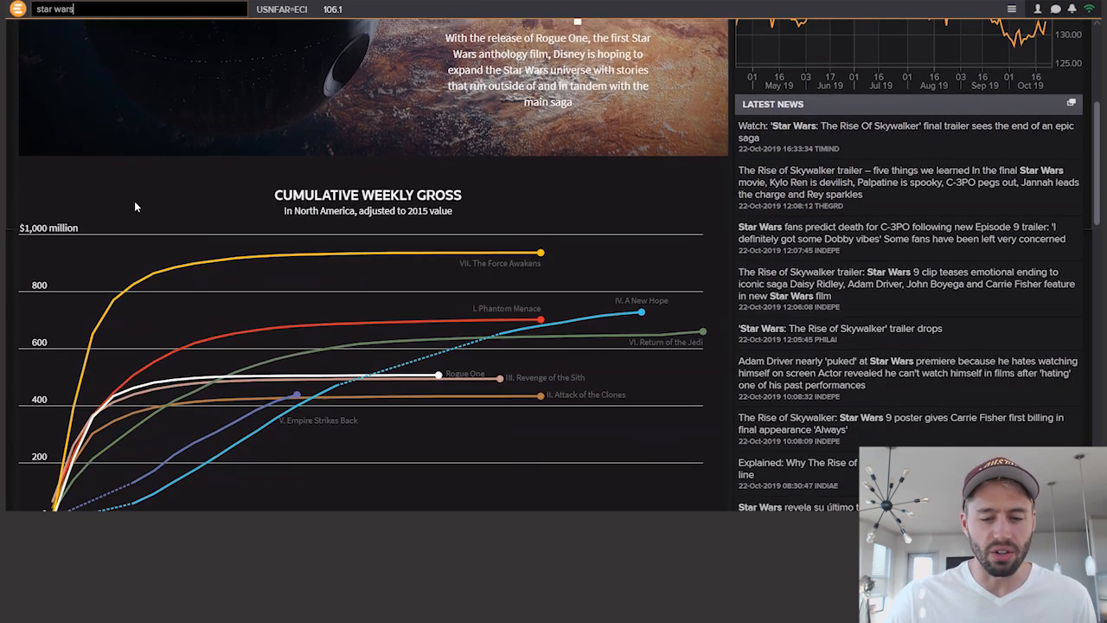
scroll("down", 3)
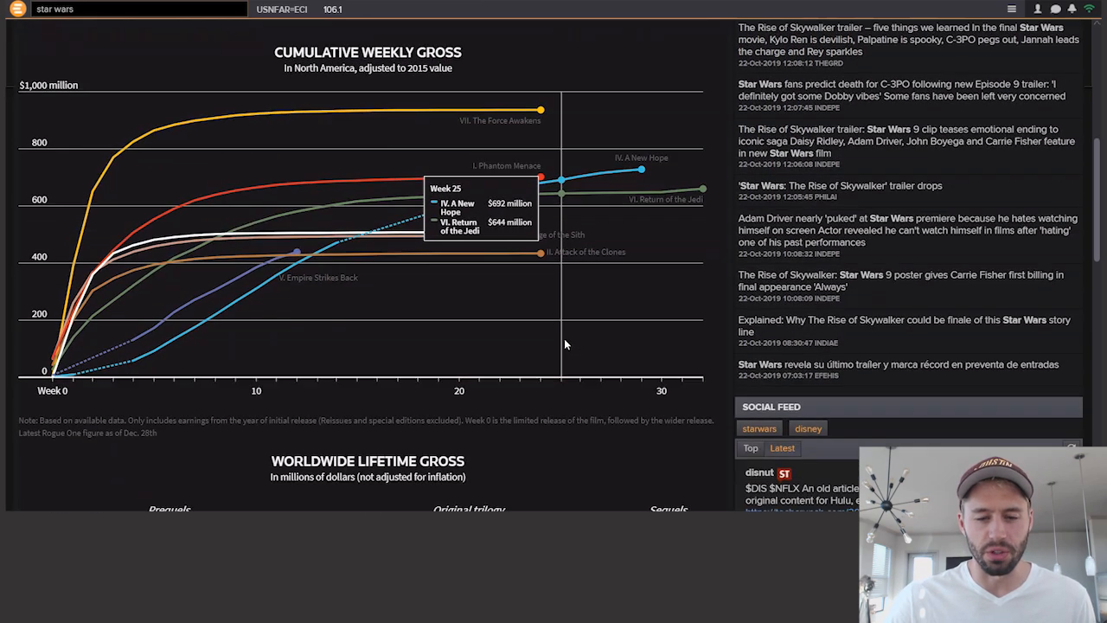
mouse_move(380, 229)
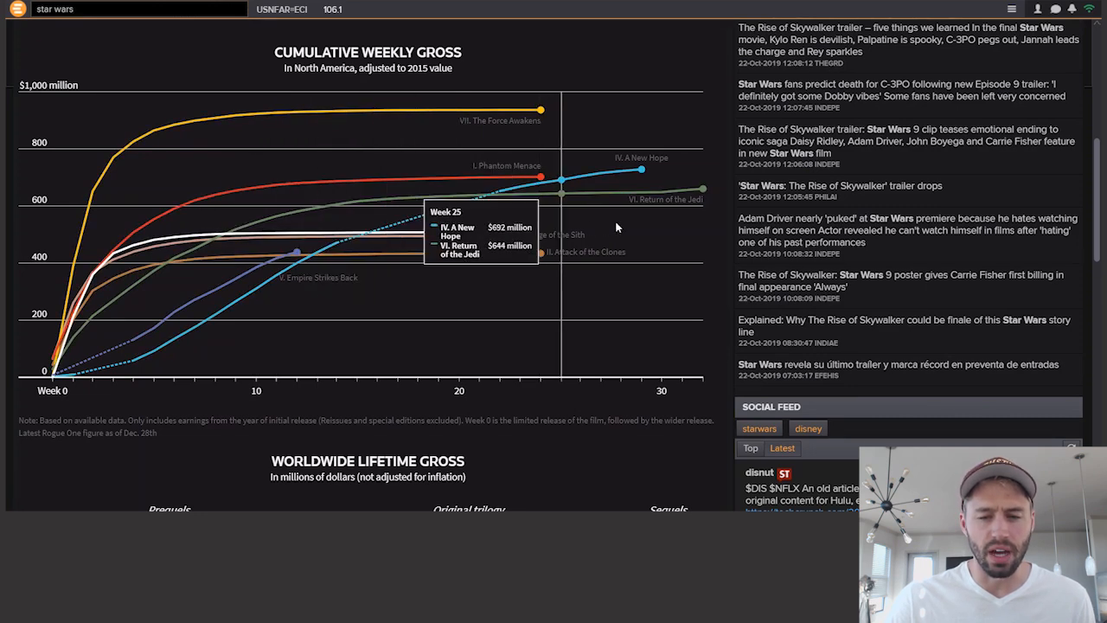
scroll("down", 3)
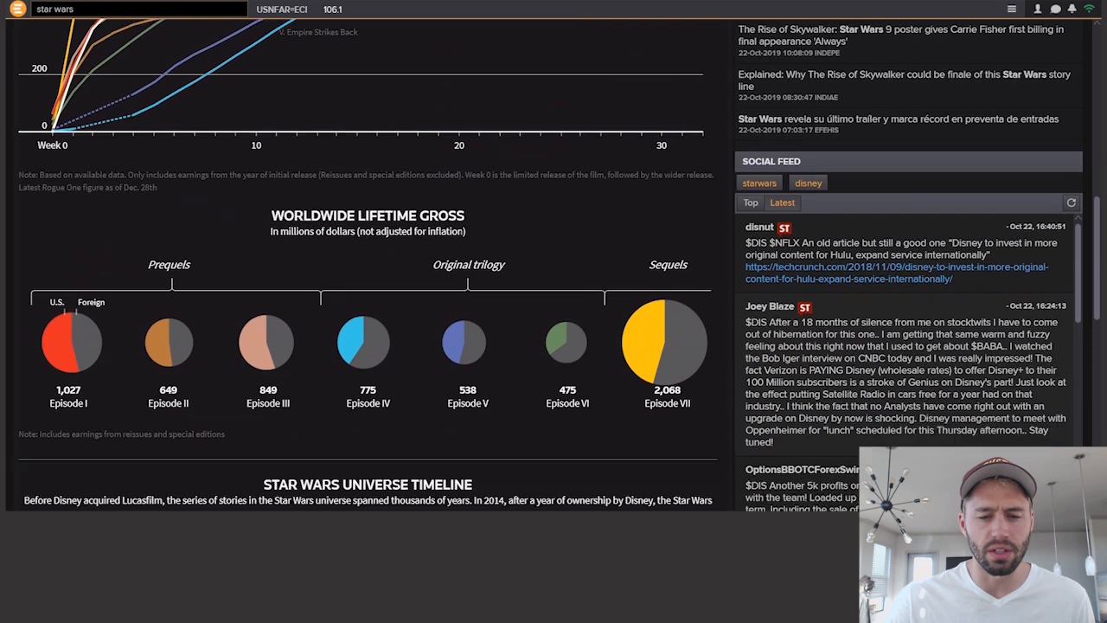
scroll("down", 3)
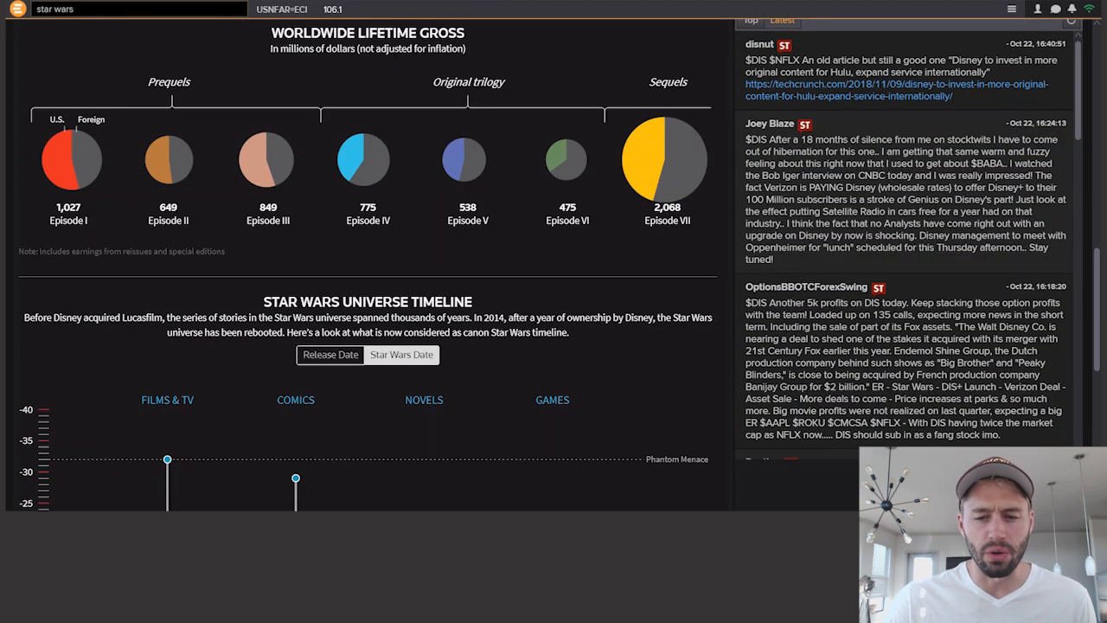
mouse_move(134, 262)
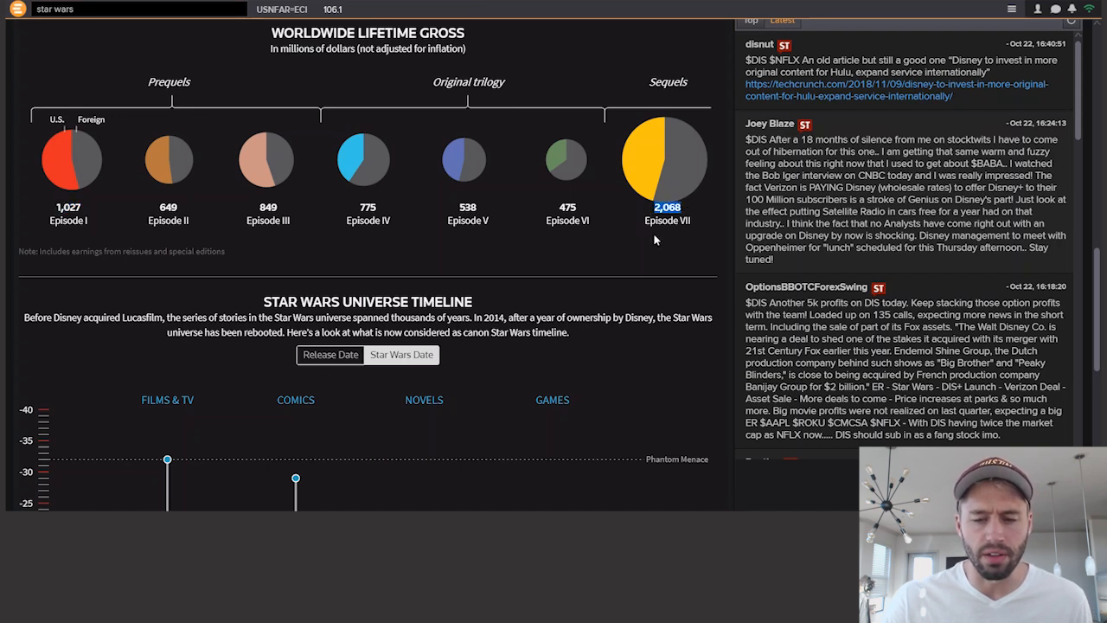
scroll("down", 3)
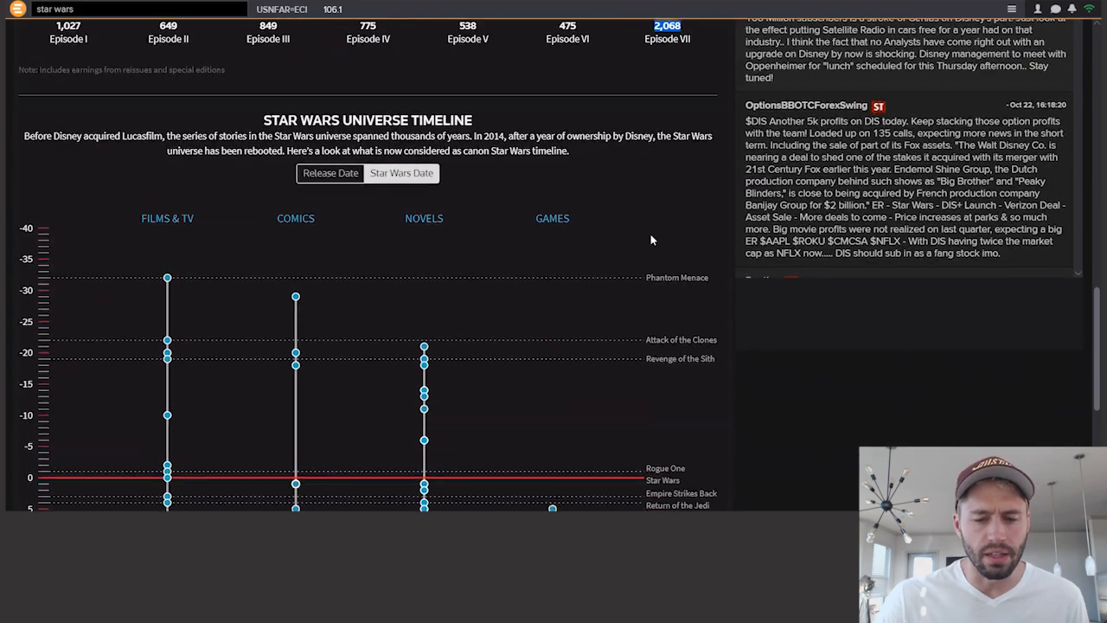
scroll("down", 3)
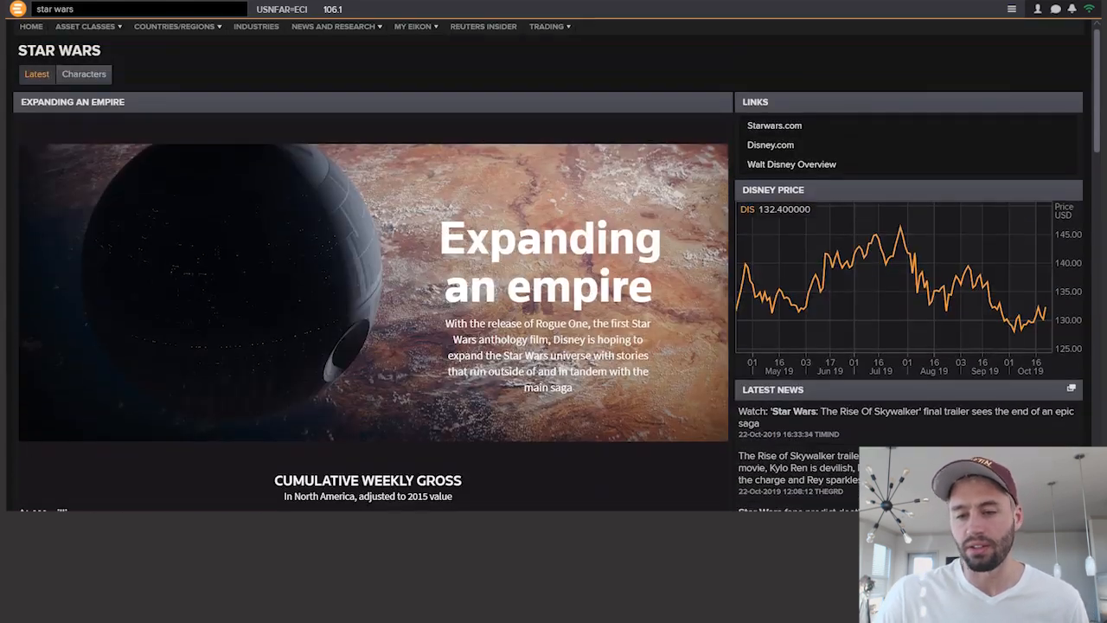
mouse_move(126, 77)
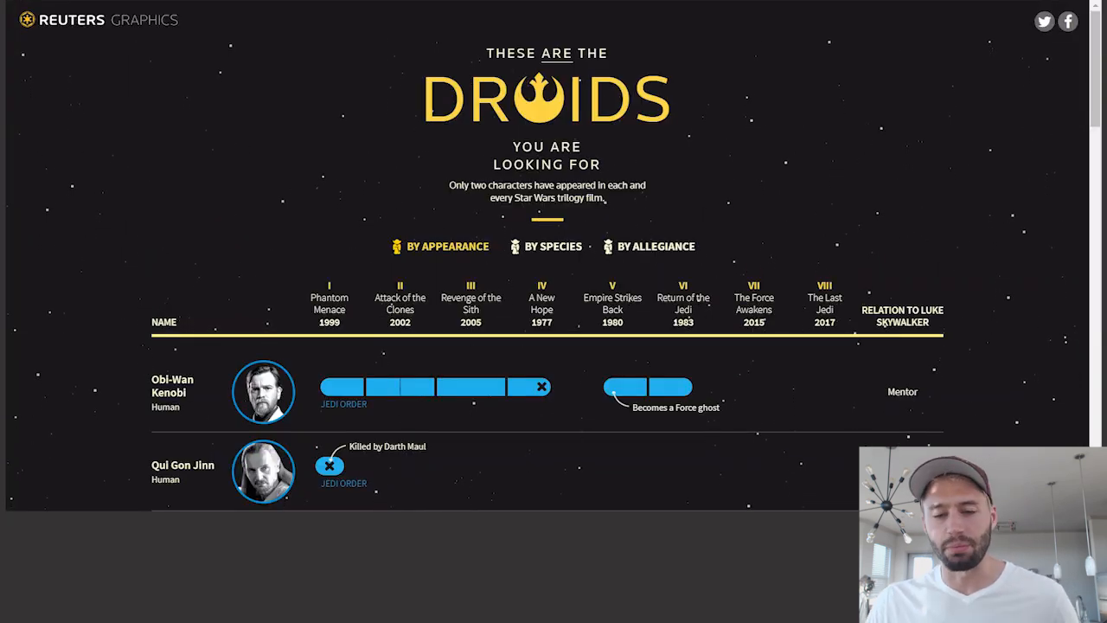
Step: Scroll through the 'These are the droids' character appearances chart, then bring up the app list
scroll("down", 3)
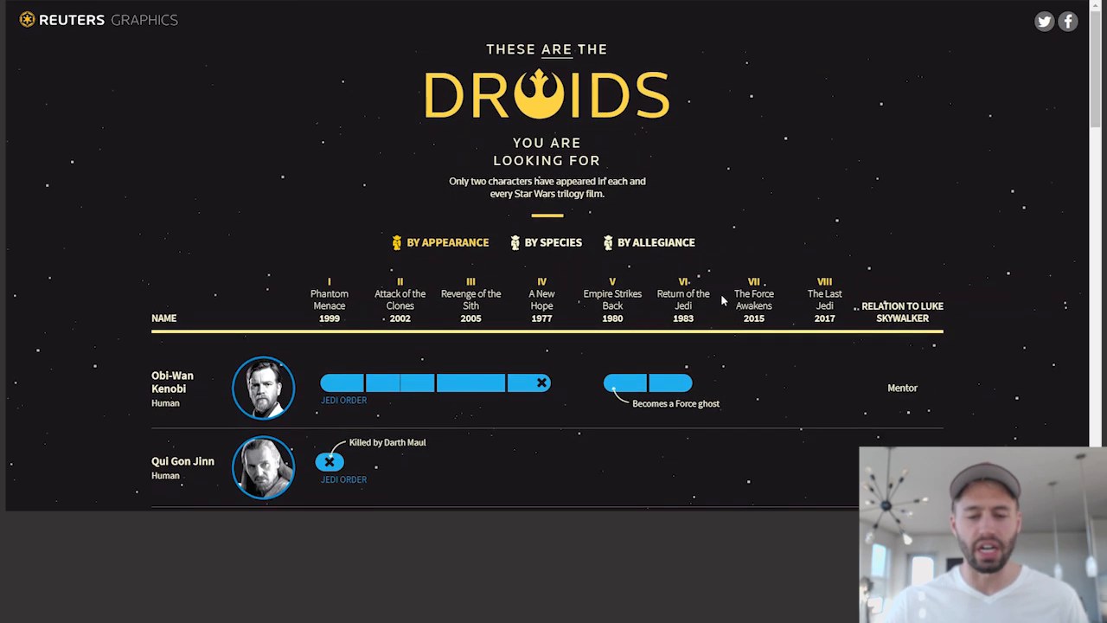
scroll("down", 3)
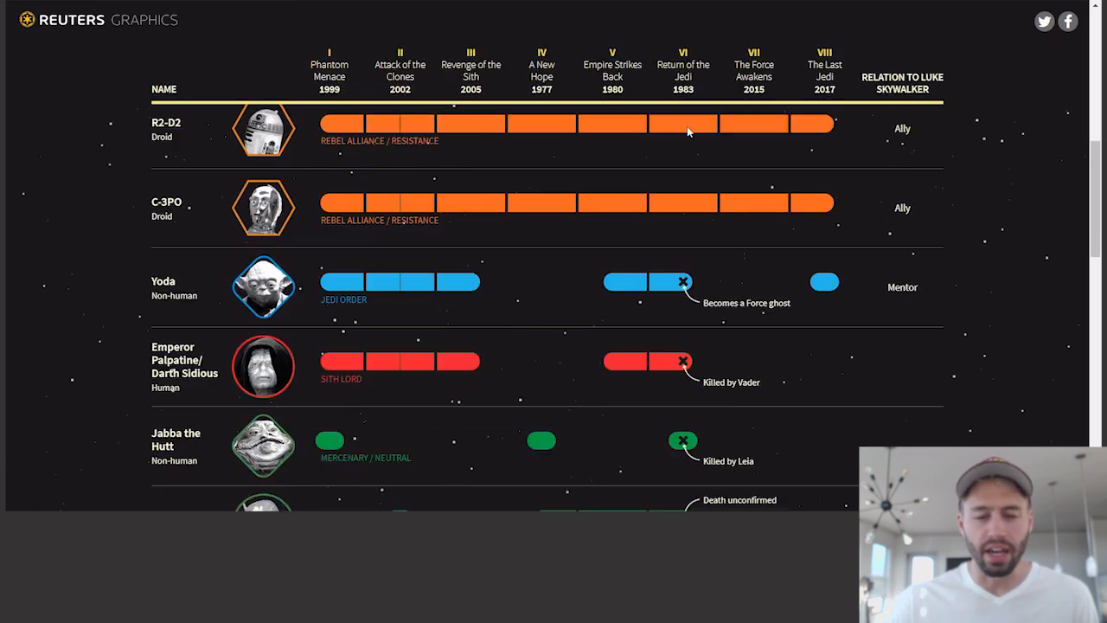
left_click(18, 9)
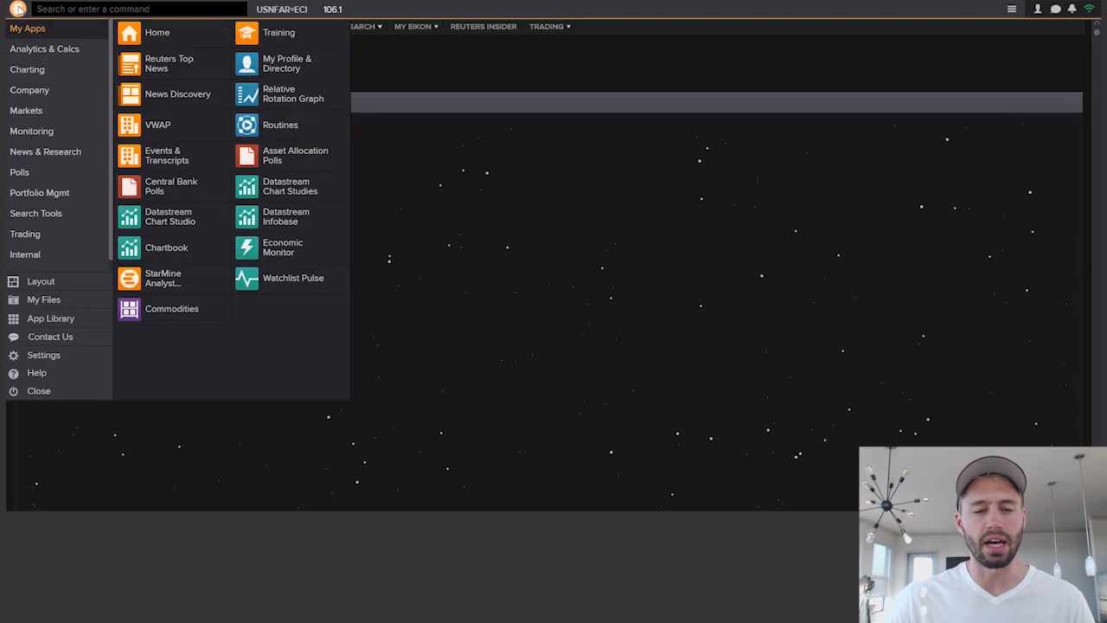
Step: Show the My Apps list including the Datastream apps
left_click(27, 69)
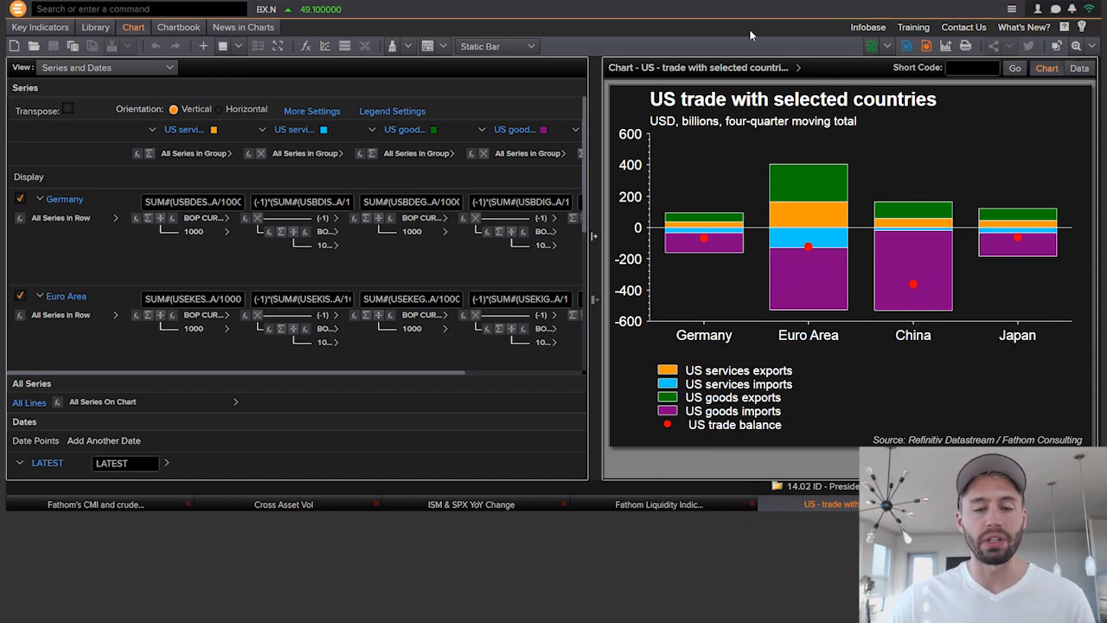
mouse_move(729, 49)
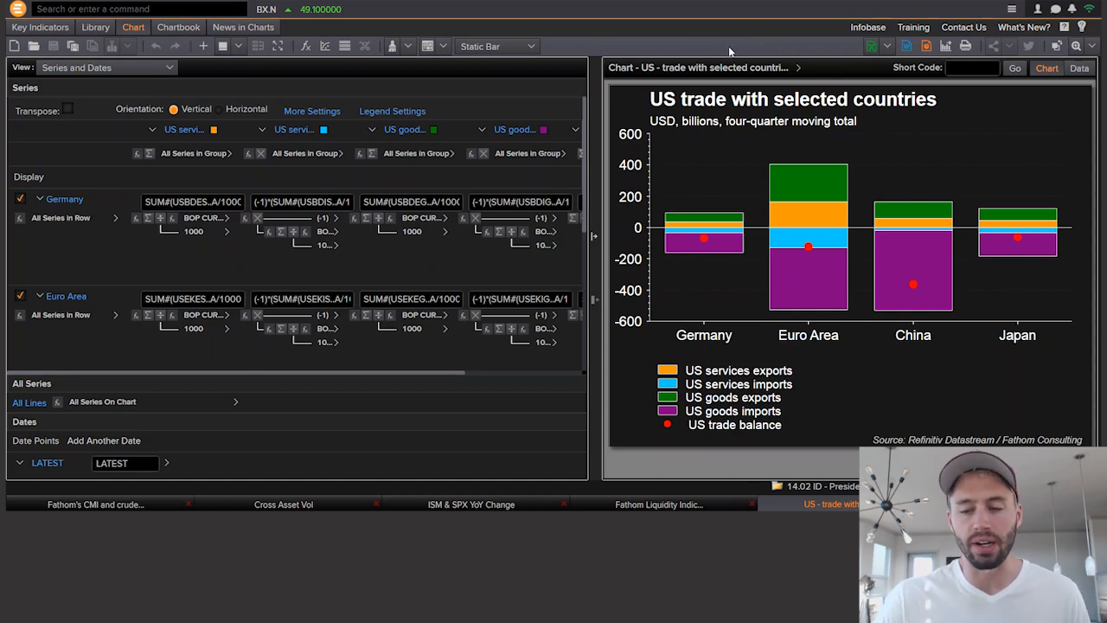
mouse_move(734, 49)
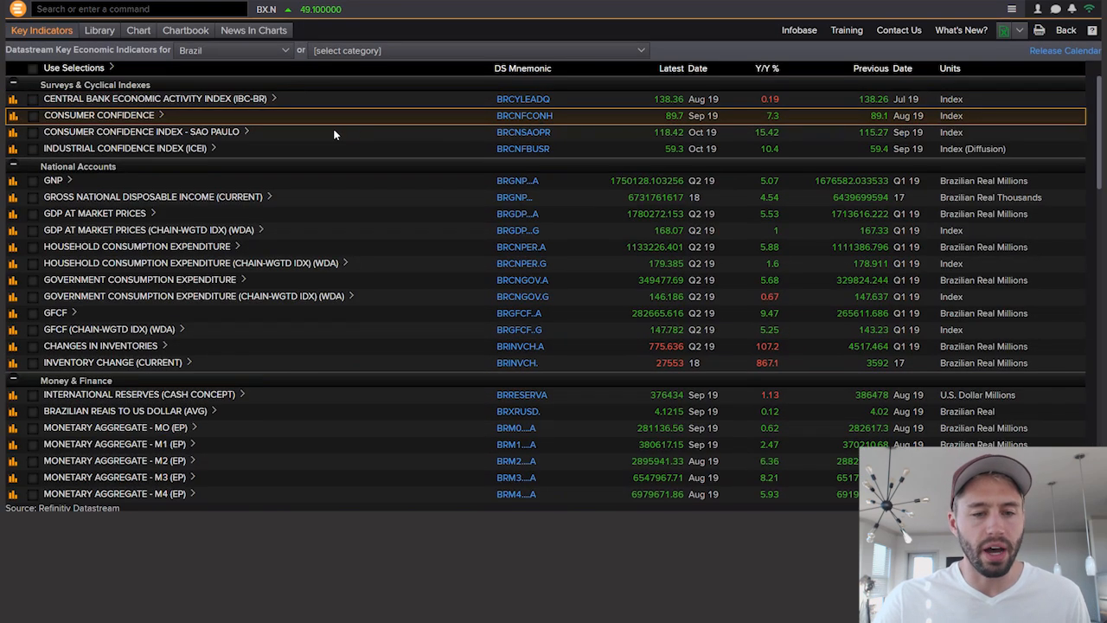
Step: Change the Key Economic Indicators country from Brazil to Iran
left_click(235, 49)
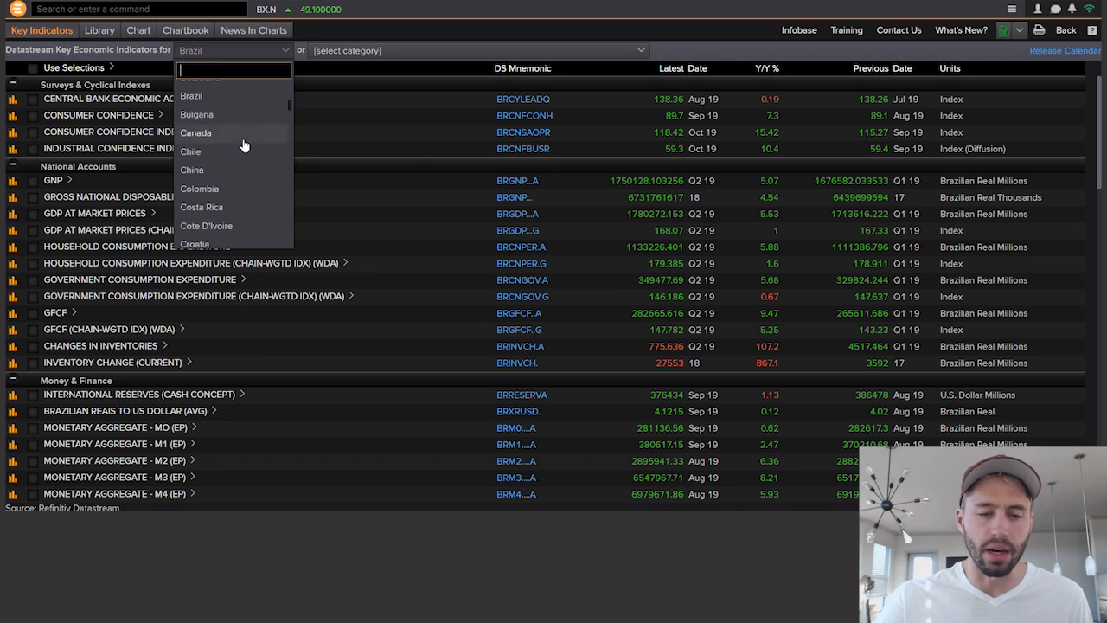
scroll("down", 3)
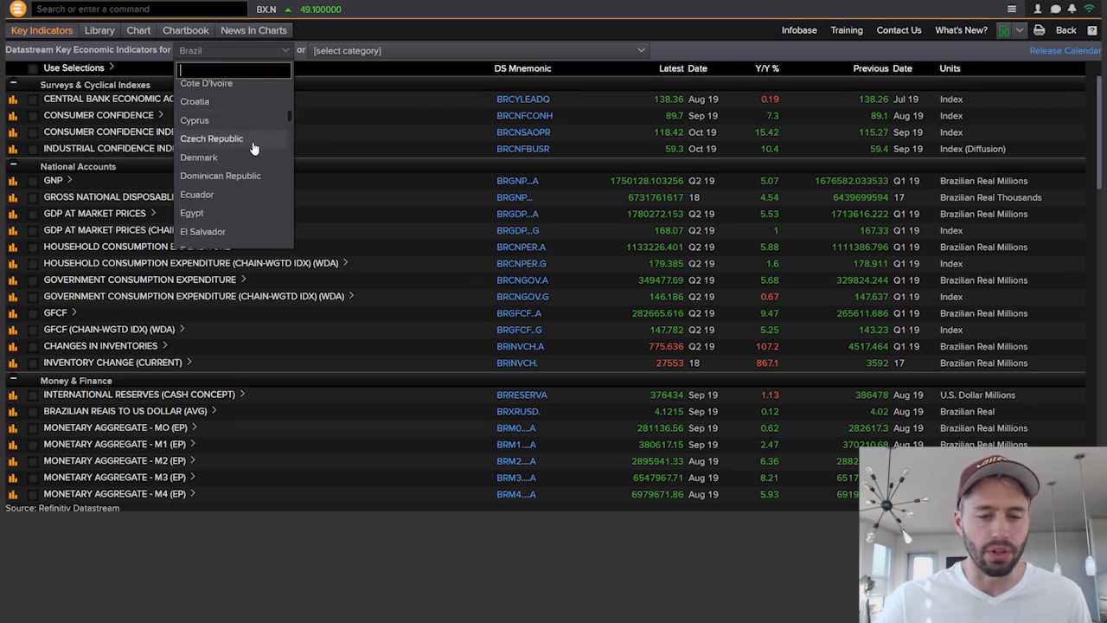
scroll("down", 3)
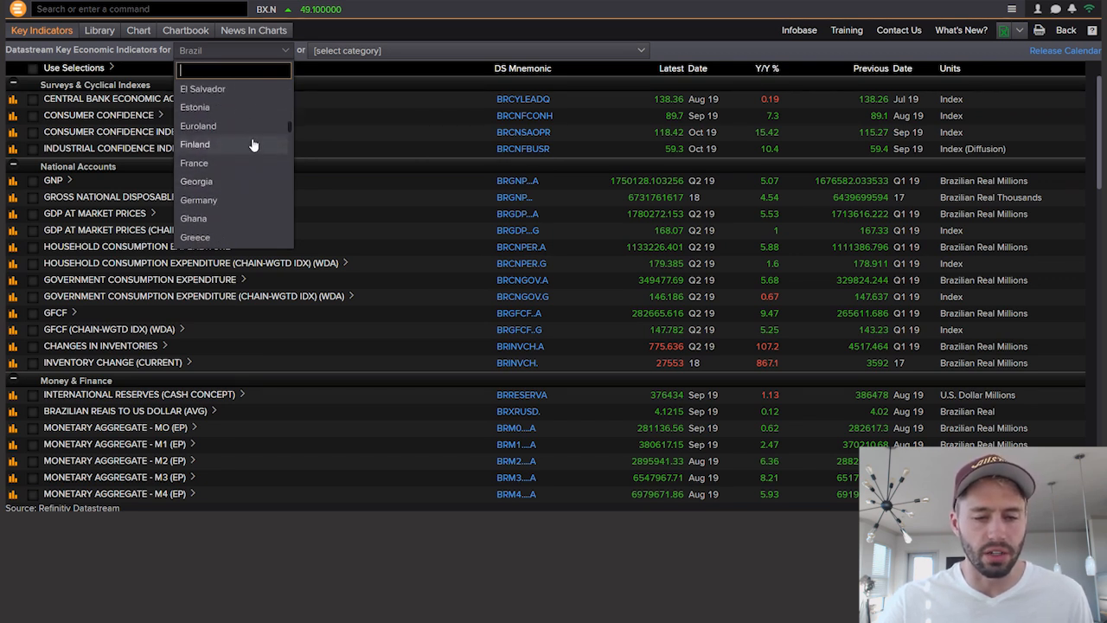
scroll("down", 3)
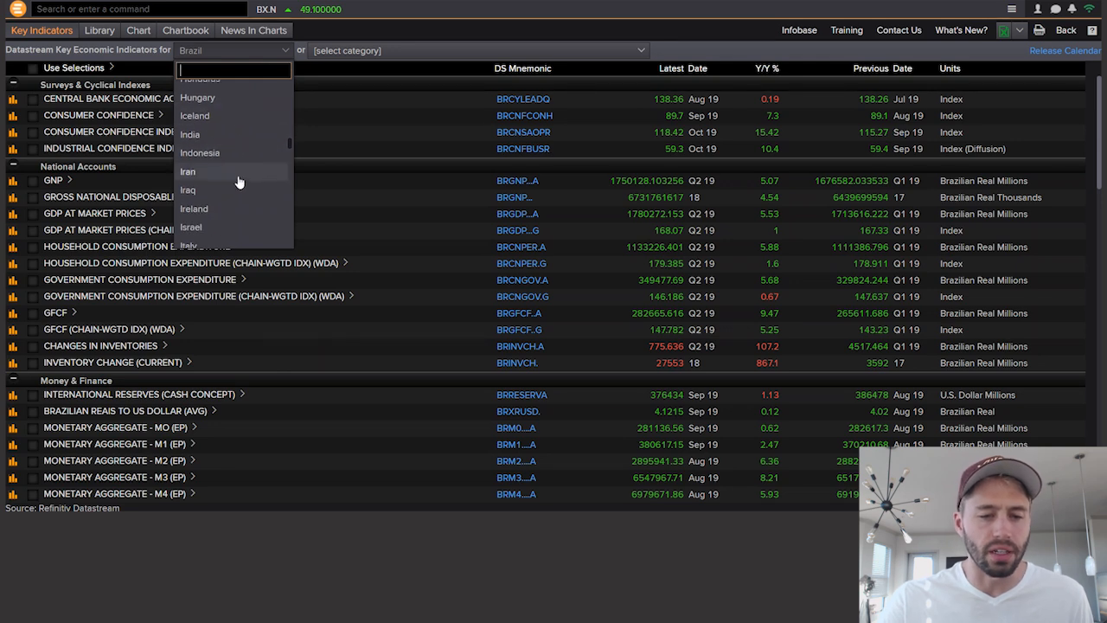
left_click(188, 171)
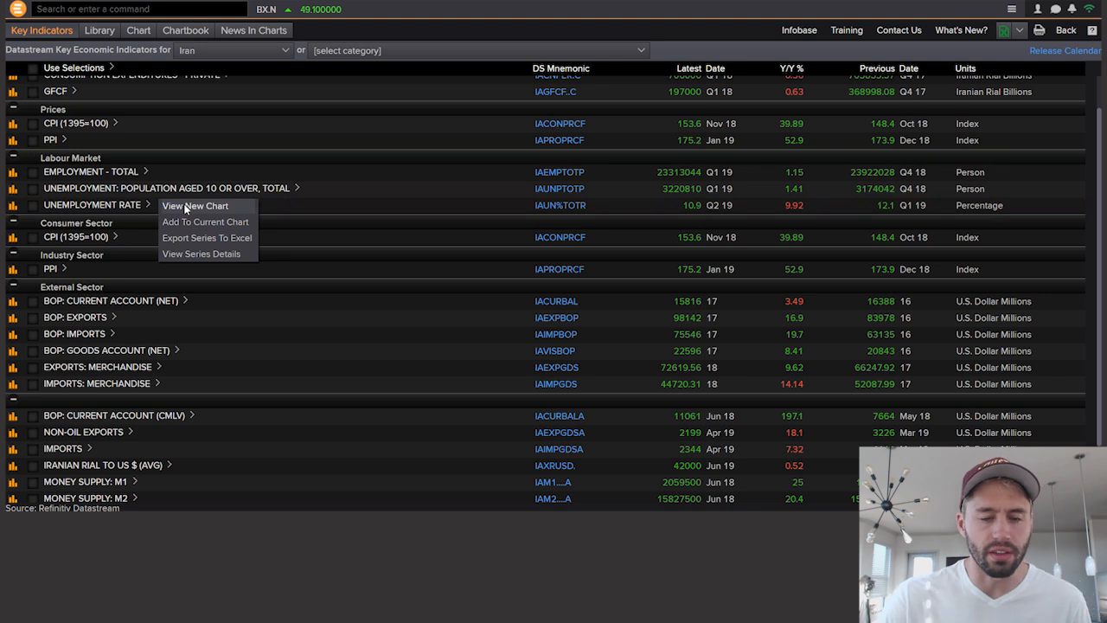
Step: Plot Iran's unemployment rate on a new time-series chart
left_click(194, 205)
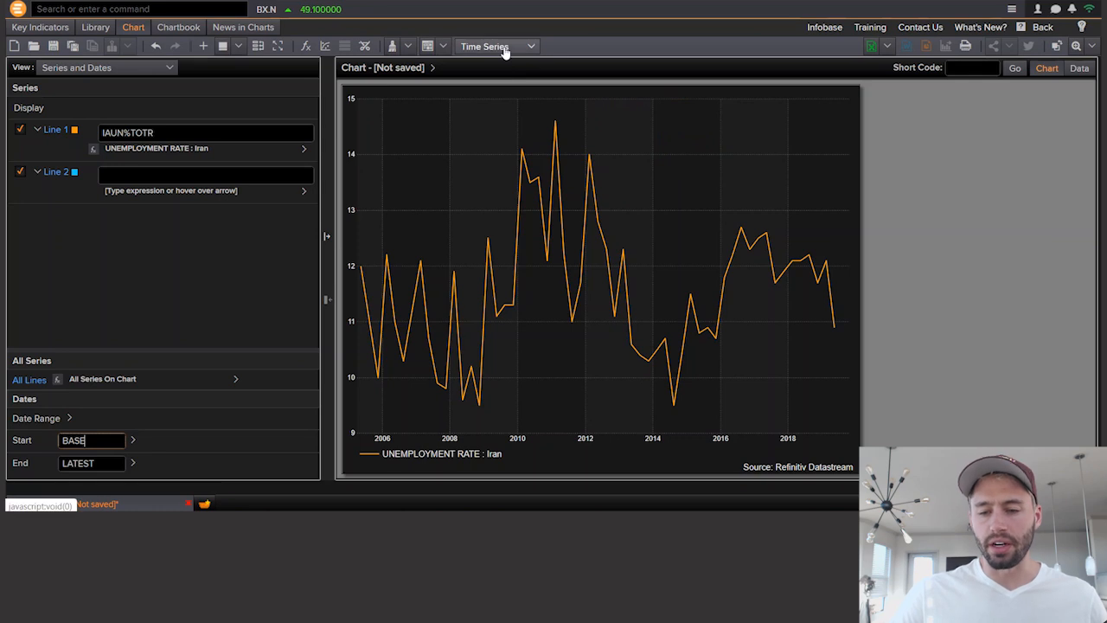
mouse_move(730, 256)
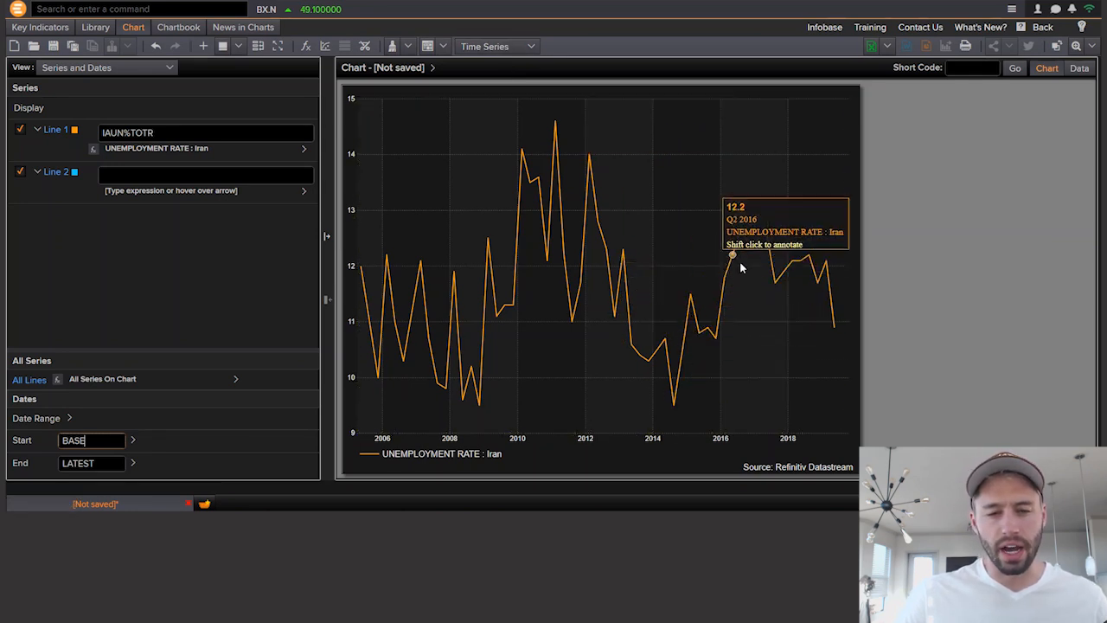
mouse_move(816, 285)
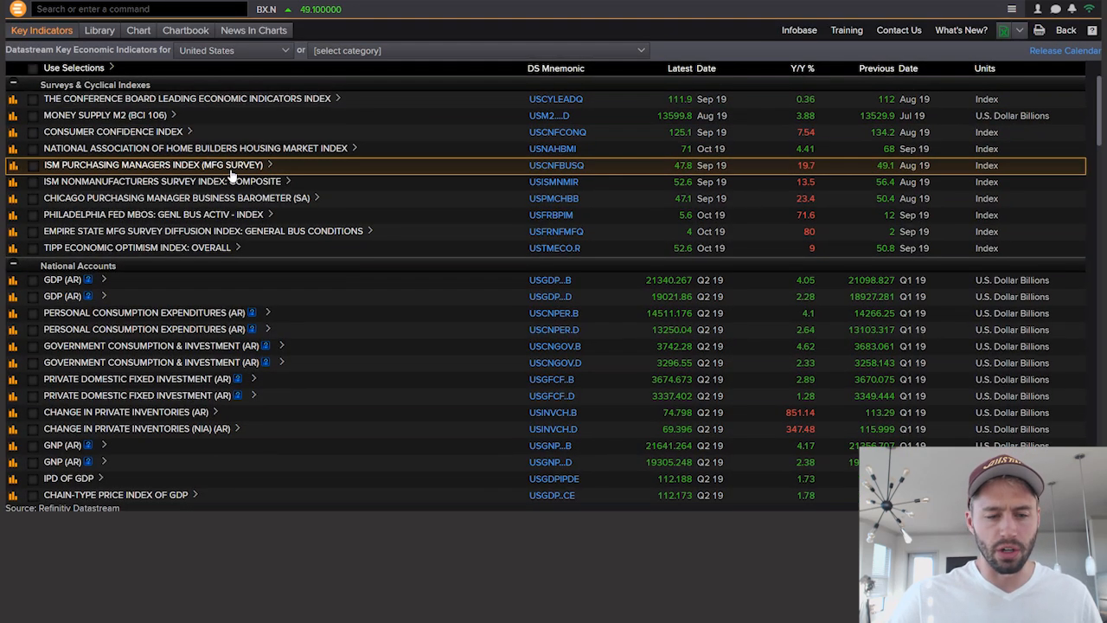
Step: Scroll to Money & Finance and chart the US 3-month Treasury bill rate
scroll("down", 3)
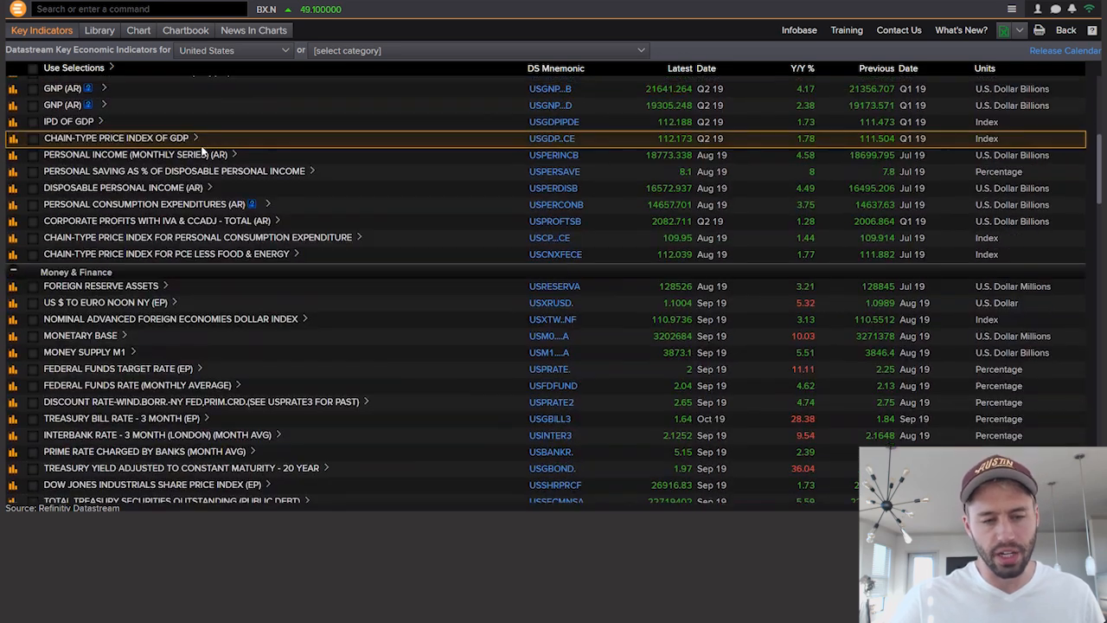
scroll("down", 3)
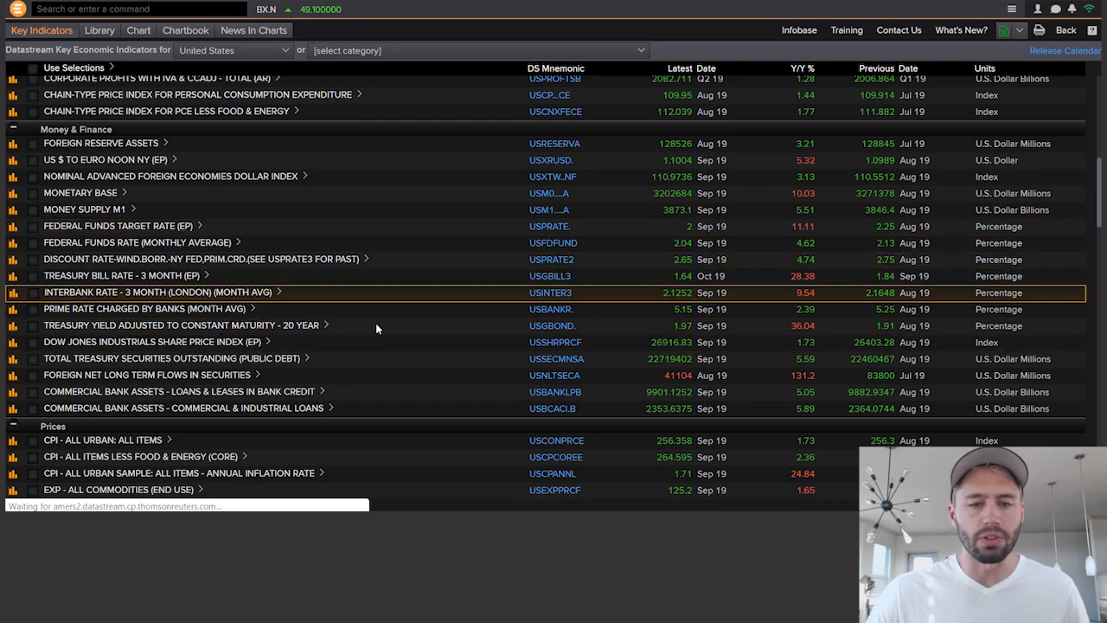
left_click(132, 33)
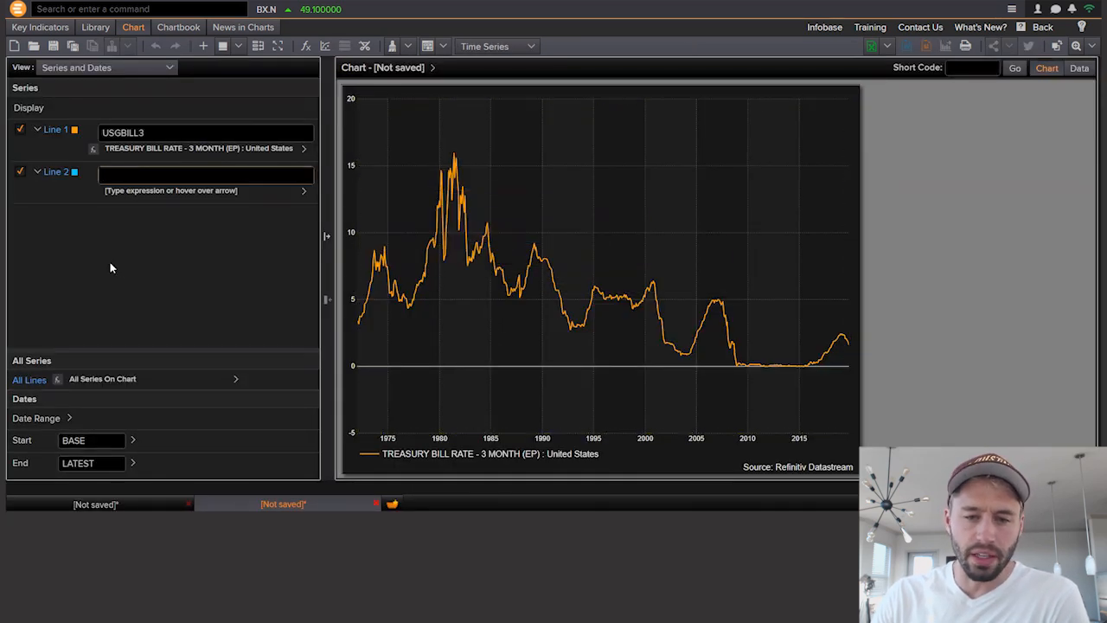
Step: Switch to the US private residential construction spending year-over-year chart
left_click(434, 46)
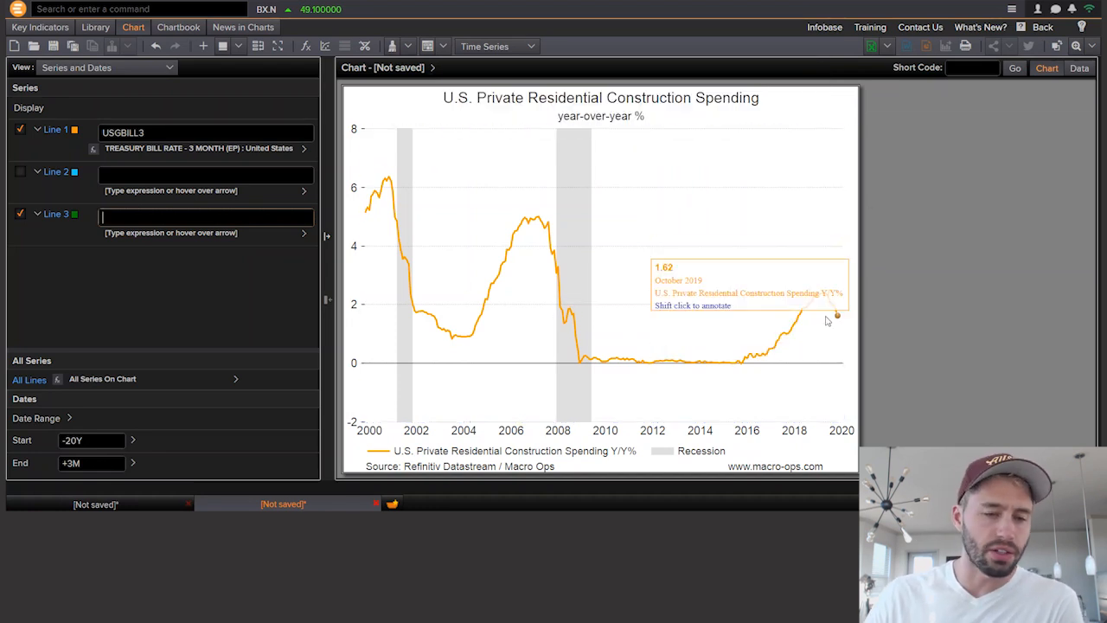
mouse_move(609, 264)
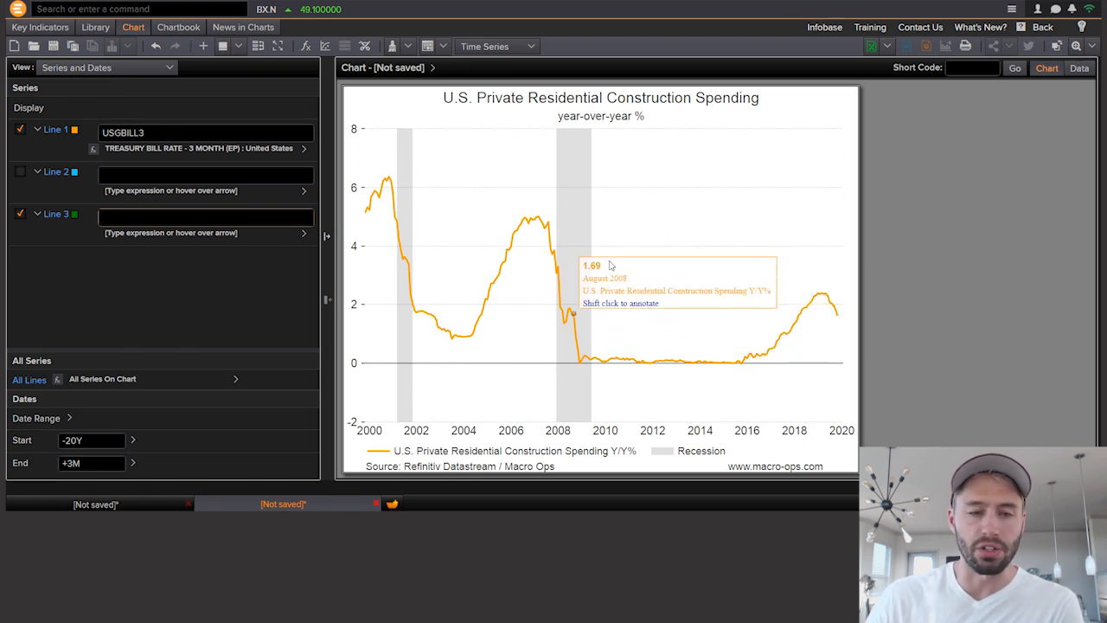
mouse_move(121, 38)
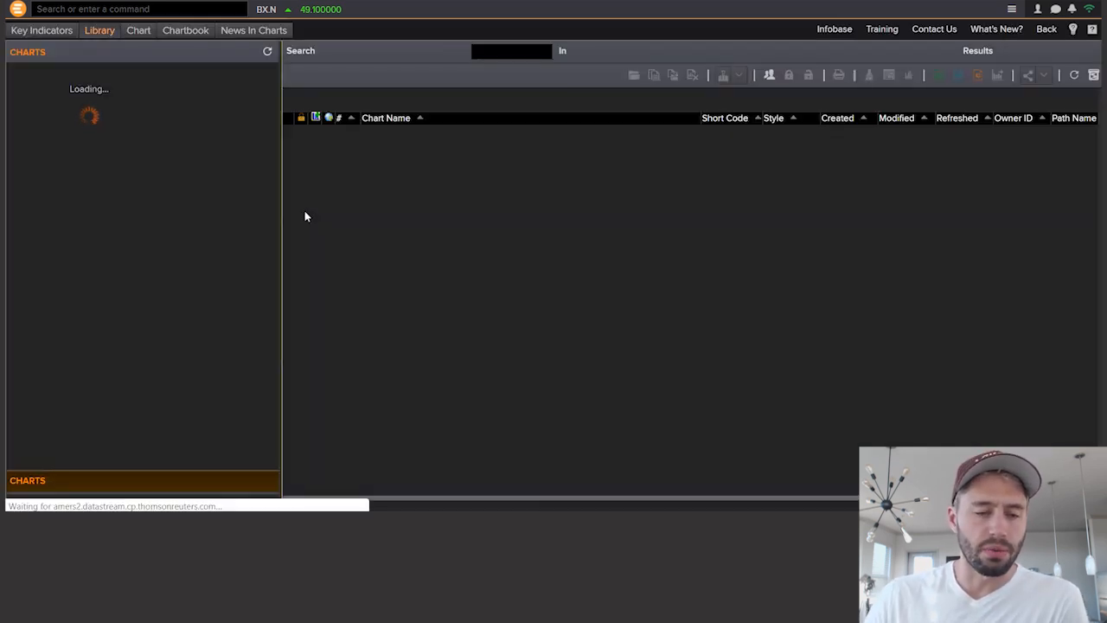
mouse_move(94, 126)
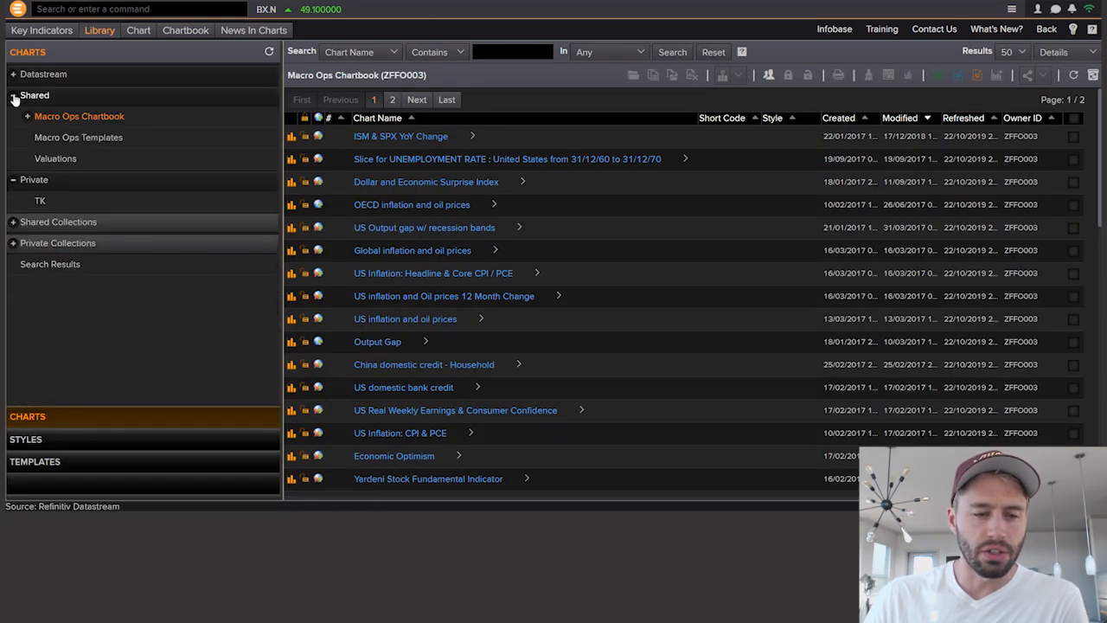
Step: Expand Datastream > Sample Charts in the library and show the Gold charts
left_click(14, 71)
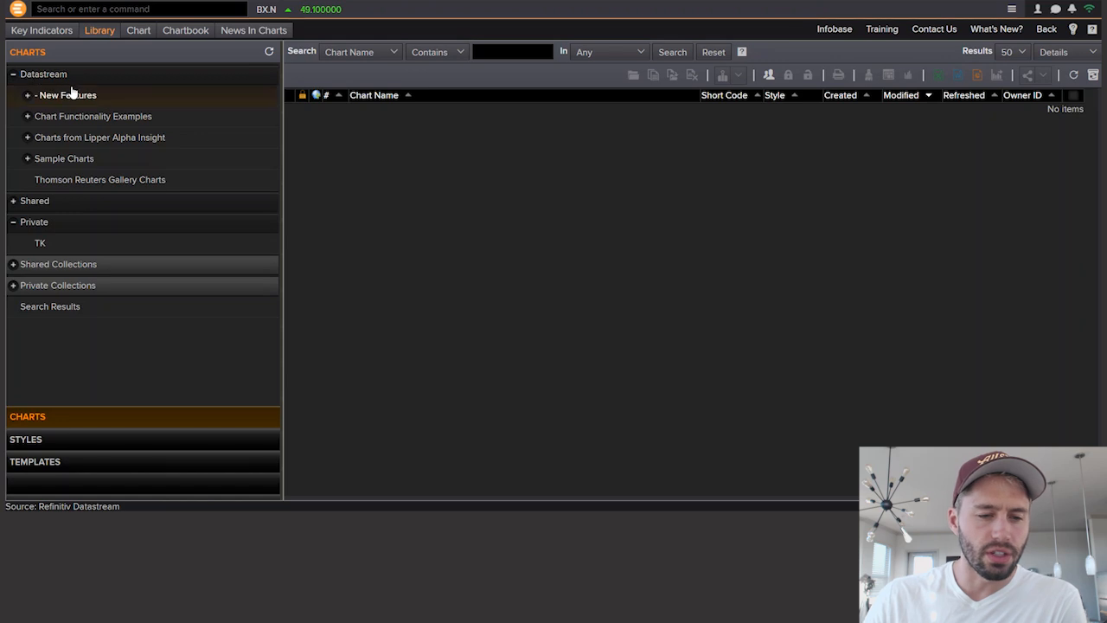
mouse_move(110, 179)
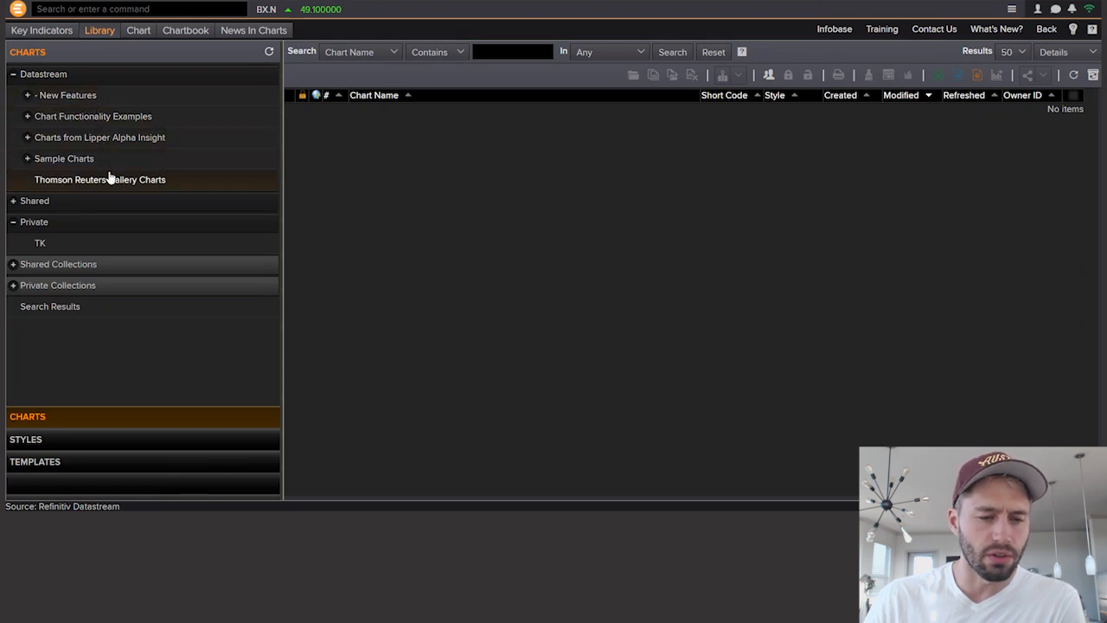
left_click(28, 158)
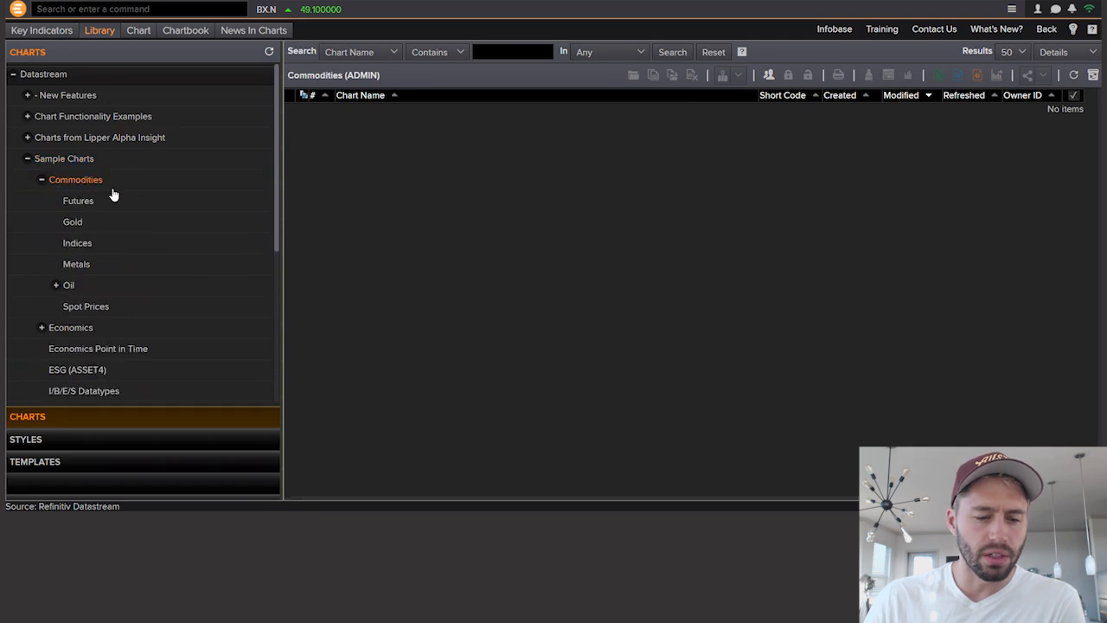
left_click(71, 221)
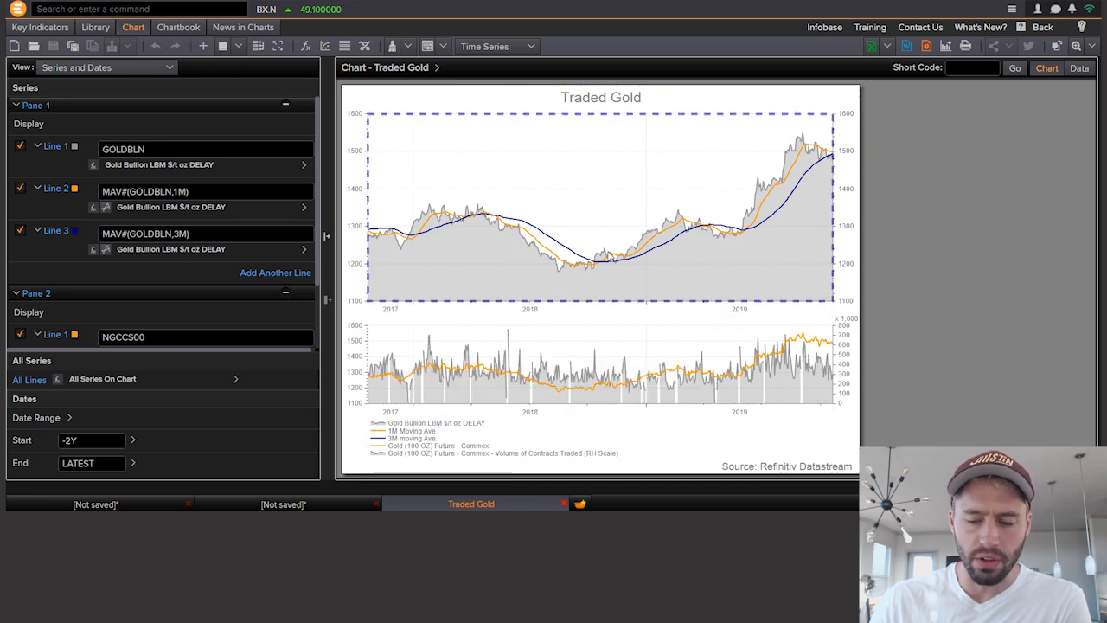
mouse_move(612, 223)
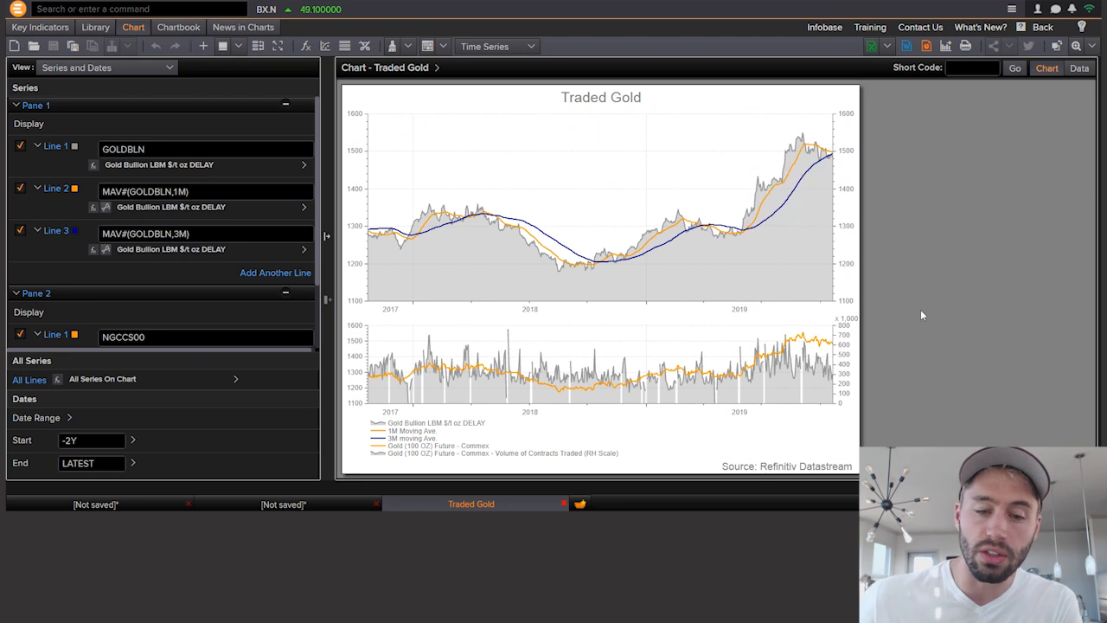
mouse_move(911, 275)
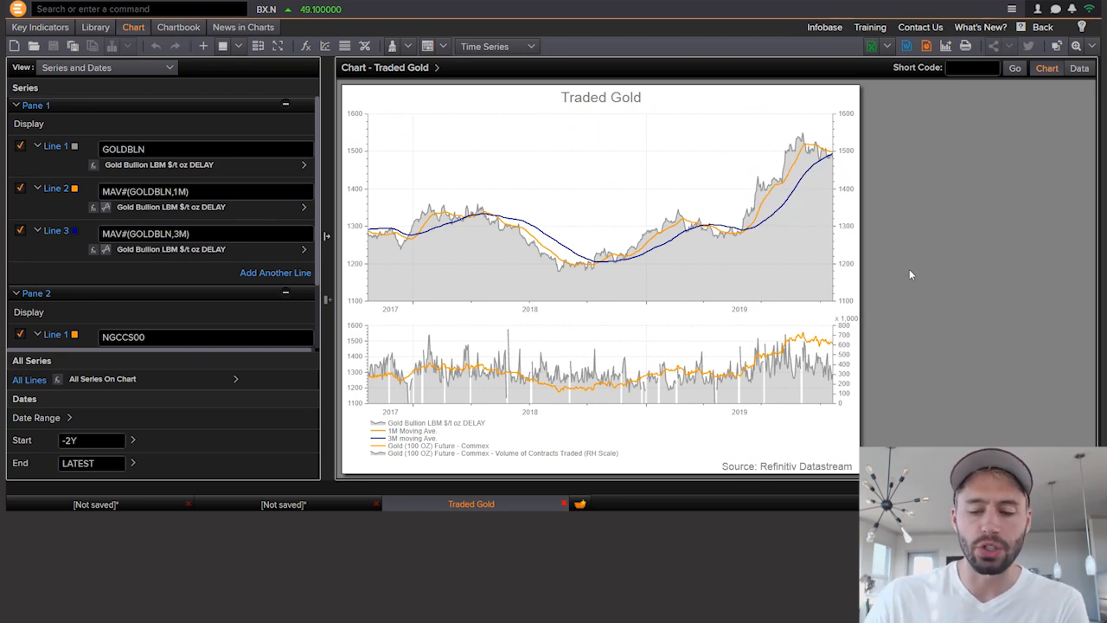
mouse_move(36, 76)
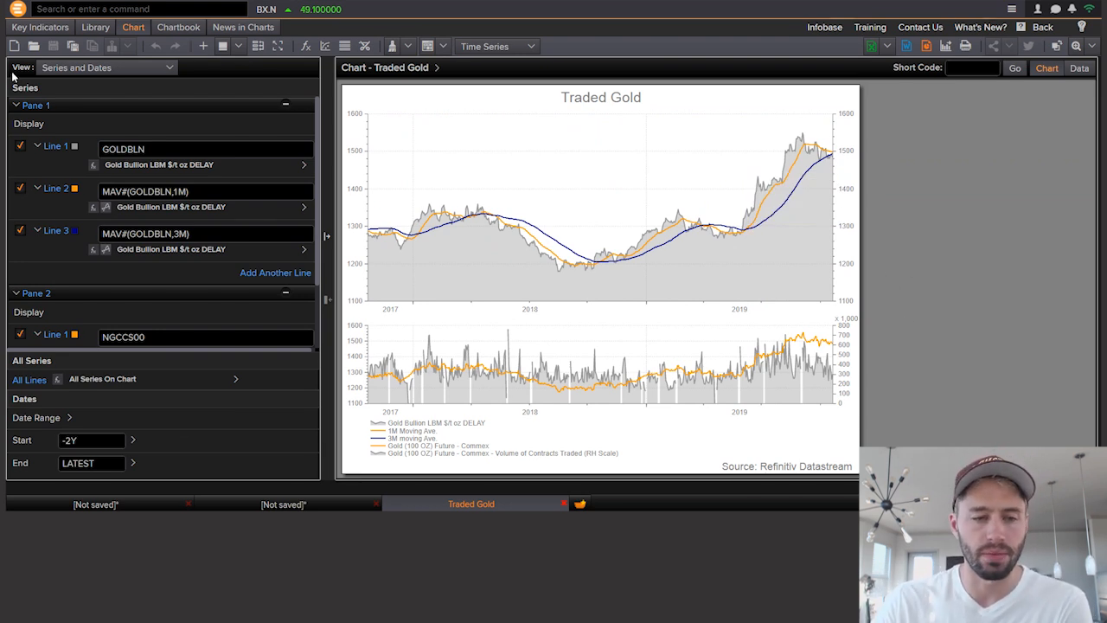
Step: From Chart Functionality Examples > Area Charts, open the phosphates example, The PHOSPHATE Story
left_click(97, 27)
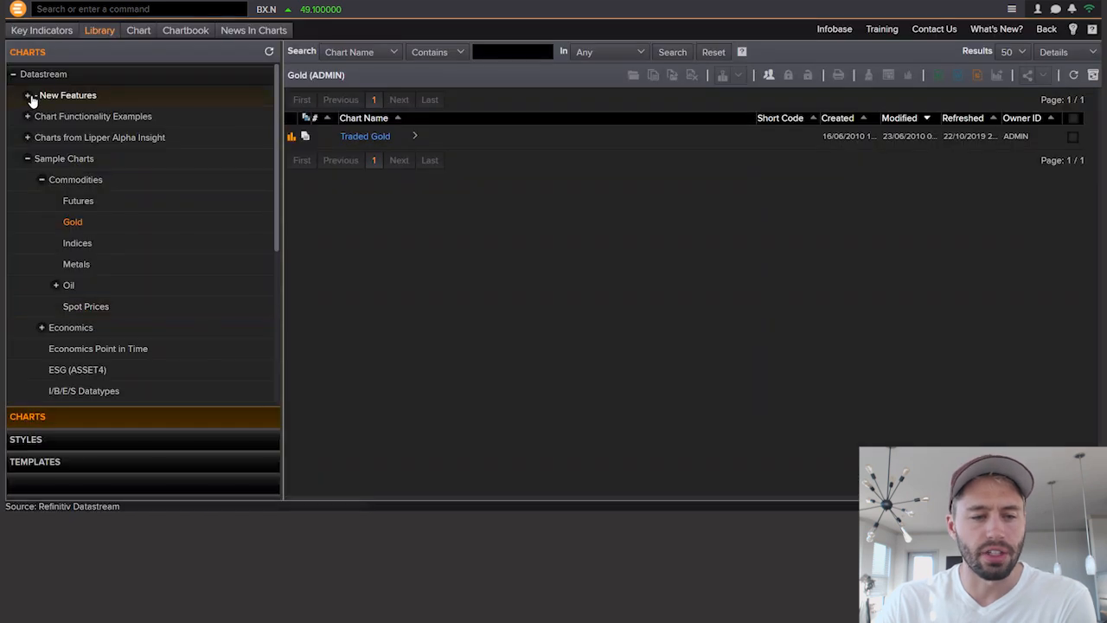
left_click(28, 116)
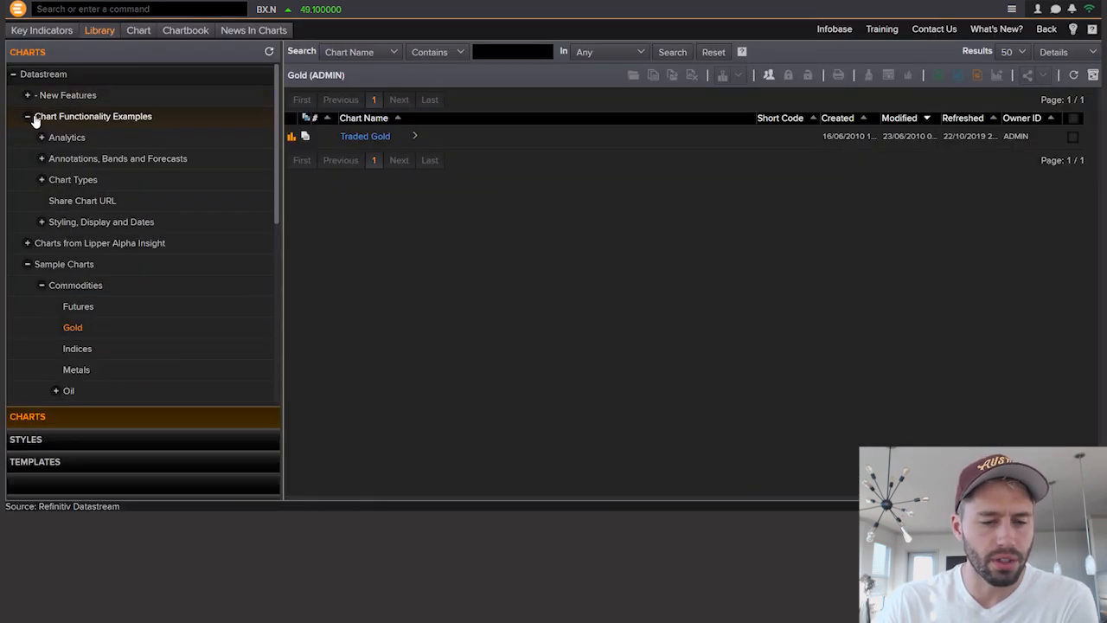
left_click(66, 137)
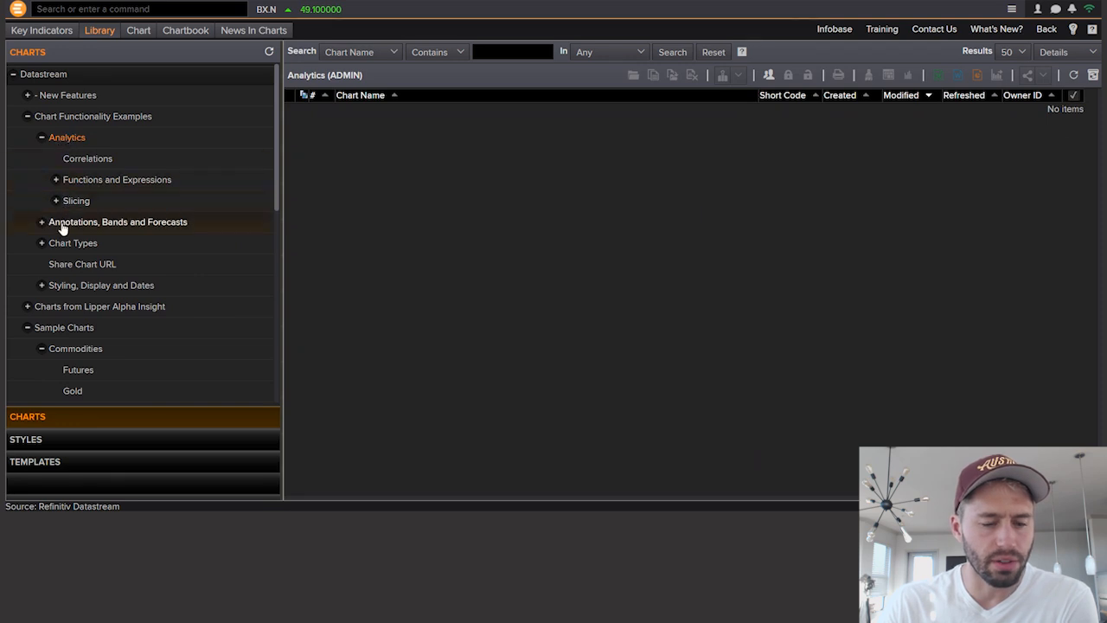
left_click(86, 264)
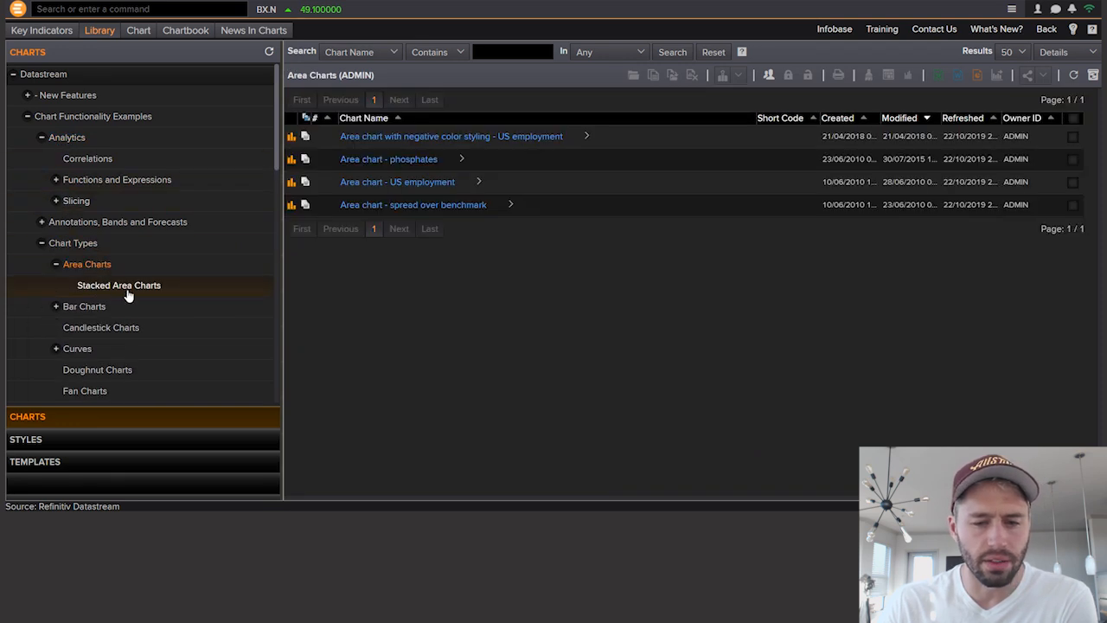
left_click(389, 158)
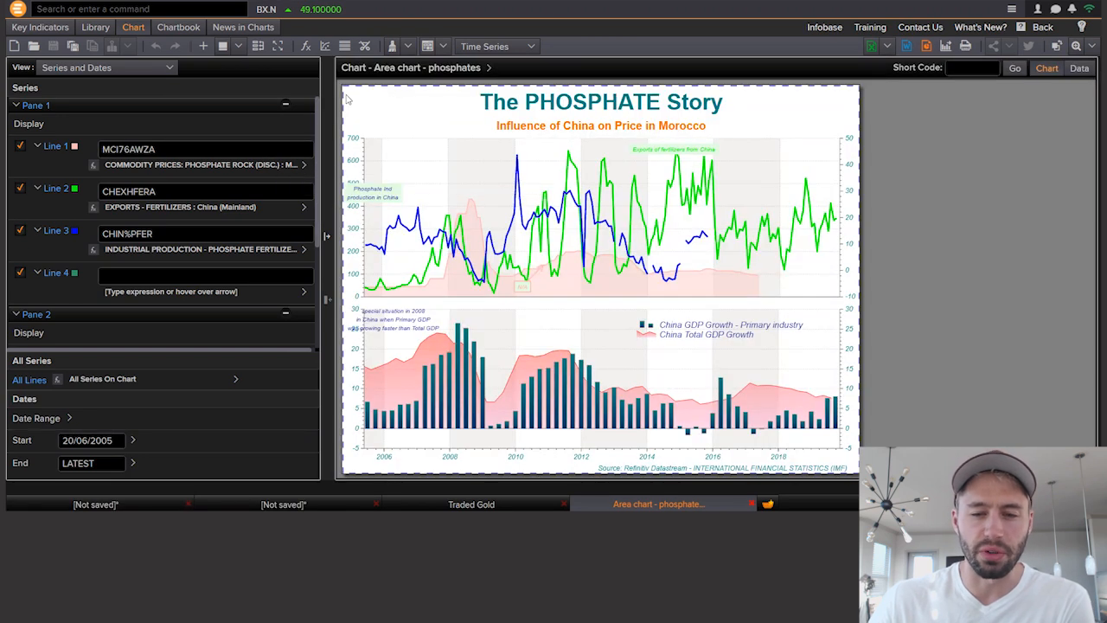
left_click(600, 126)
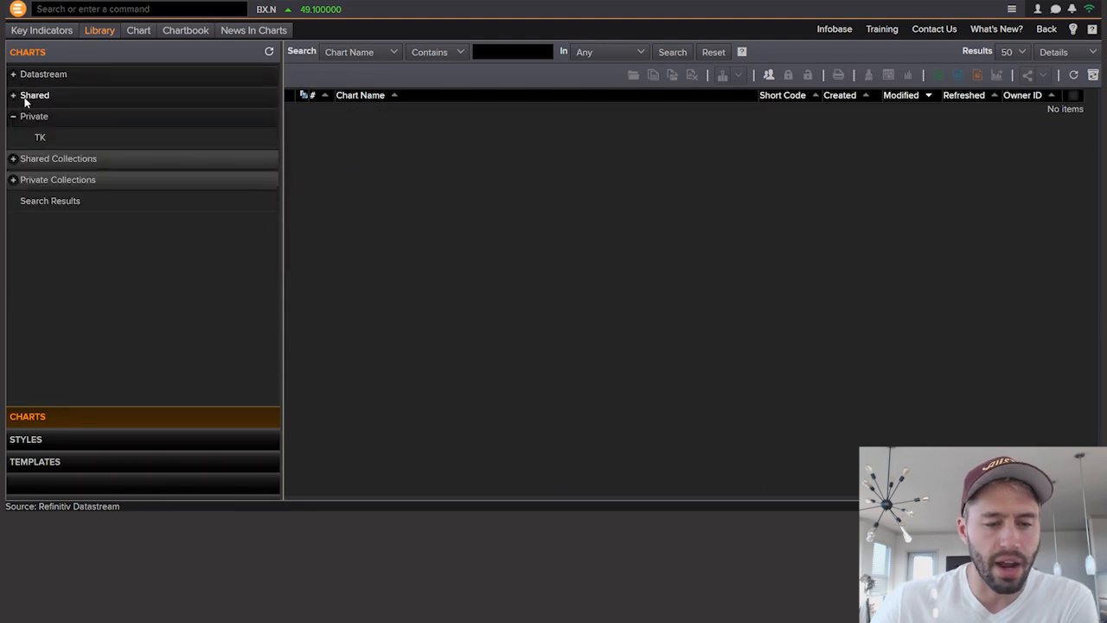
Step: Expand the Shared chartbooks to Labor Market and bring up Initial Jobless Claims' actions
left_click(13, 94)
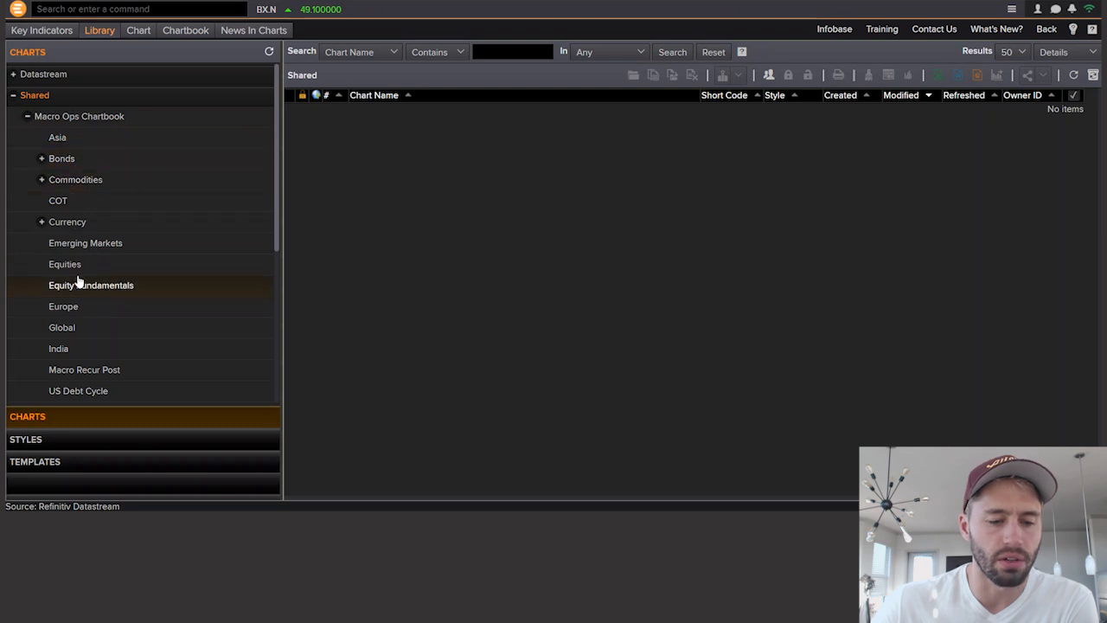
scroll("down", 3)
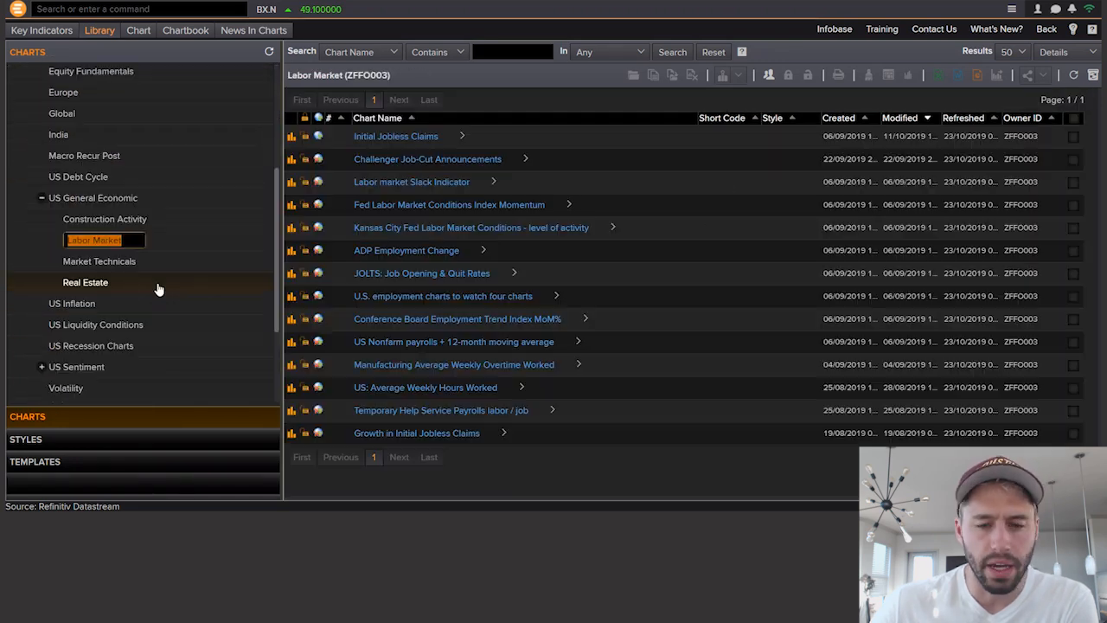
right_click(395, 136)
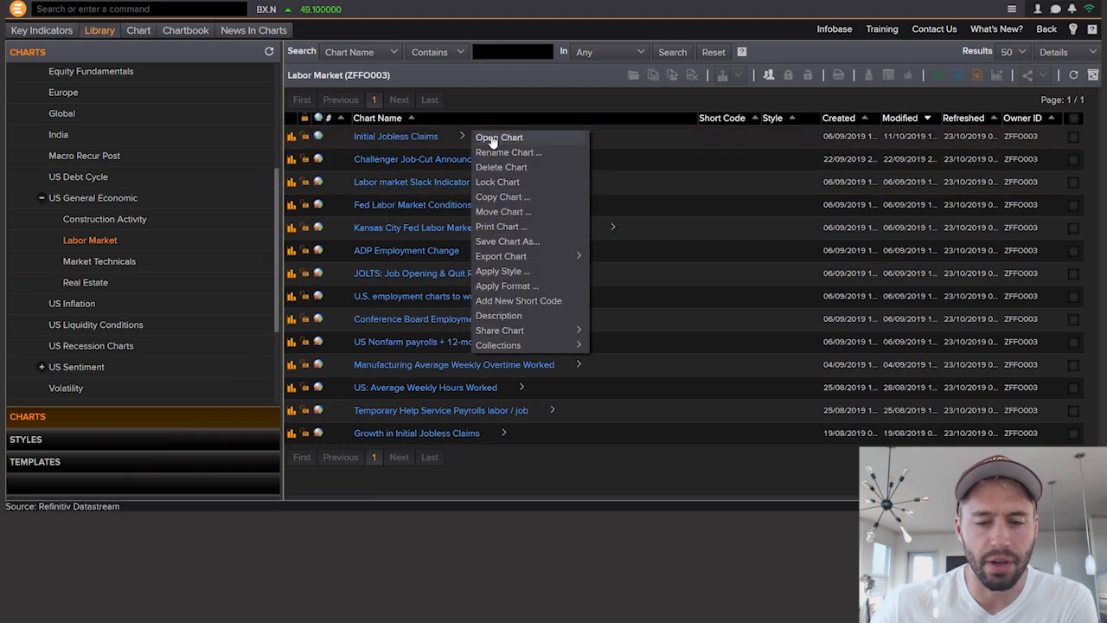
Step: Open the Initial Jobless Claims chart from its context menu
left_click(499, 136)
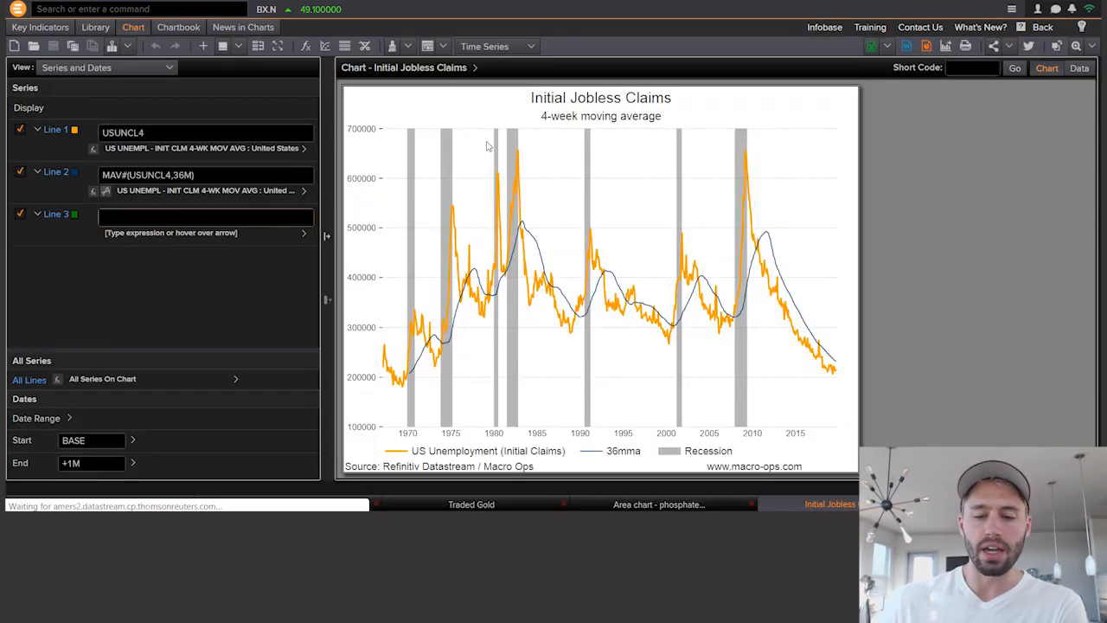
mouse_move(744, 271)
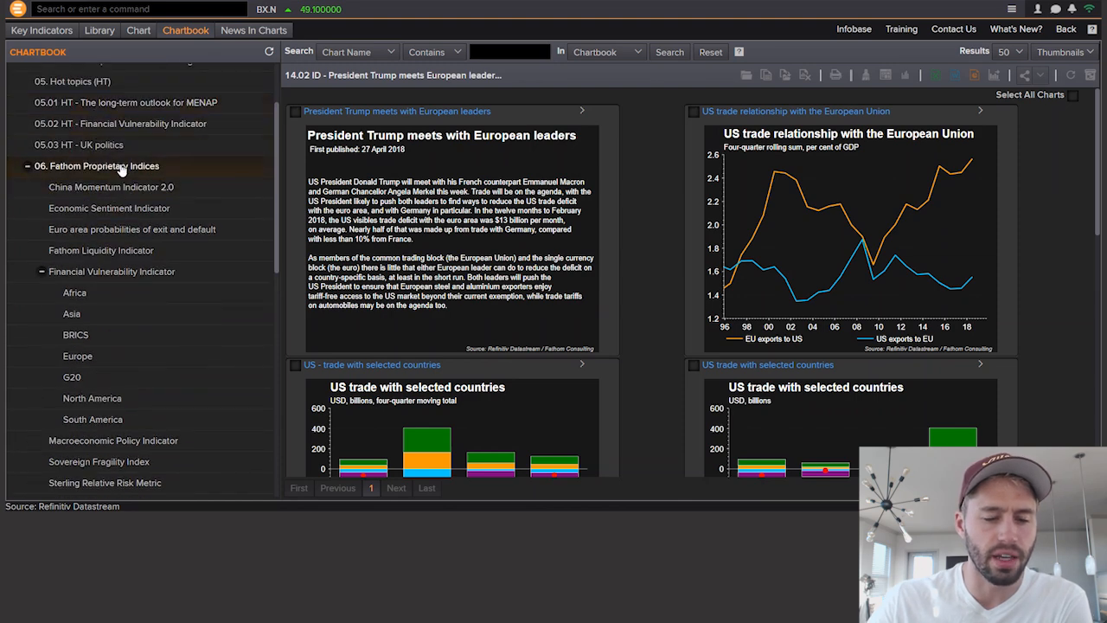
Step: Browse Fathom's Economic Sentiment Indicator country charts
left_click(109, 208)
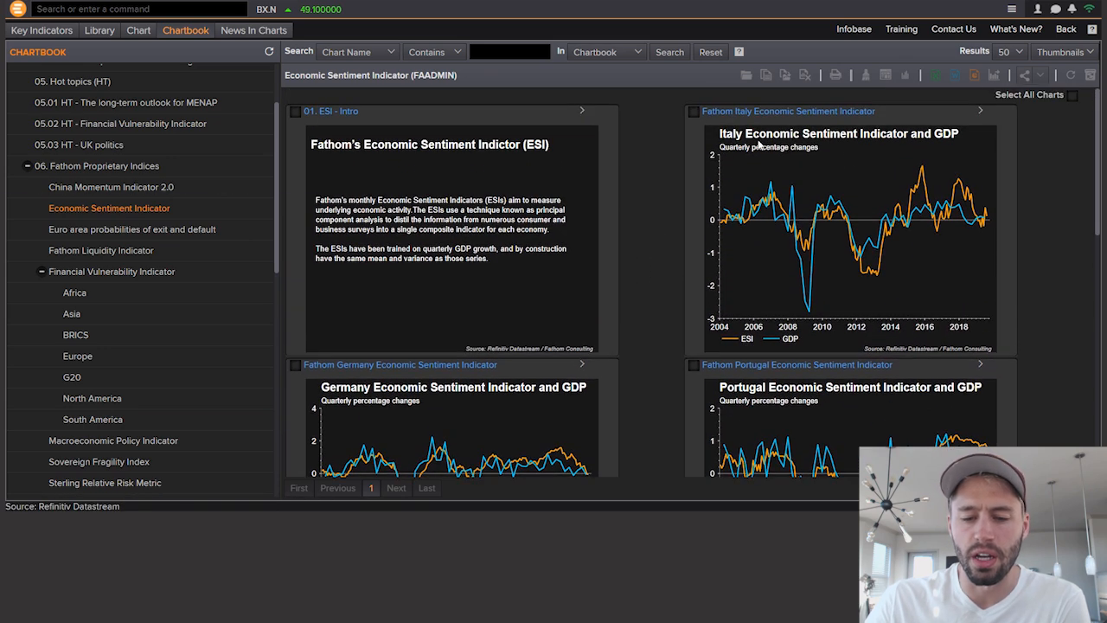
scroll("down", 3)
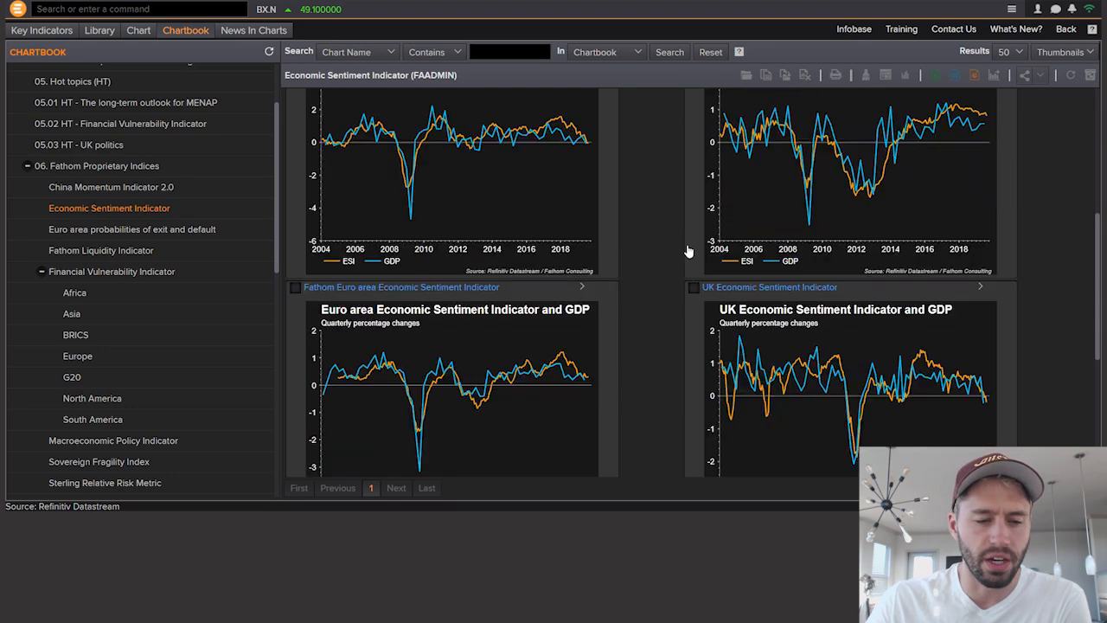
scroll("down", 3)
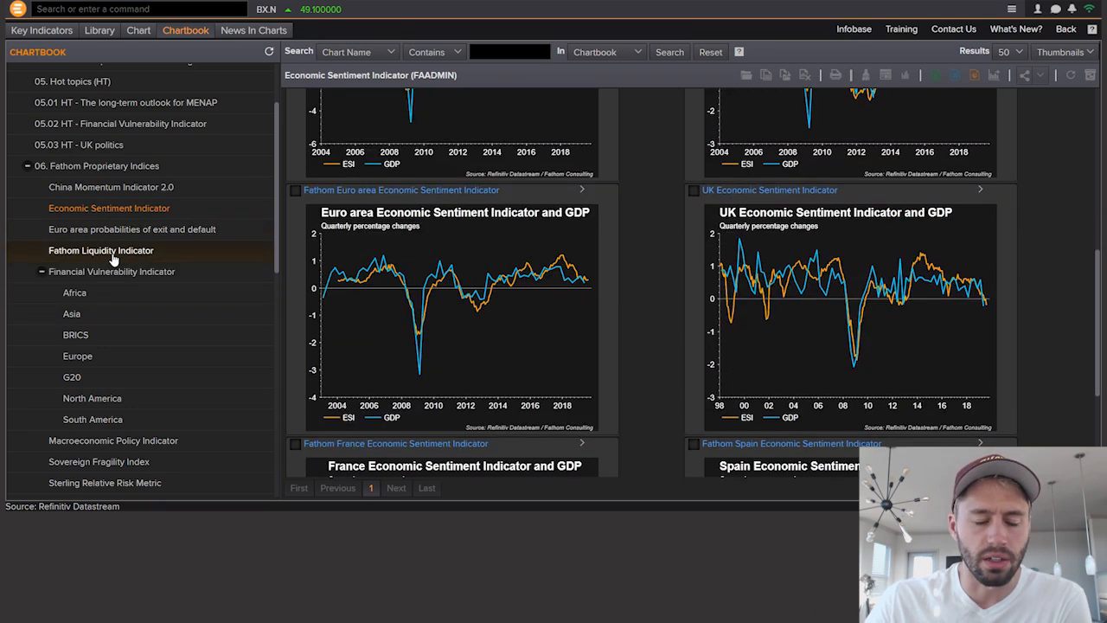
Step: Show the Fathom Liquidity Indicator charts and scroll through them
left_click(100, 250)
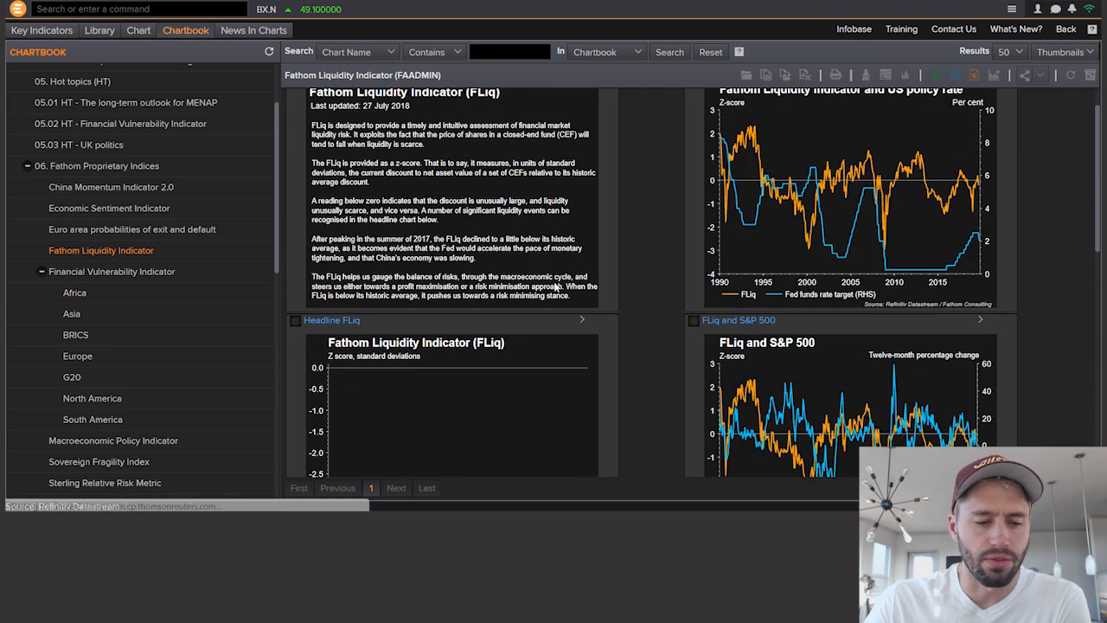
scroll("down", 3)
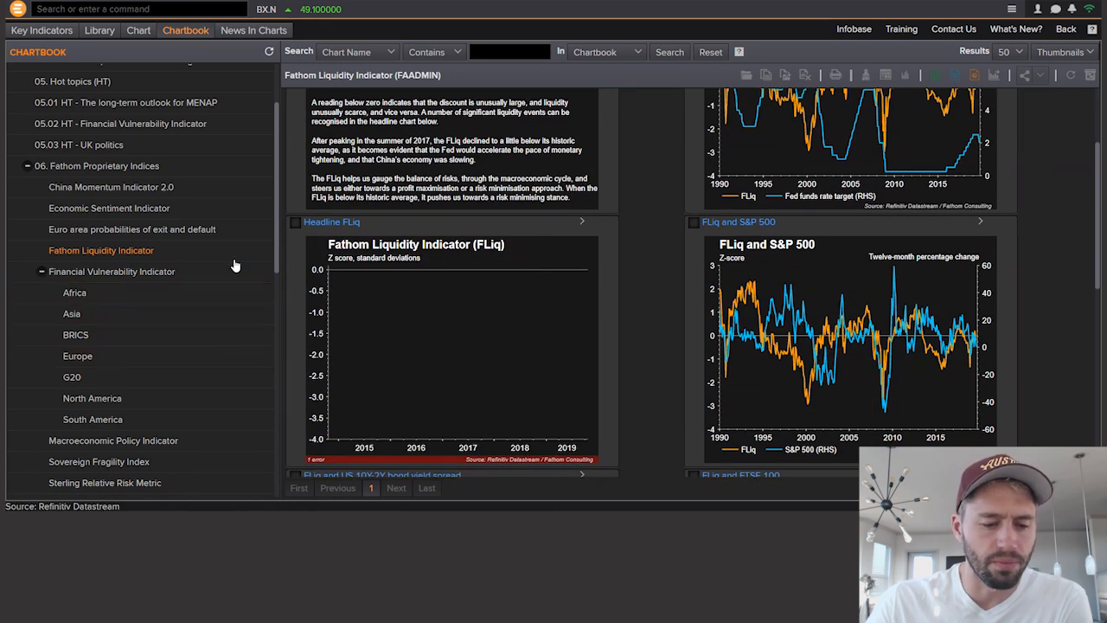
scroll("down", 3)
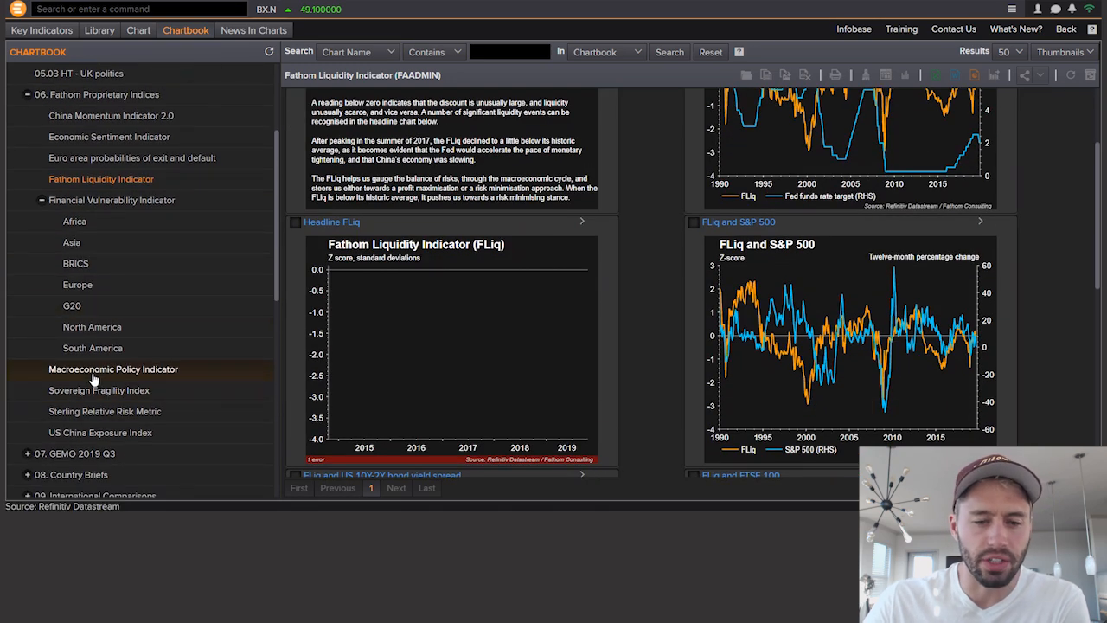
Step: Browse Fathom's Macroeconomic Policy Indicator charts
left_click(112, 368)
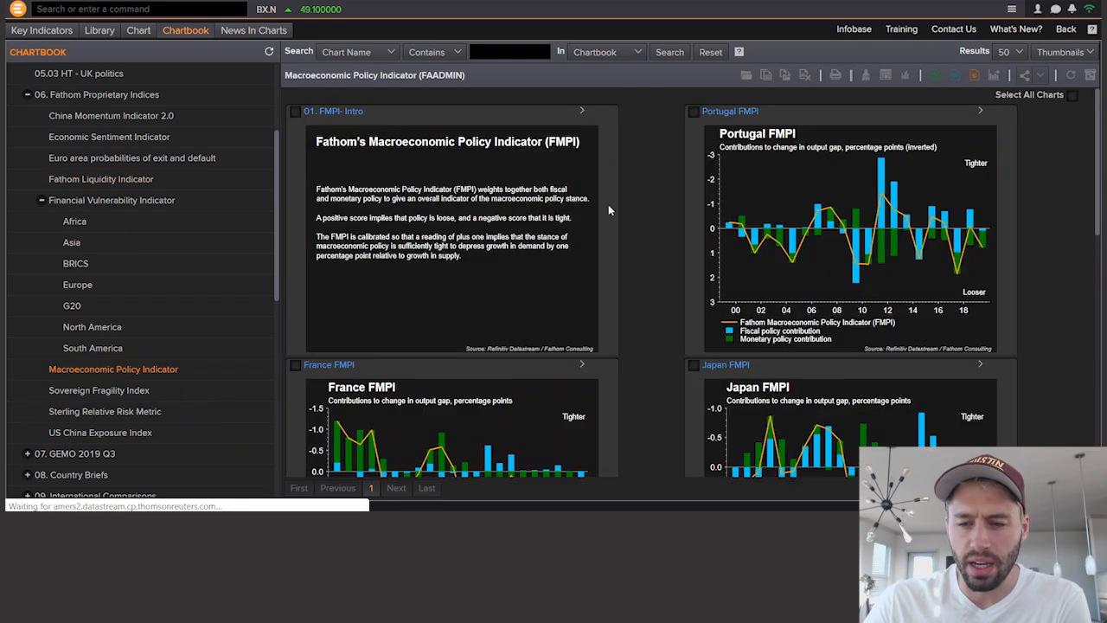
scroll("down", 3)
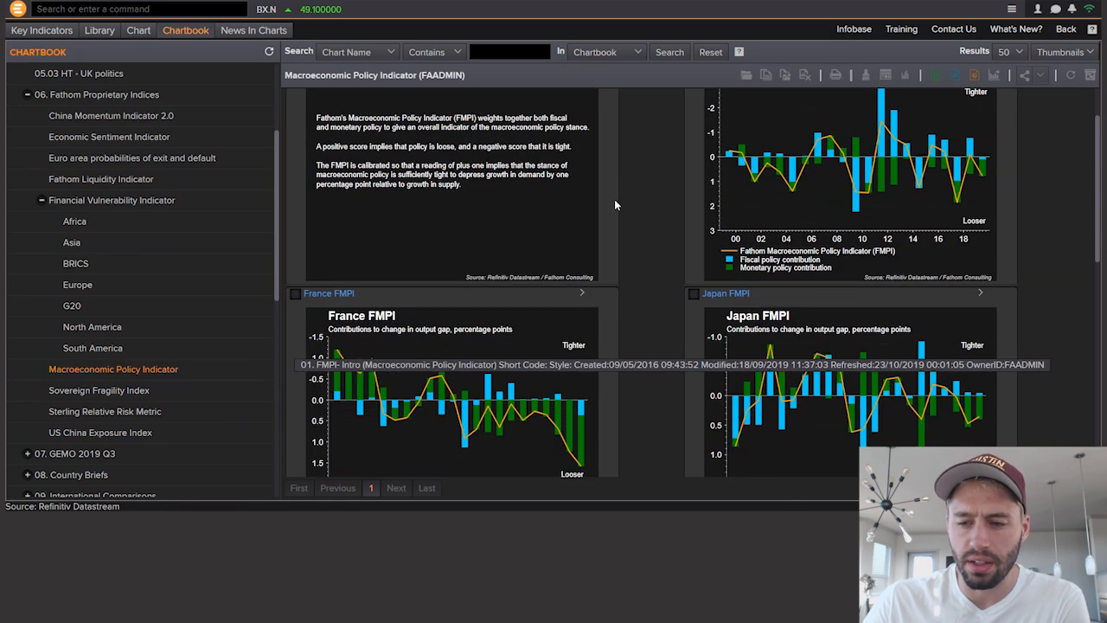
scroll("down", 3)
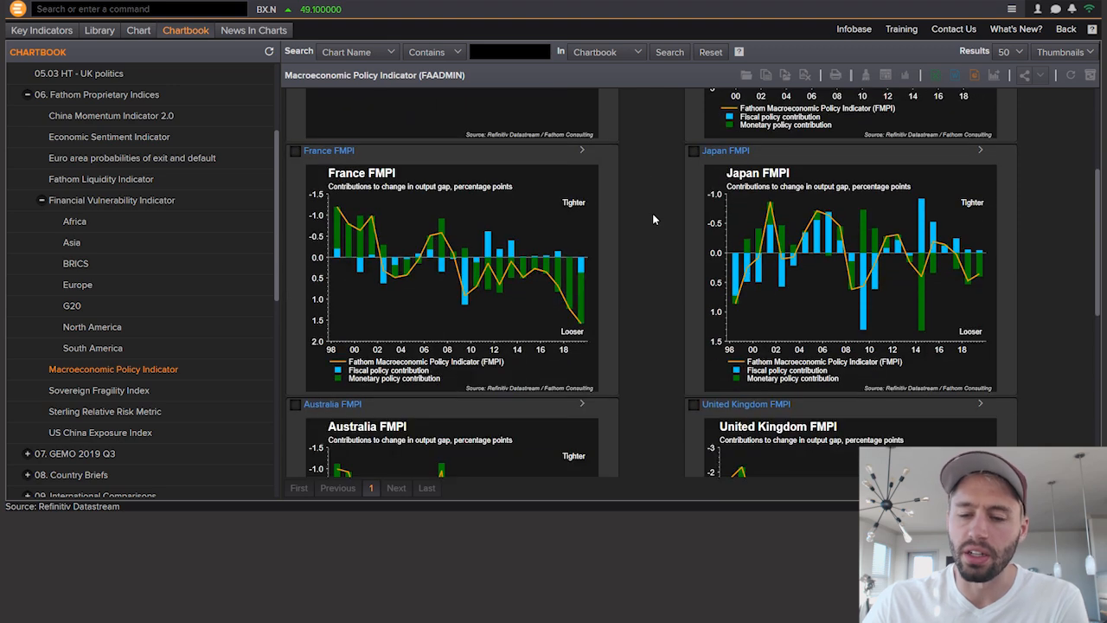
scroll("down", 3)
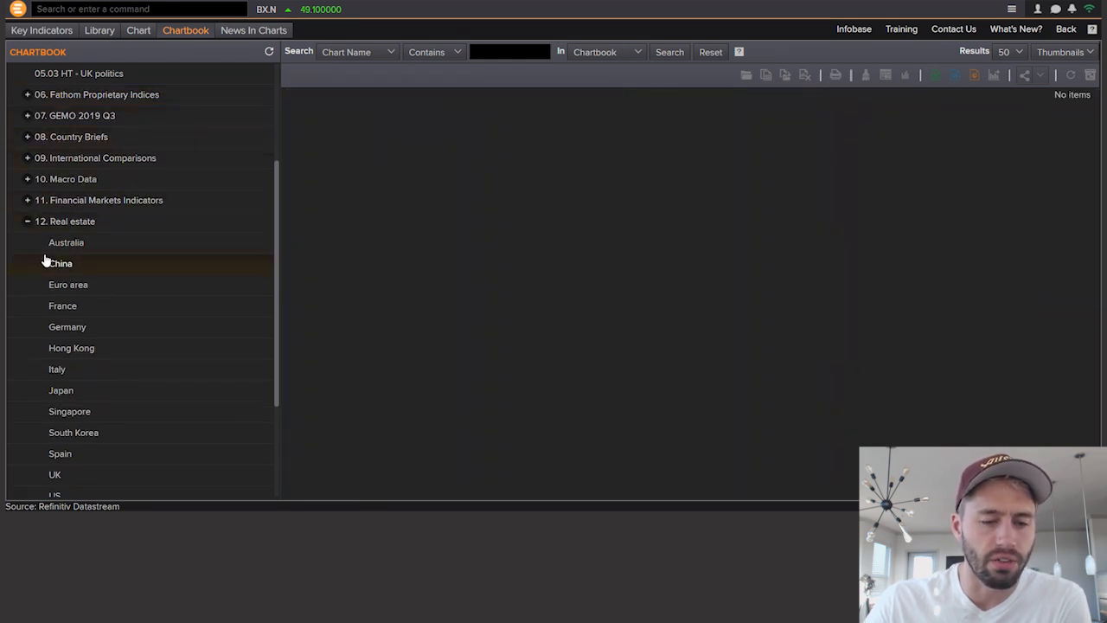
mouse_move(73, 247)
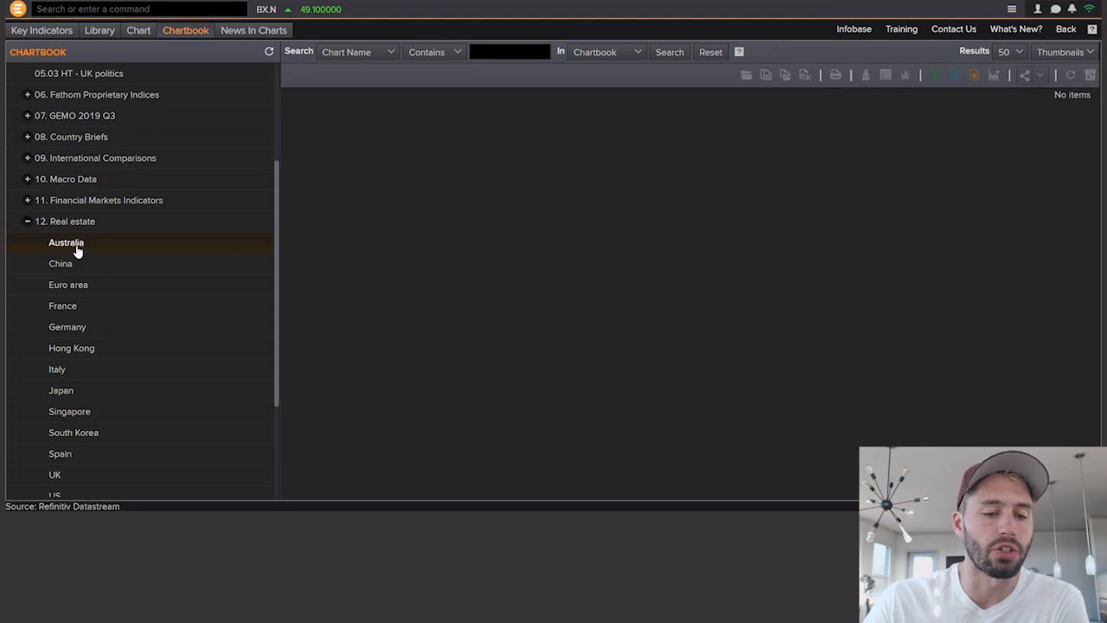
Step: Show Australia's real estate charts and scroll through housing credit and house price thumbnails
left_click(66, 243)
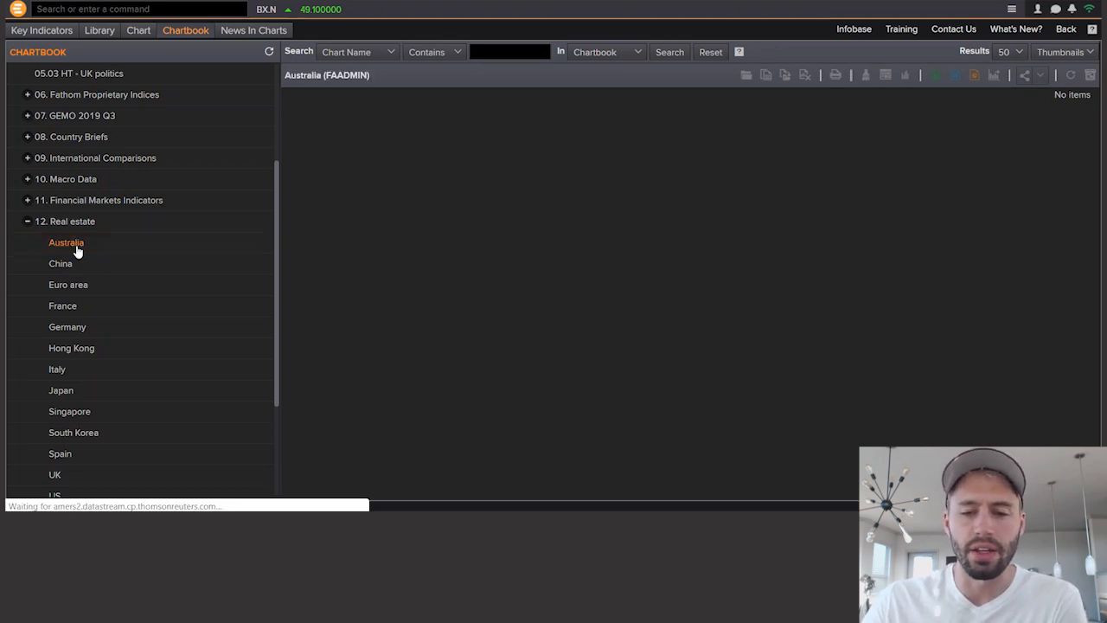
left_click(66, 242)
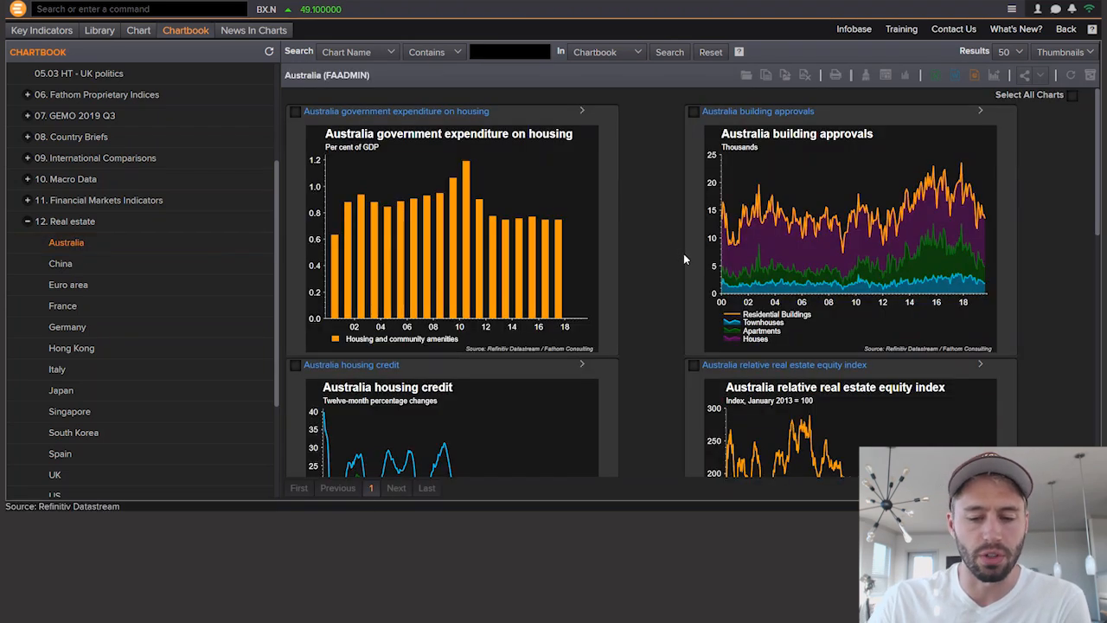
scroll("down", 3)
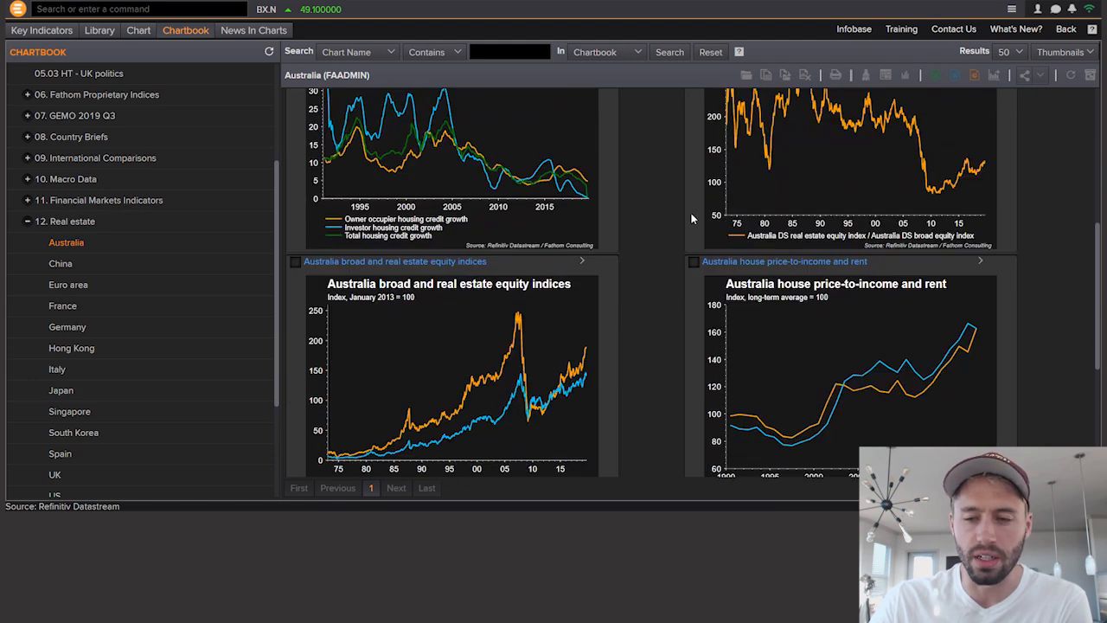
scroll("down", 3)
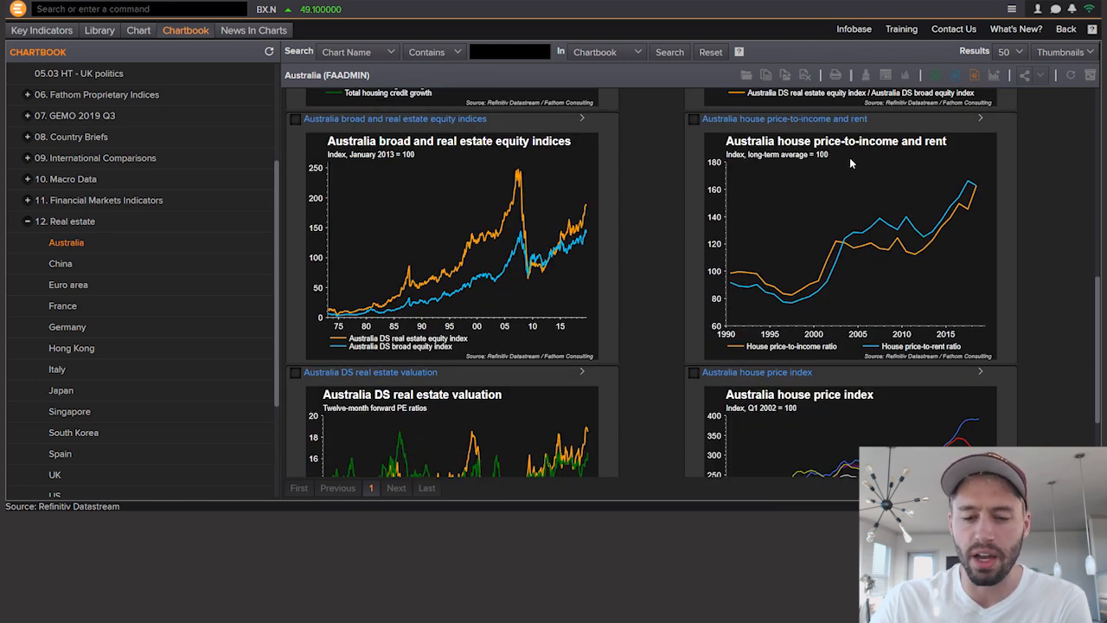
scroll("down", 3)
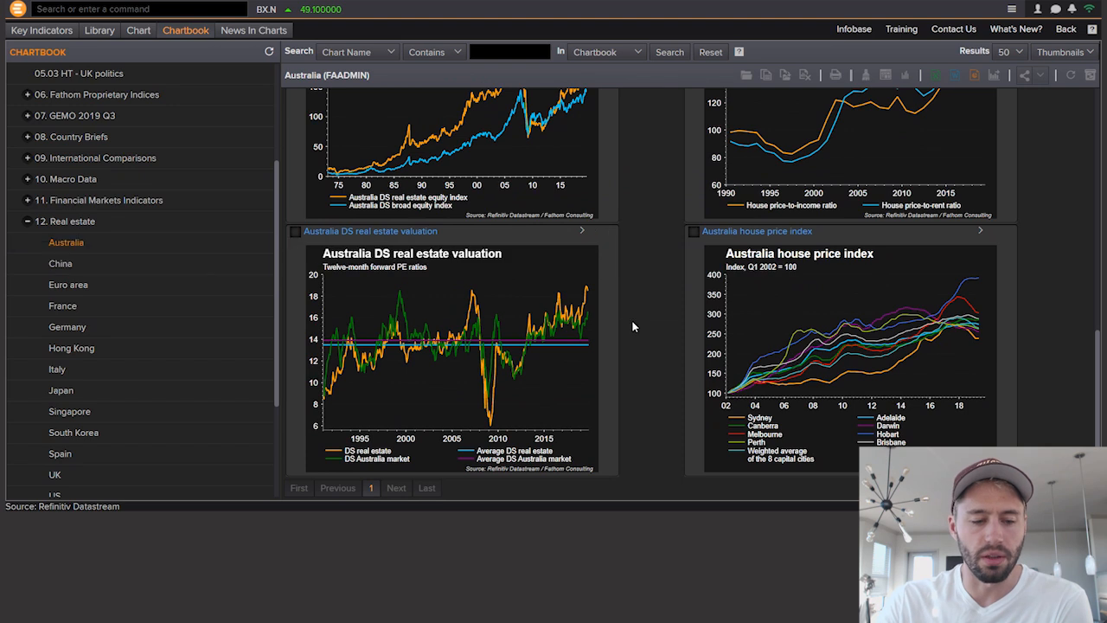
scroll("down", 3)
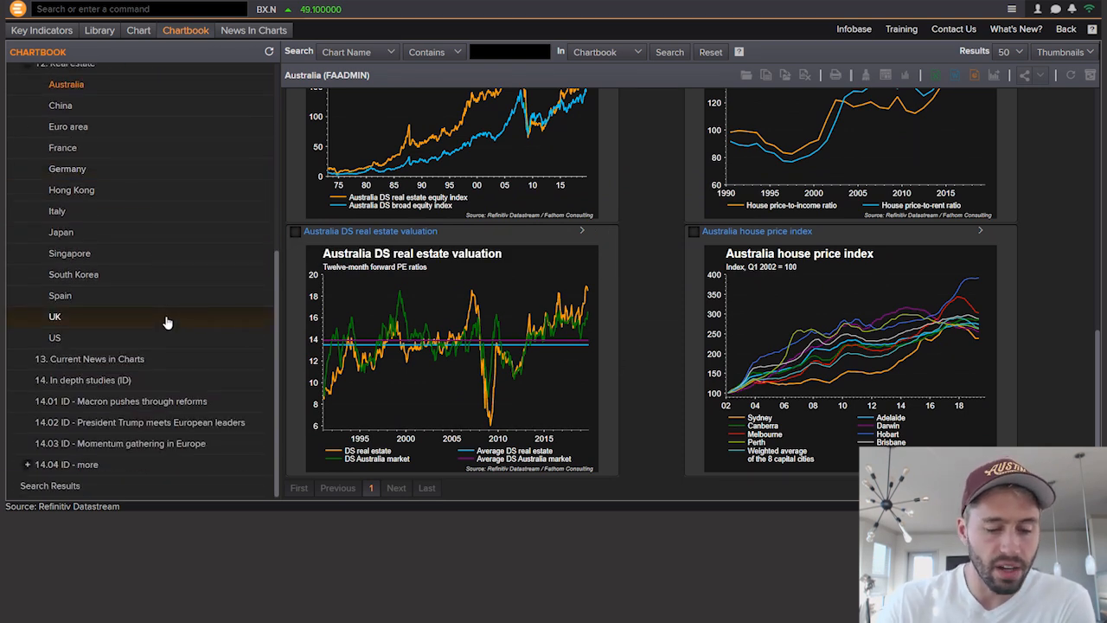
mouse_move(140, 385)
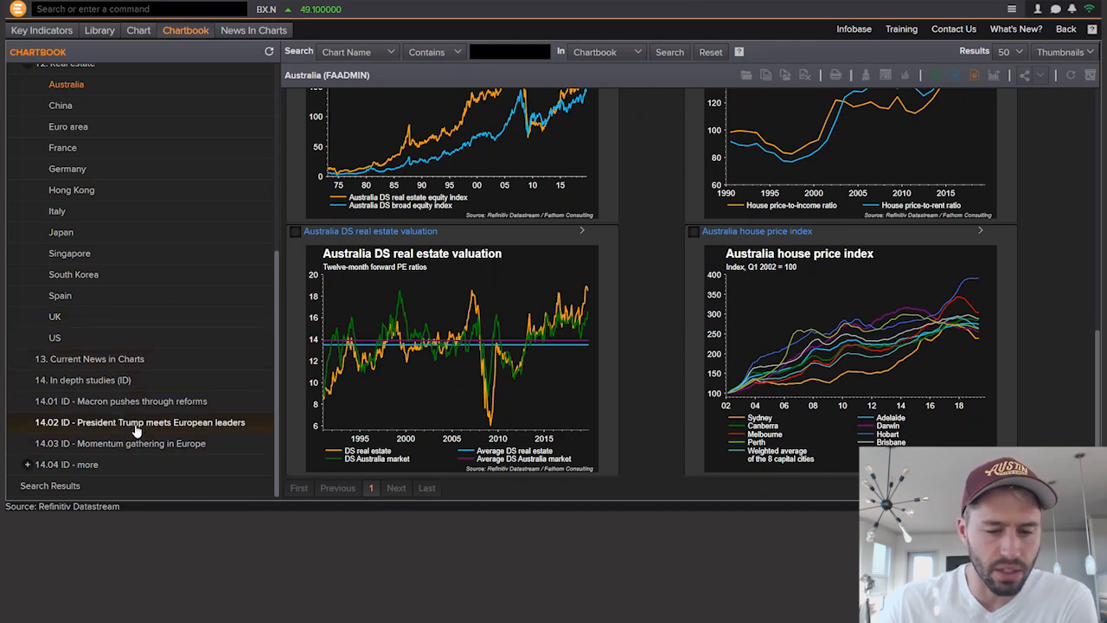
Step: Open study 14.02 'President Trump meets European leaders' and scroll its US trade charts
left_click(139, 422)
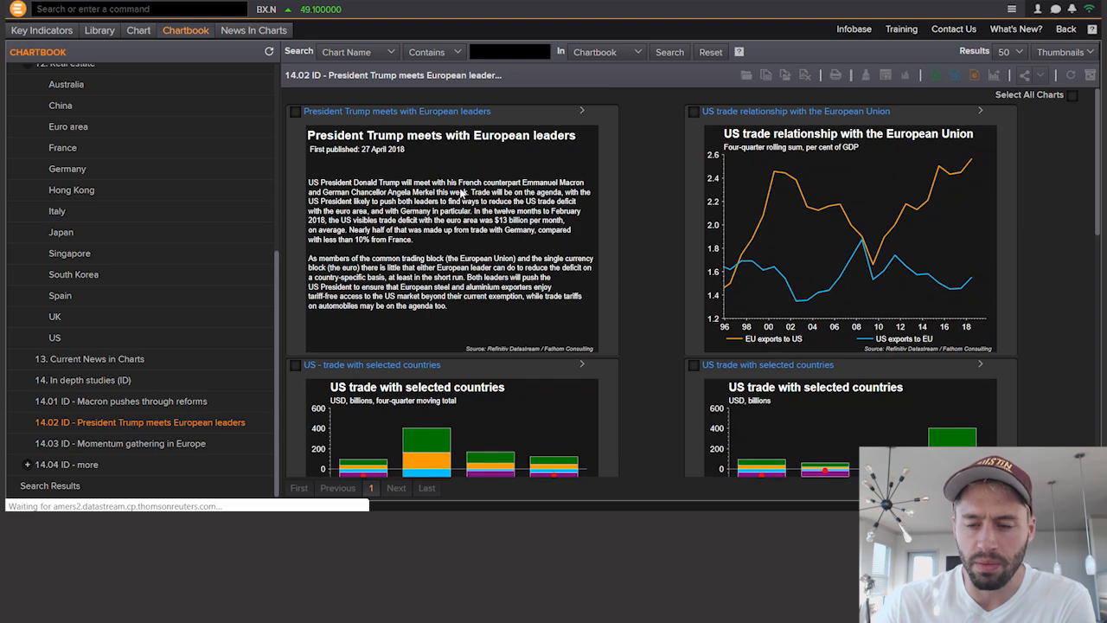
scroll("down", 3)
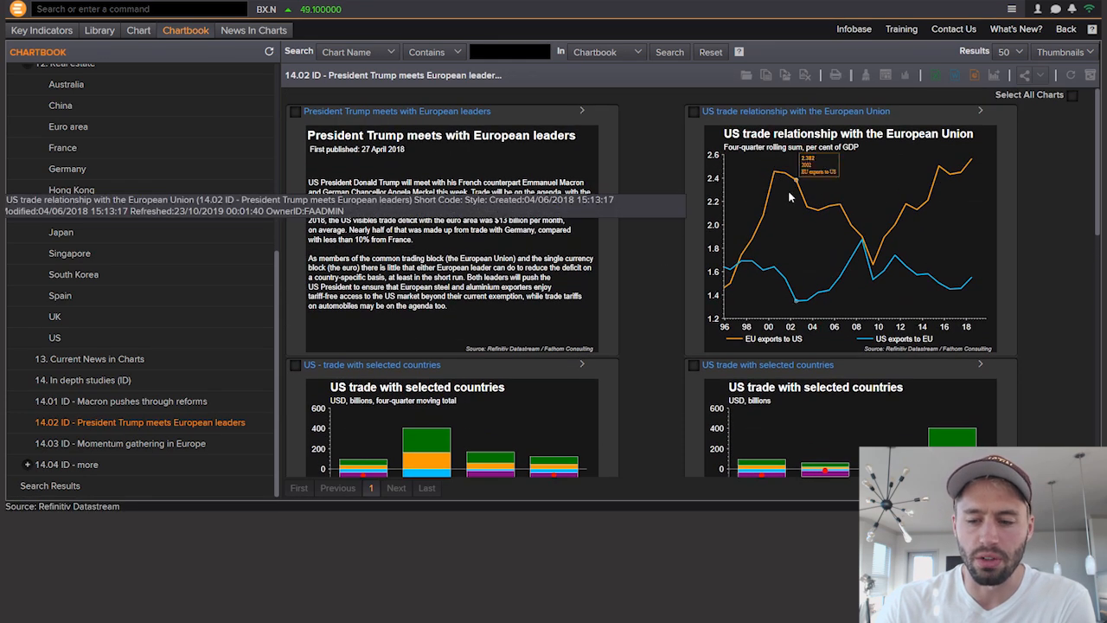
scroll("down", 3)
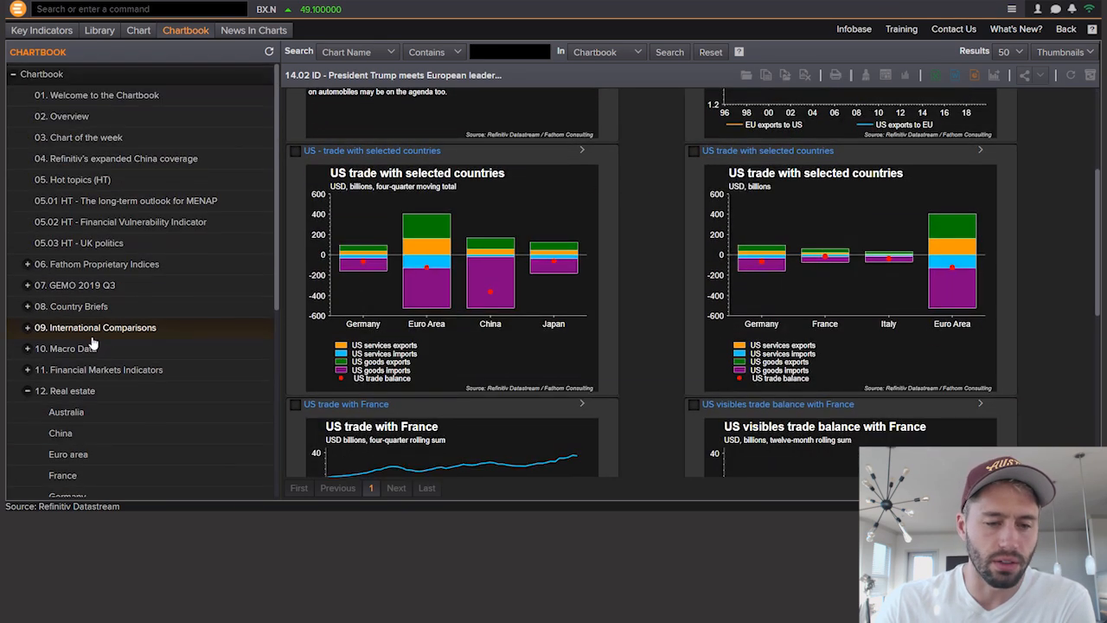
Step: Under 05. Hot topics, open 'The long-term outlook for MENAP' and scroll its charts
left_click(73, 179)
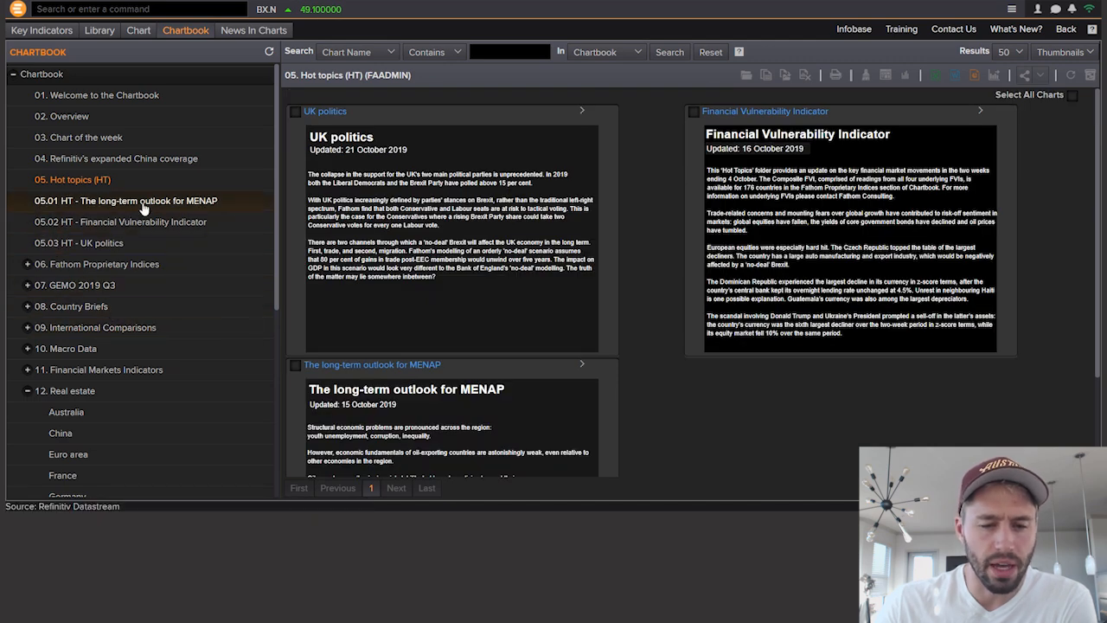
left_click(126, 201)
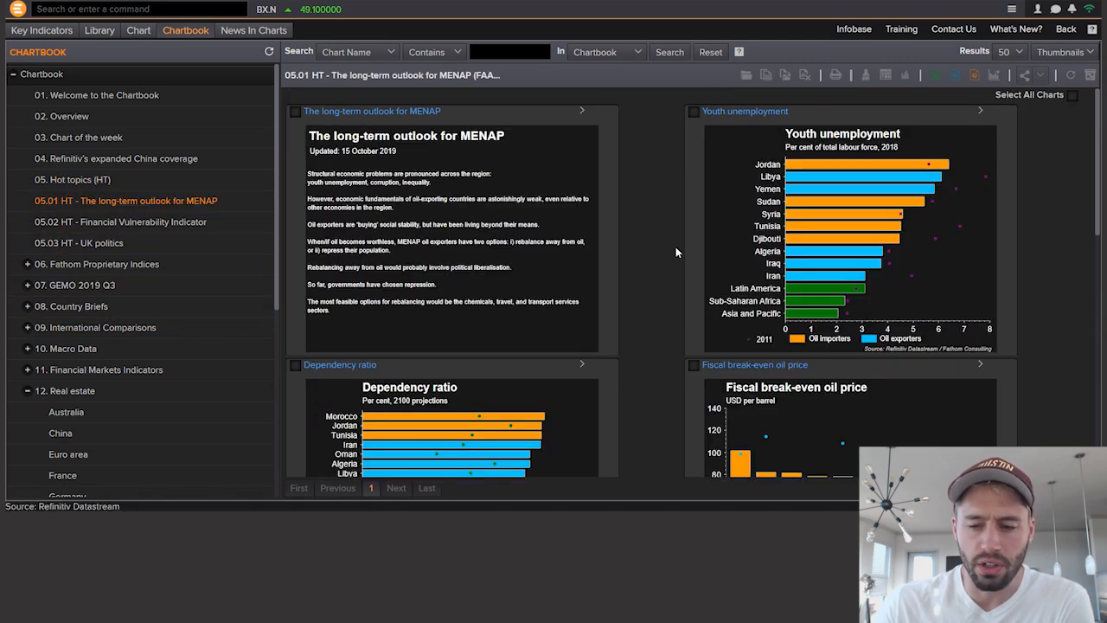
mouse_move(791, 223)
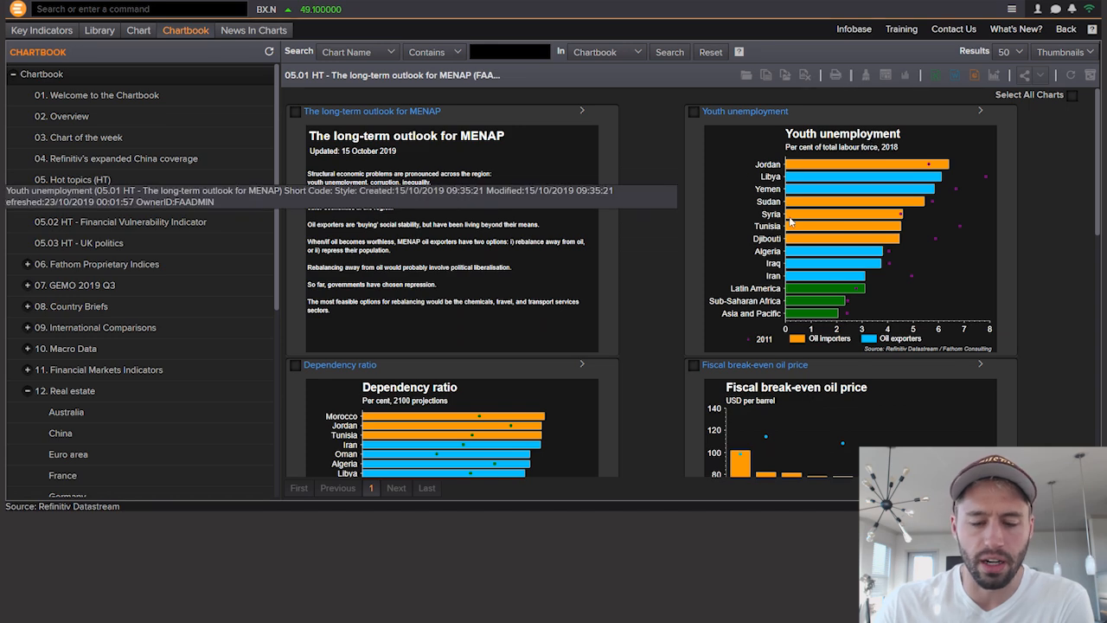
scroll("down", 3)
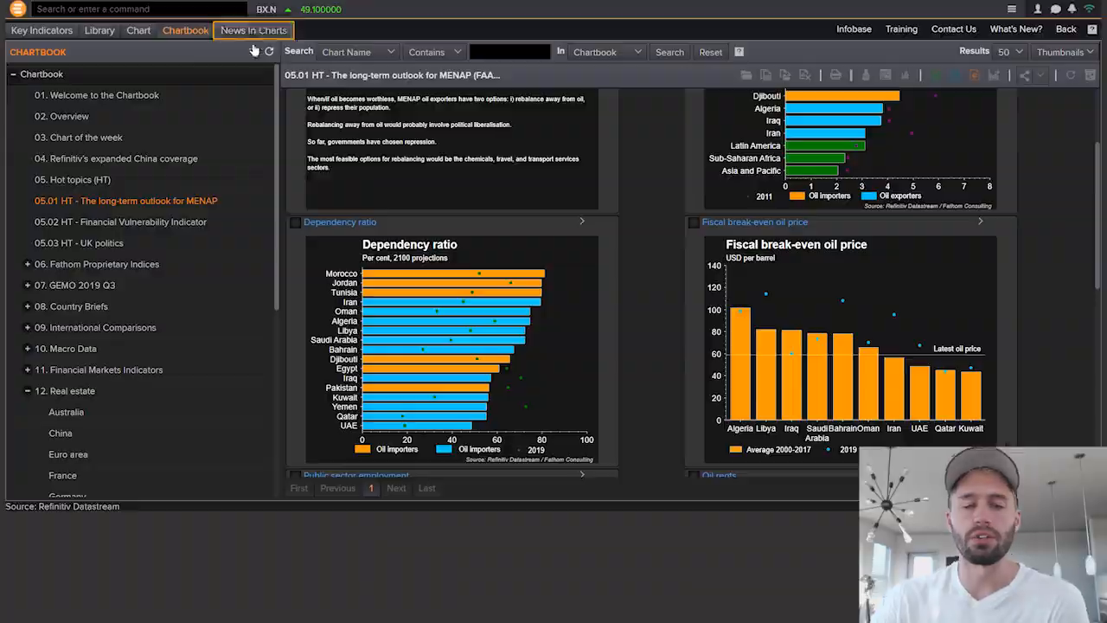
Step: Switch to News In Charts and skim the World GDP, Japan CPI and Germany GDP previews
left_click(254, 32)
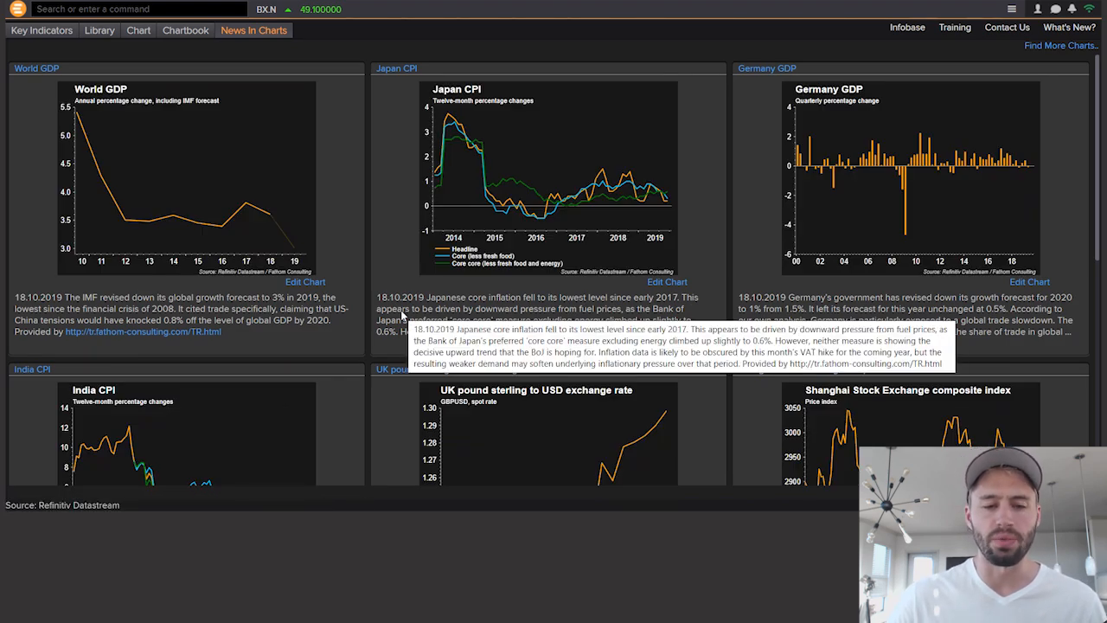
scroll("down", 3)
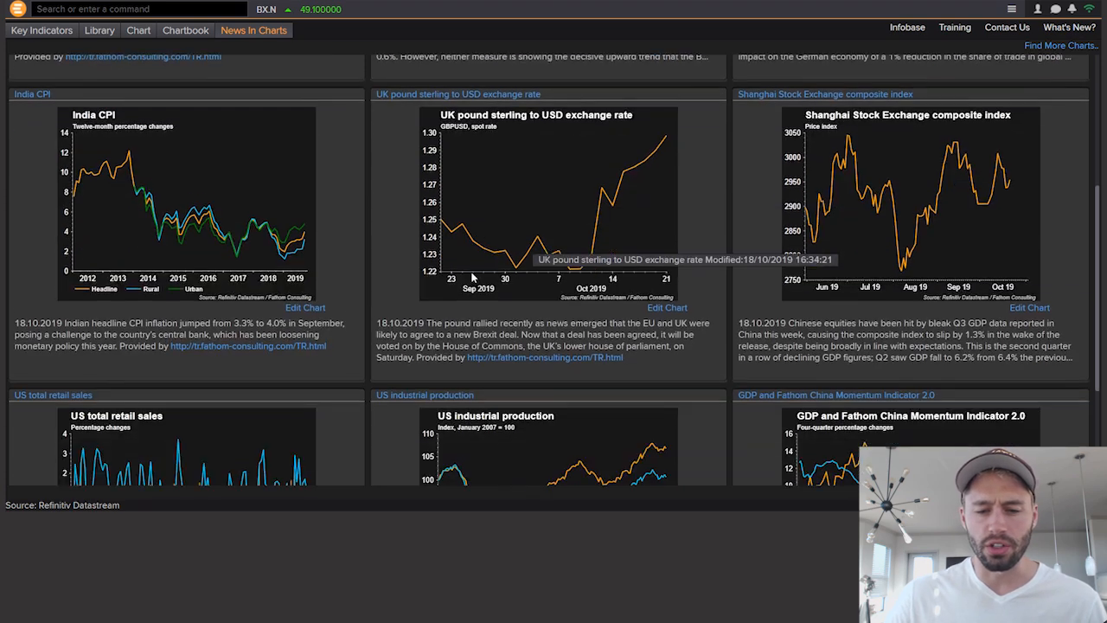
scroll("up", 3)
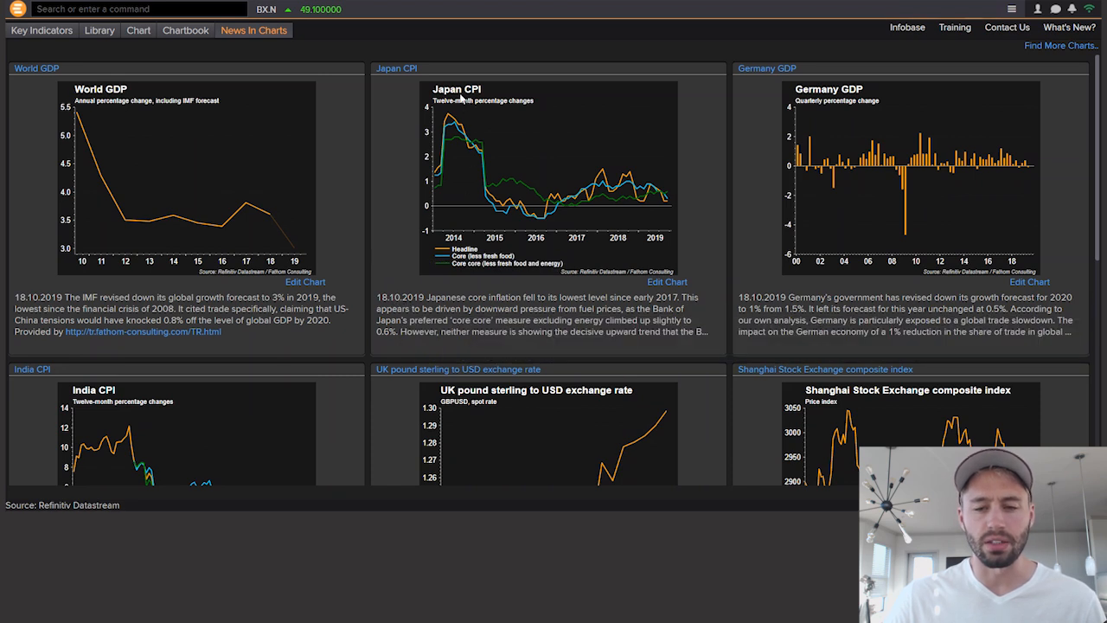
Step: Enlarge the Japan CPI chart preview
left_click(666, 281)
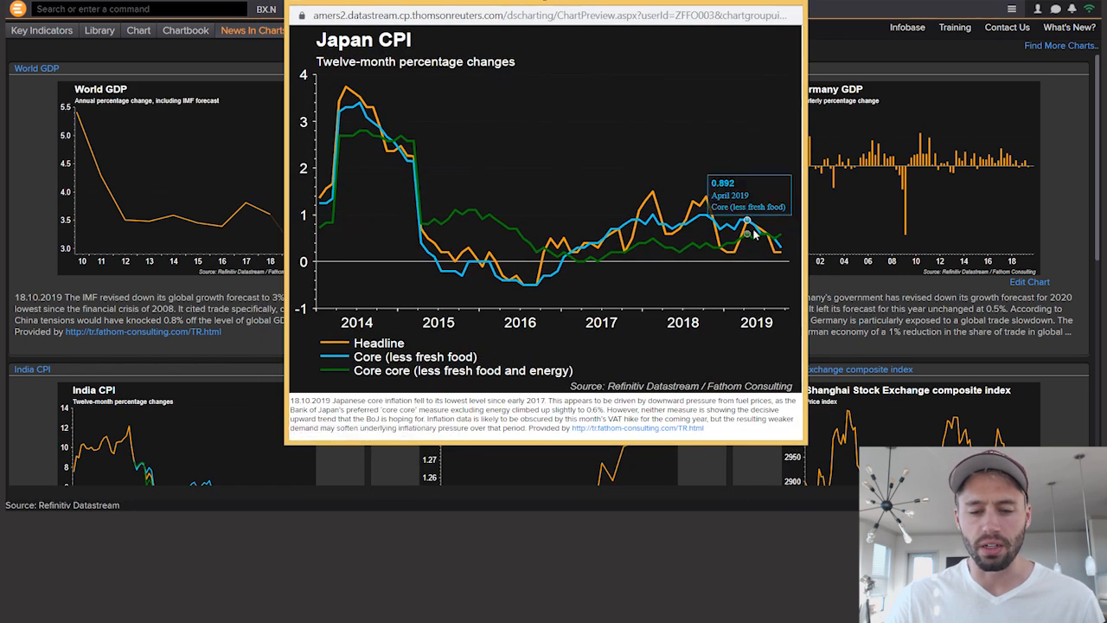
mouse_move(779, 255)
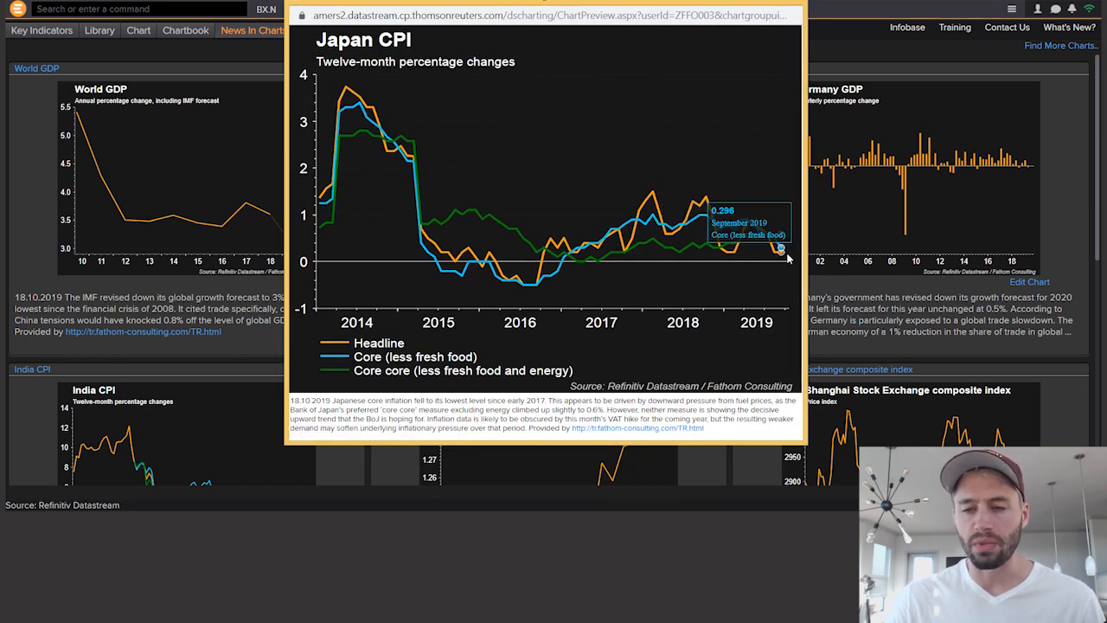